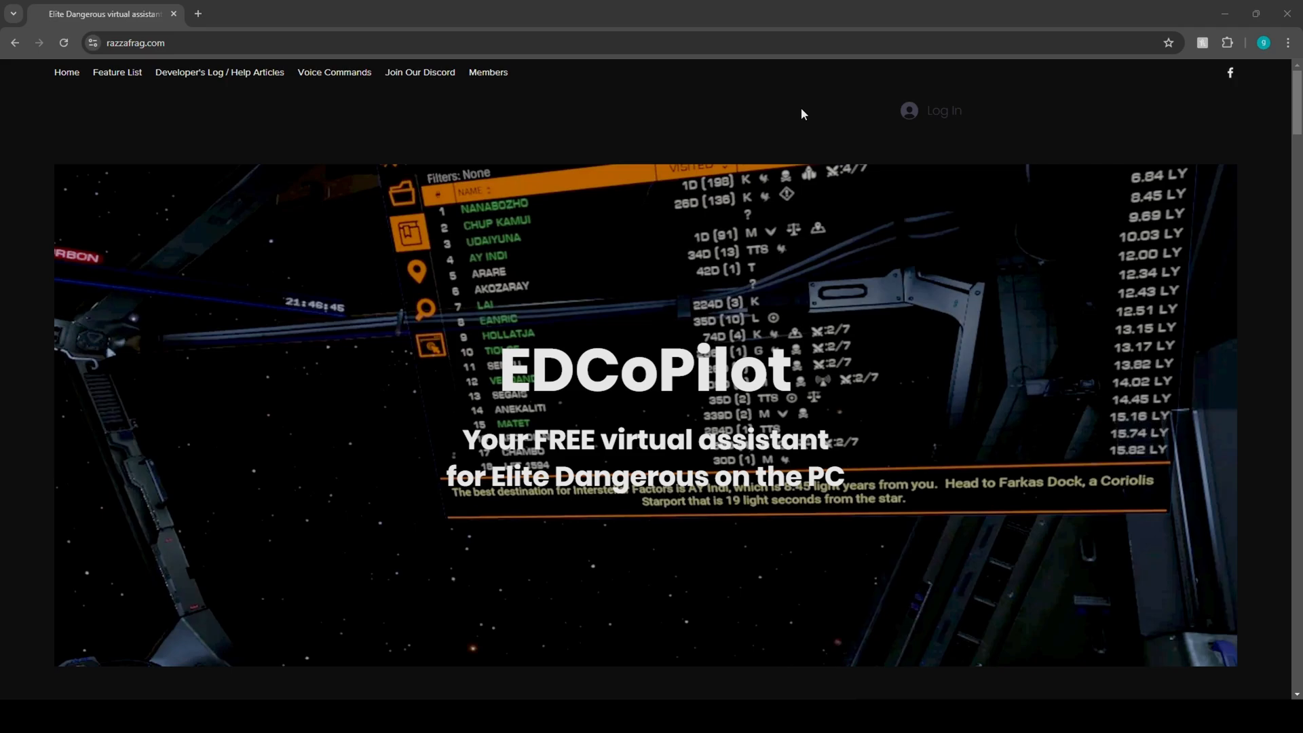
mouse_move(832, 396)
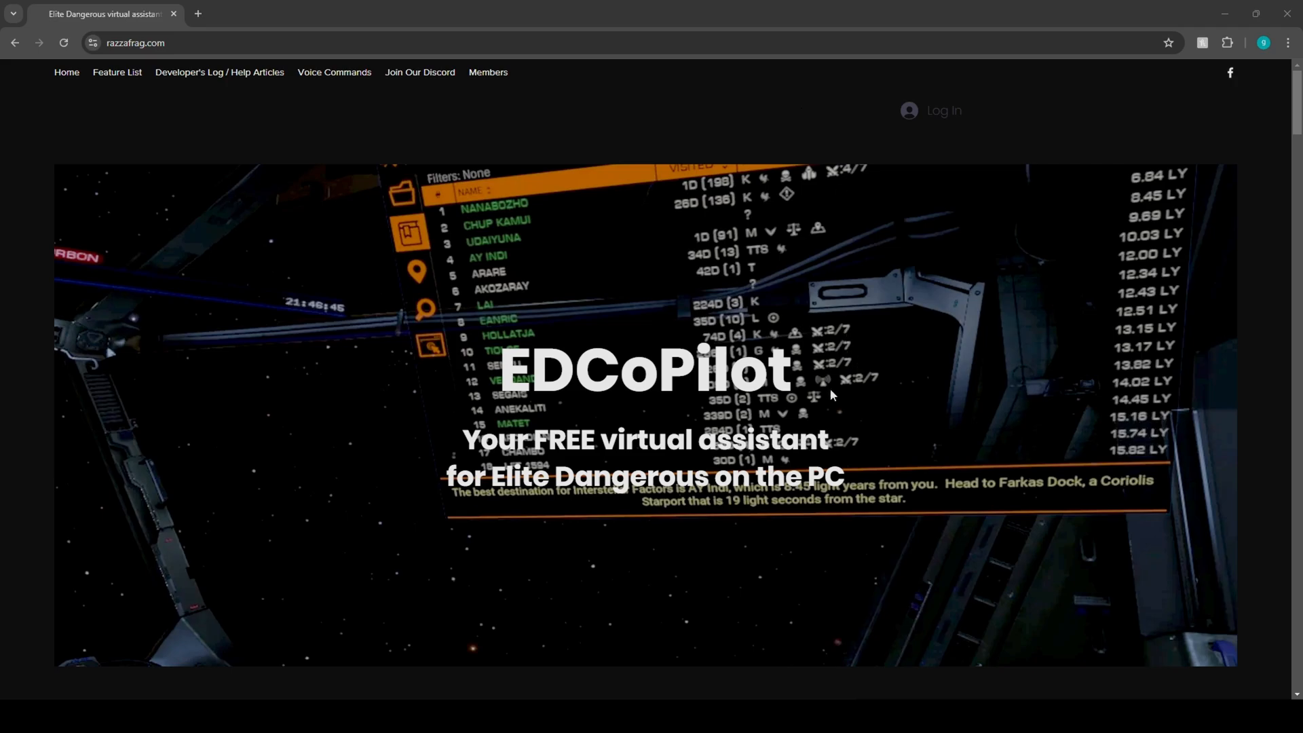
mouse_move(1057, 382)
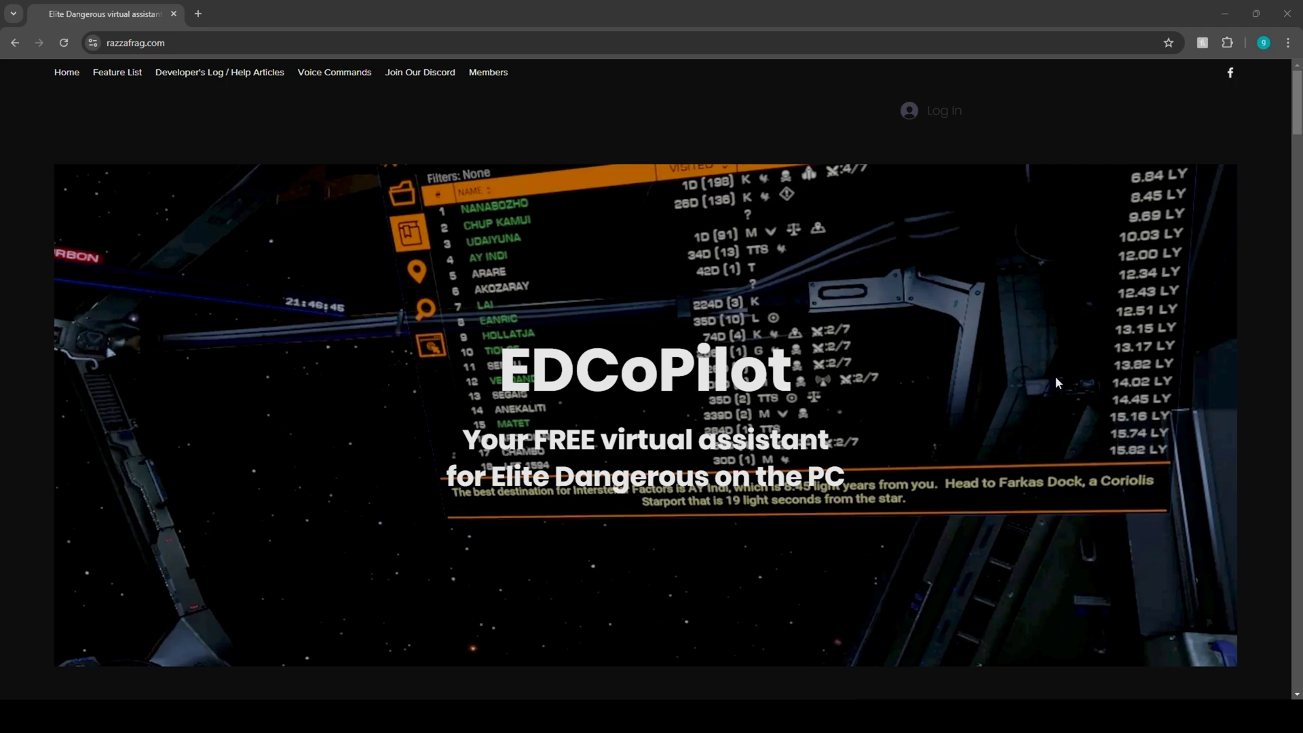
mouse_move(847, 327)
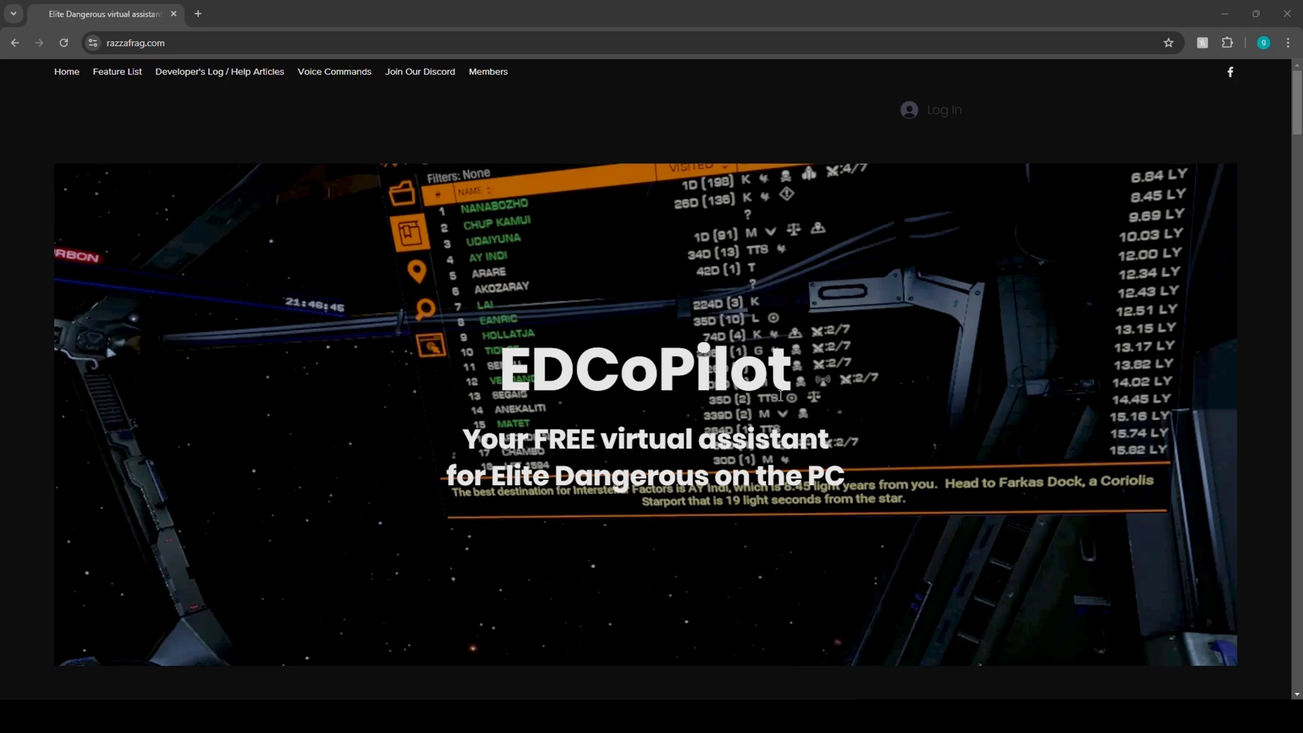
Read 'What is EDCoPilot?', highlighting the SpaceDesk tablet and voice-command bullets.
scroll("down", 3)
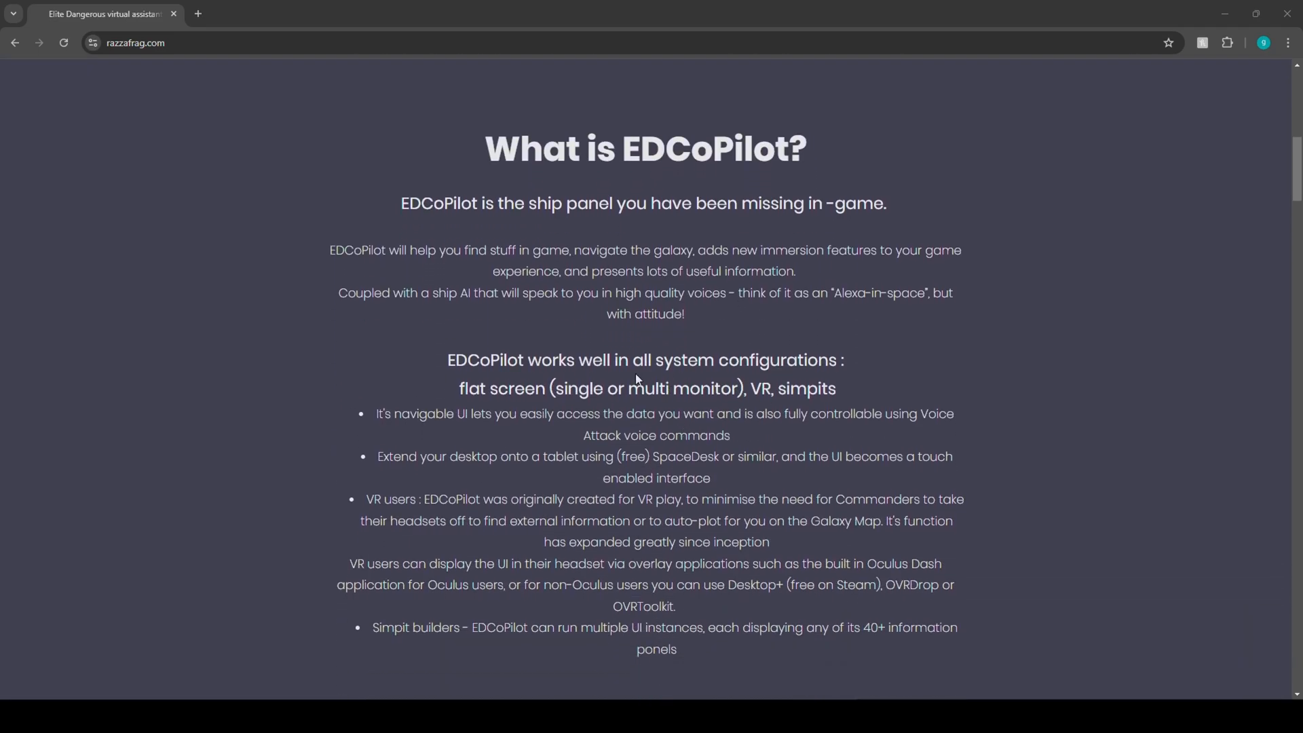
mouse_move(351, 452)
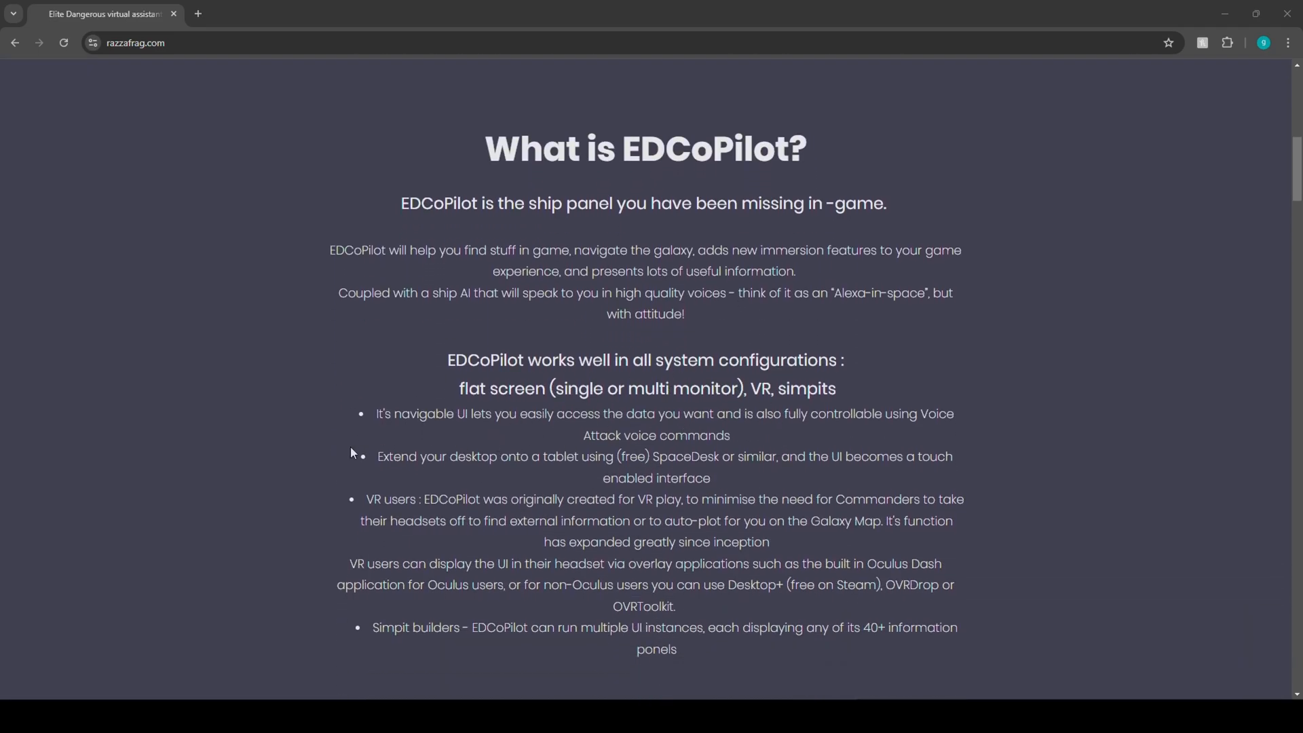
left_click_drag(377, 456, 733, 456)
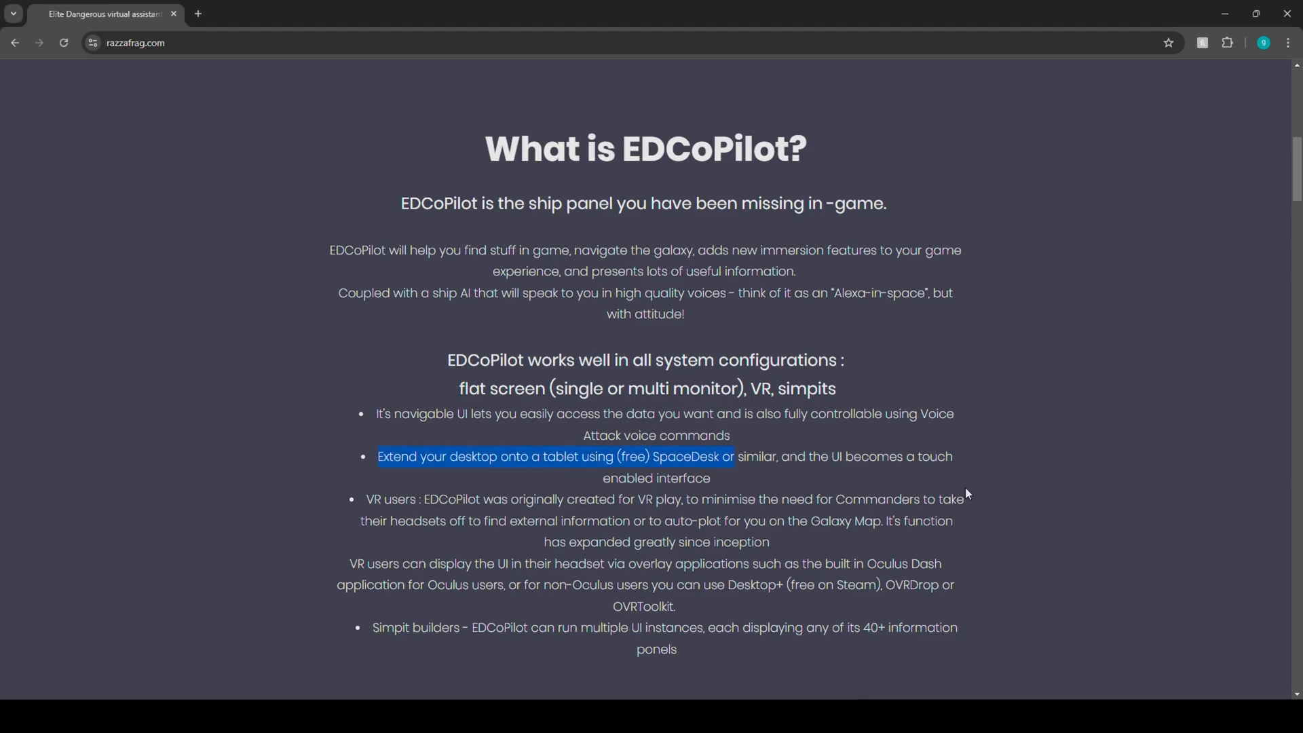
mouse_move(821, 493)
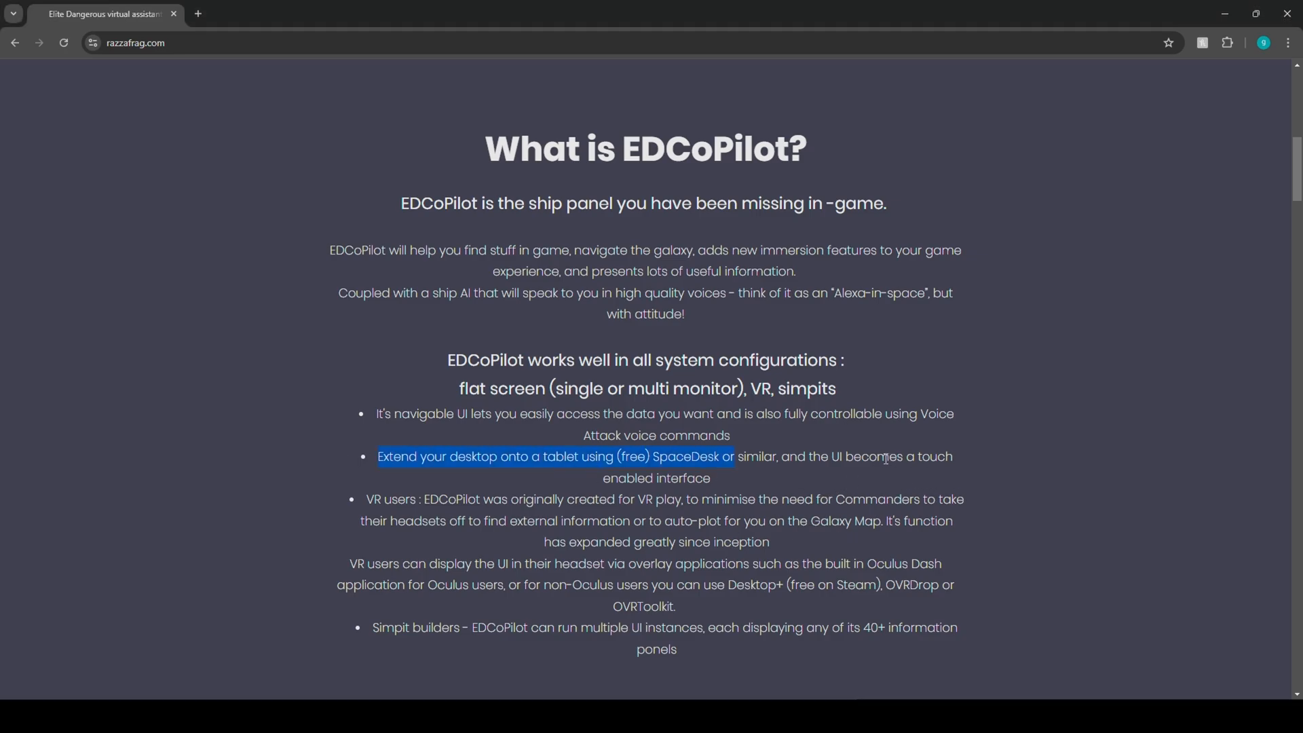
left_click(721, 504)
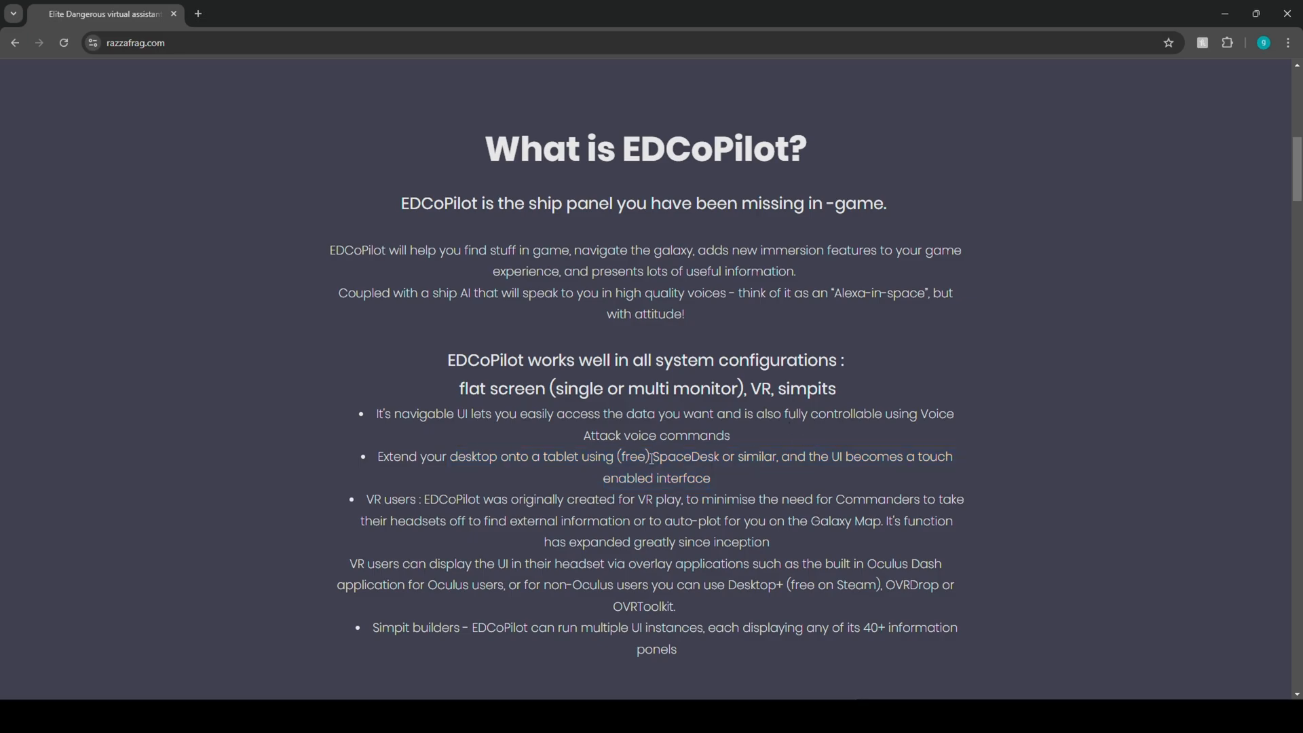
left_click_drag(652, 456, 842, 456)
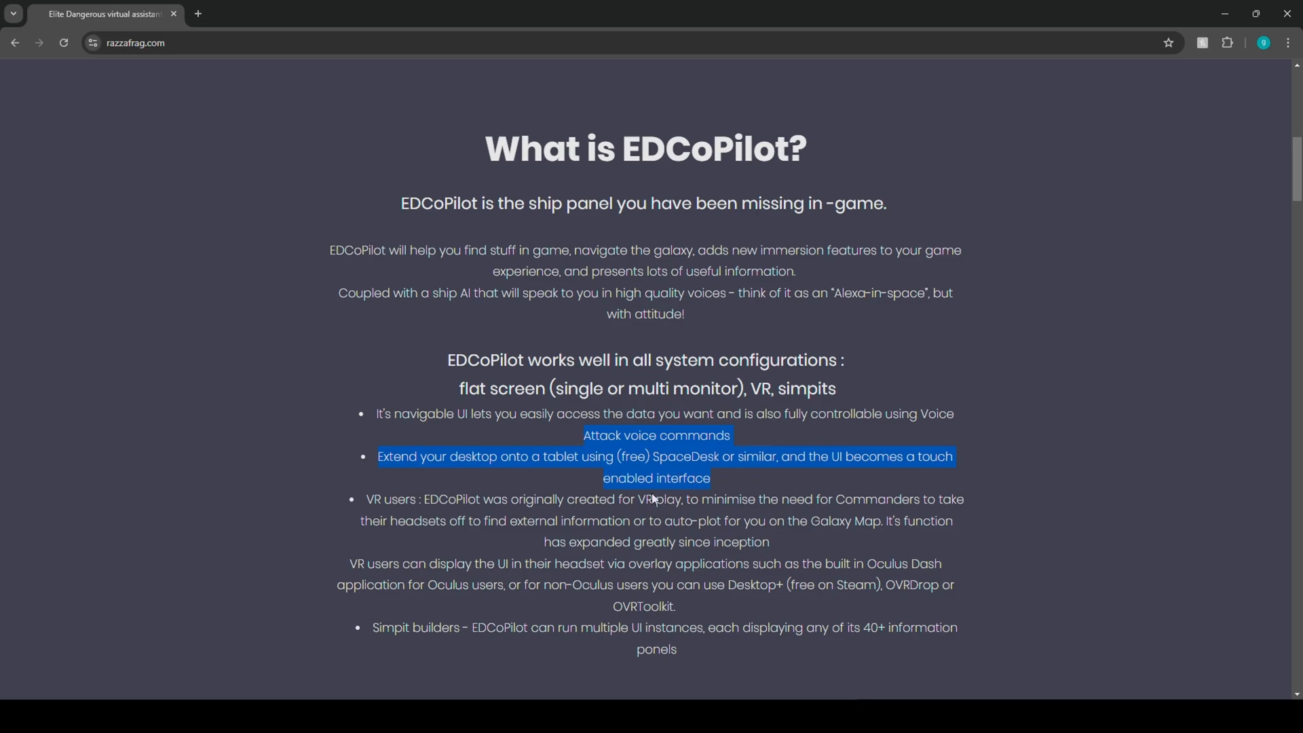
scroll("down", 3)
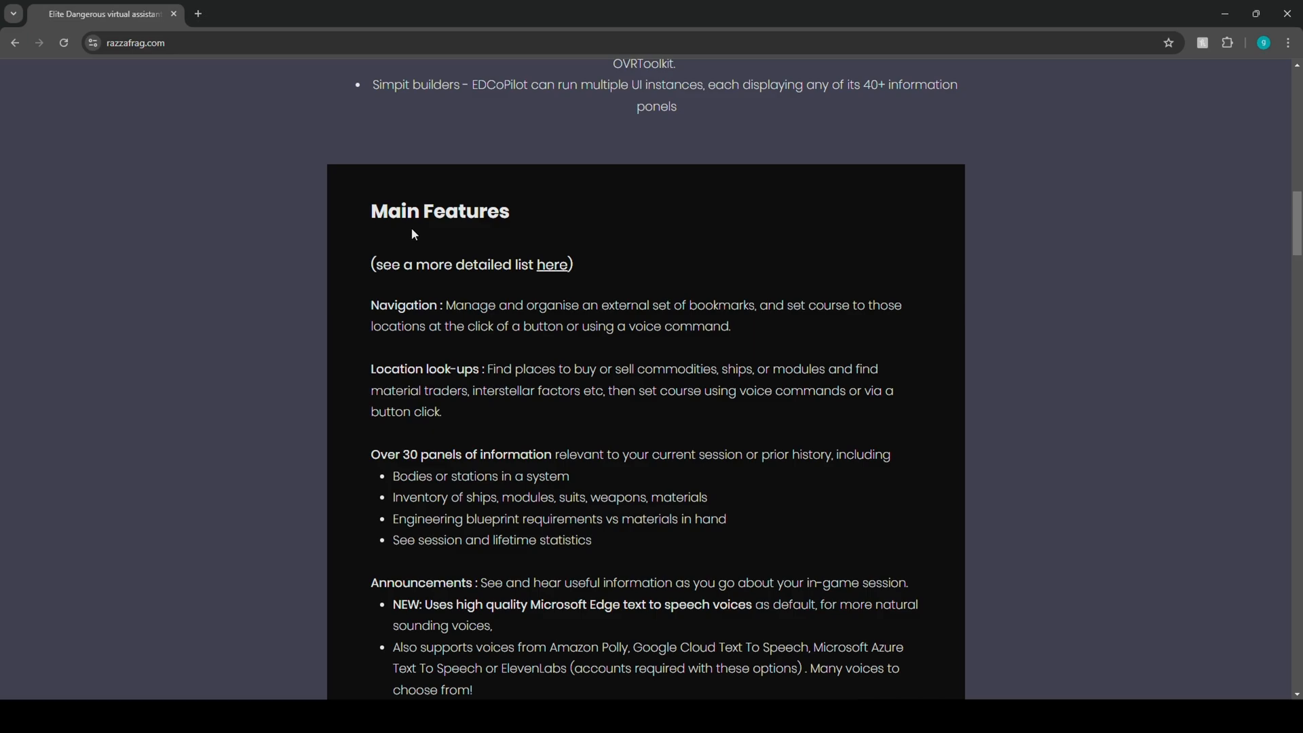
mouse_move(706, 352)
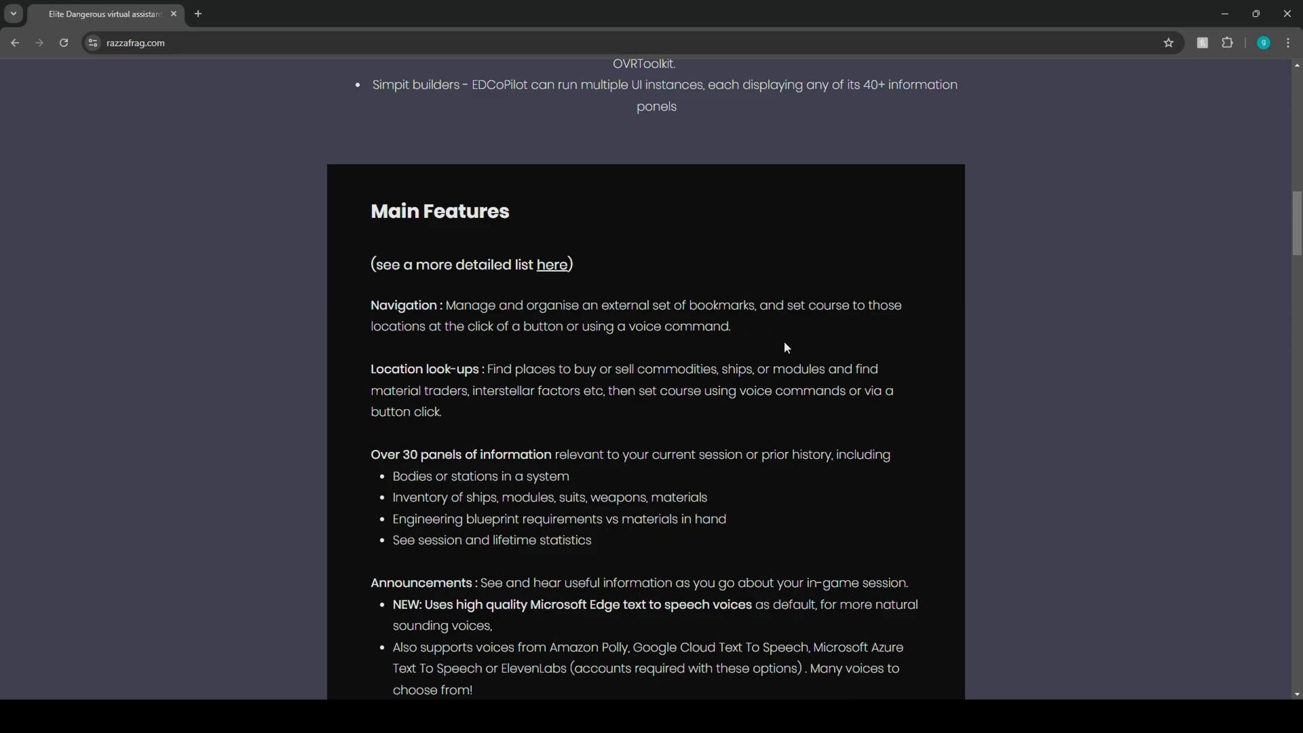
mouse_move(881, 329)
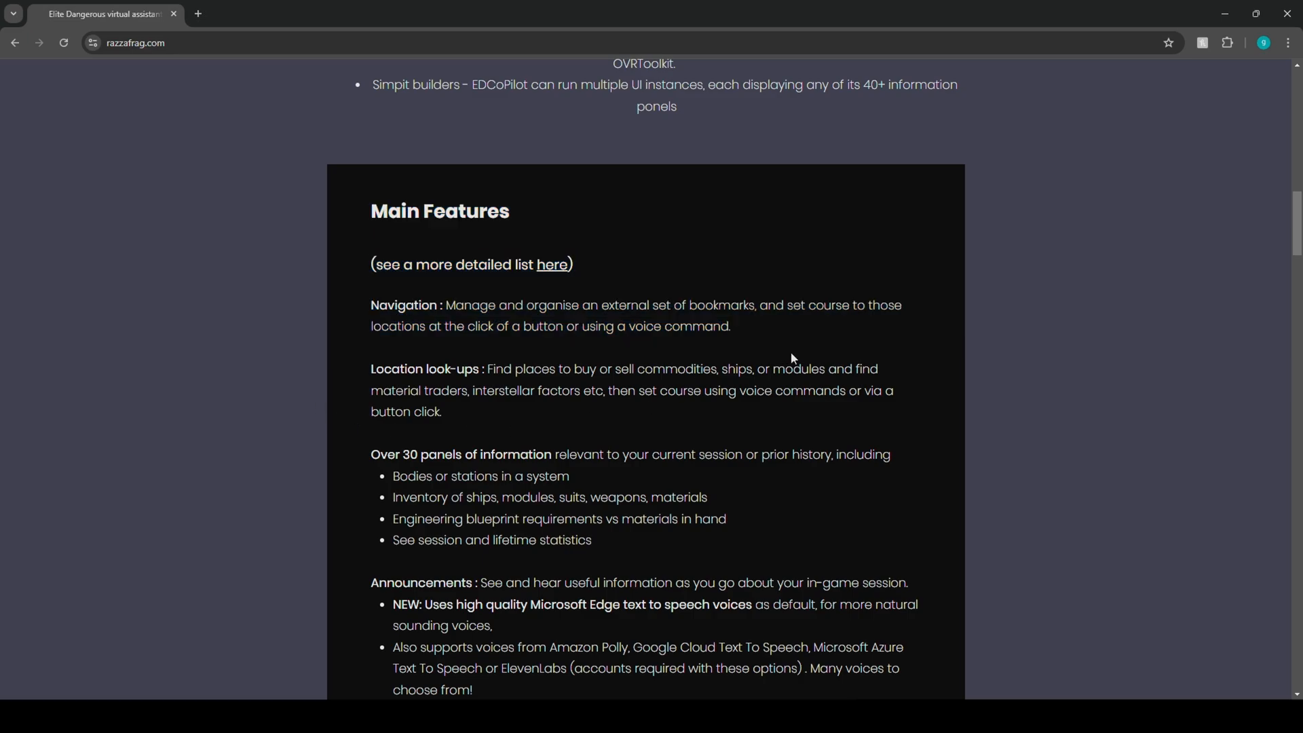
Scroll through the Main Features list until System Requirements comes into view.
scroll("down", 3)
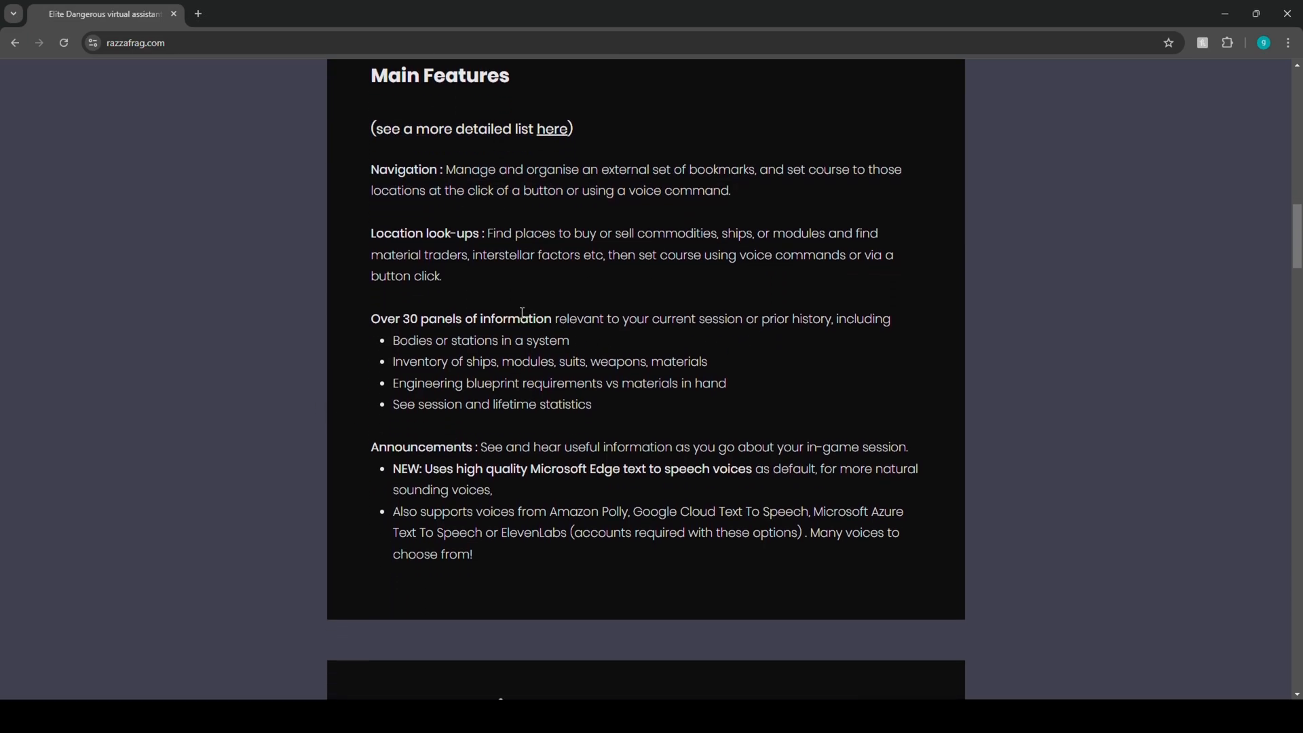
mouse_move(612, 308)
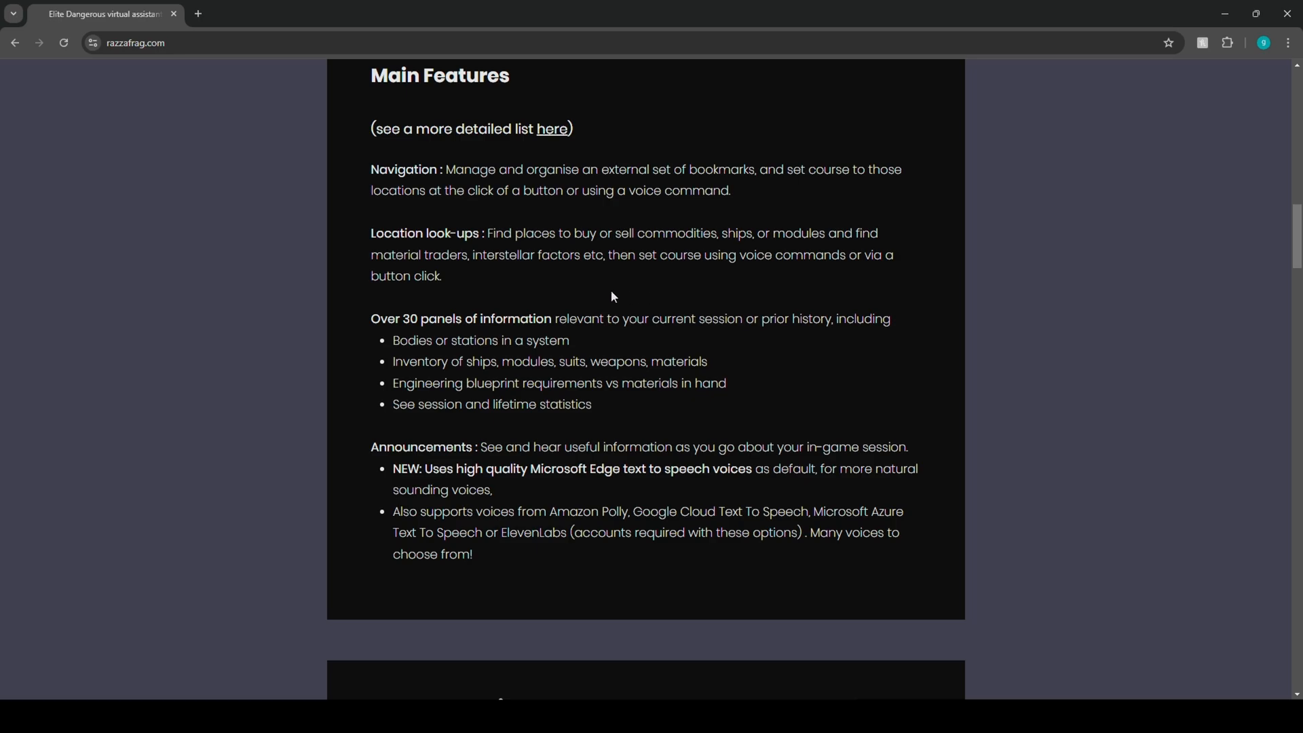
mouse_move(607, 276)
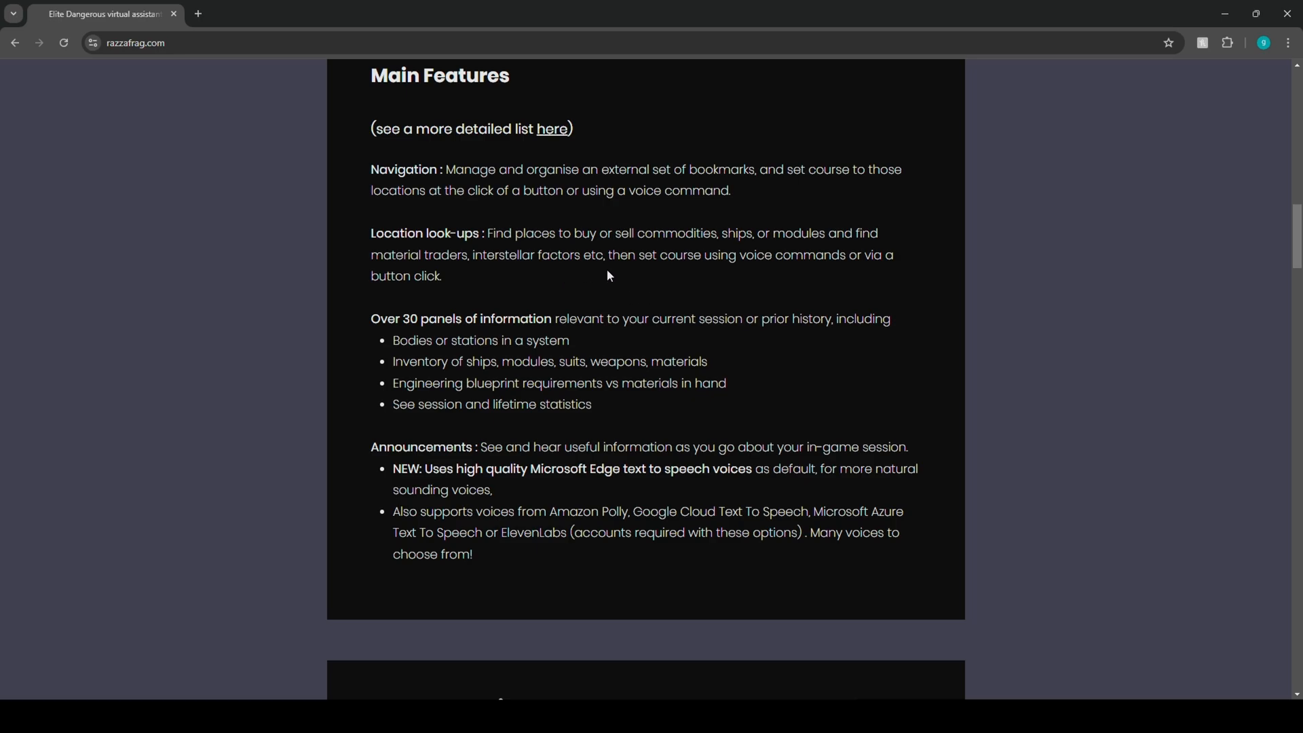
mouse_move(693, 282)
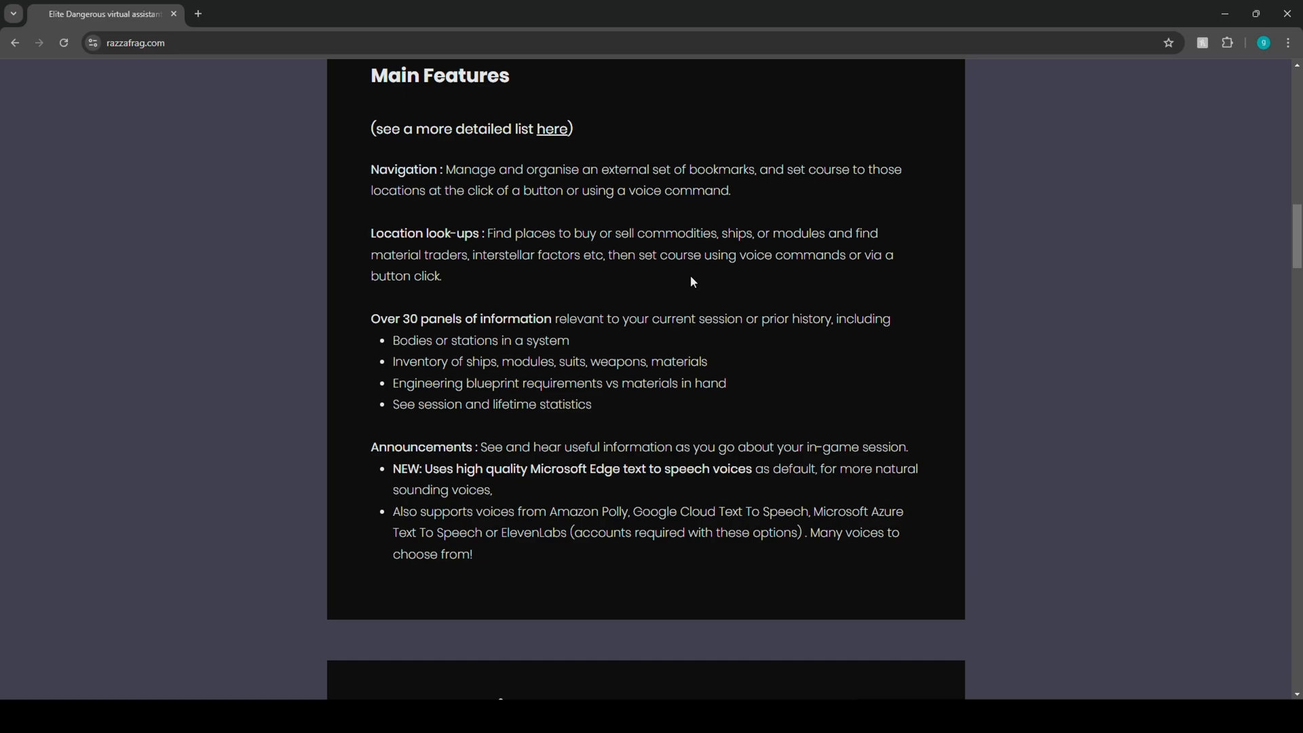
scroll("down", 3)
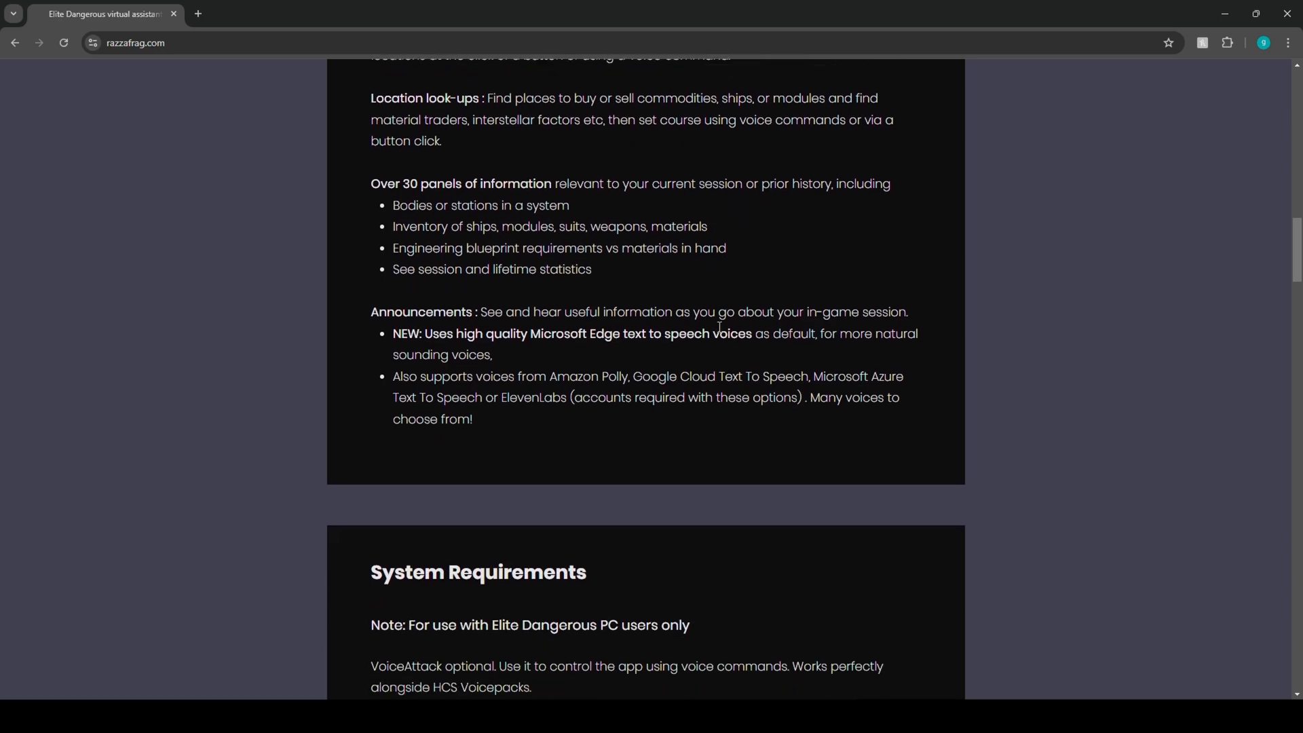
Highlight the System Requirements heading and VoiceAttack requirement, then scroll further.
left_click_drag(422, 332, 492, 353)
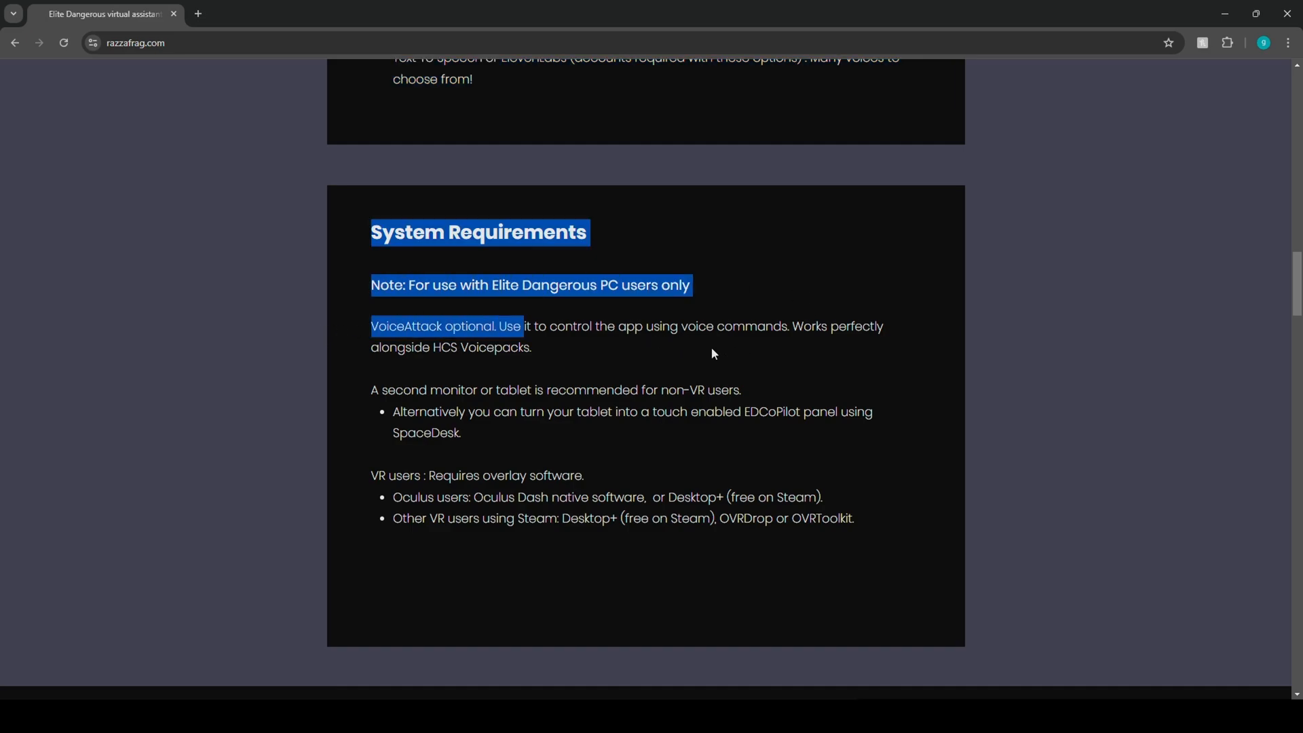
left_click_drag(711, 354, 353, 348)
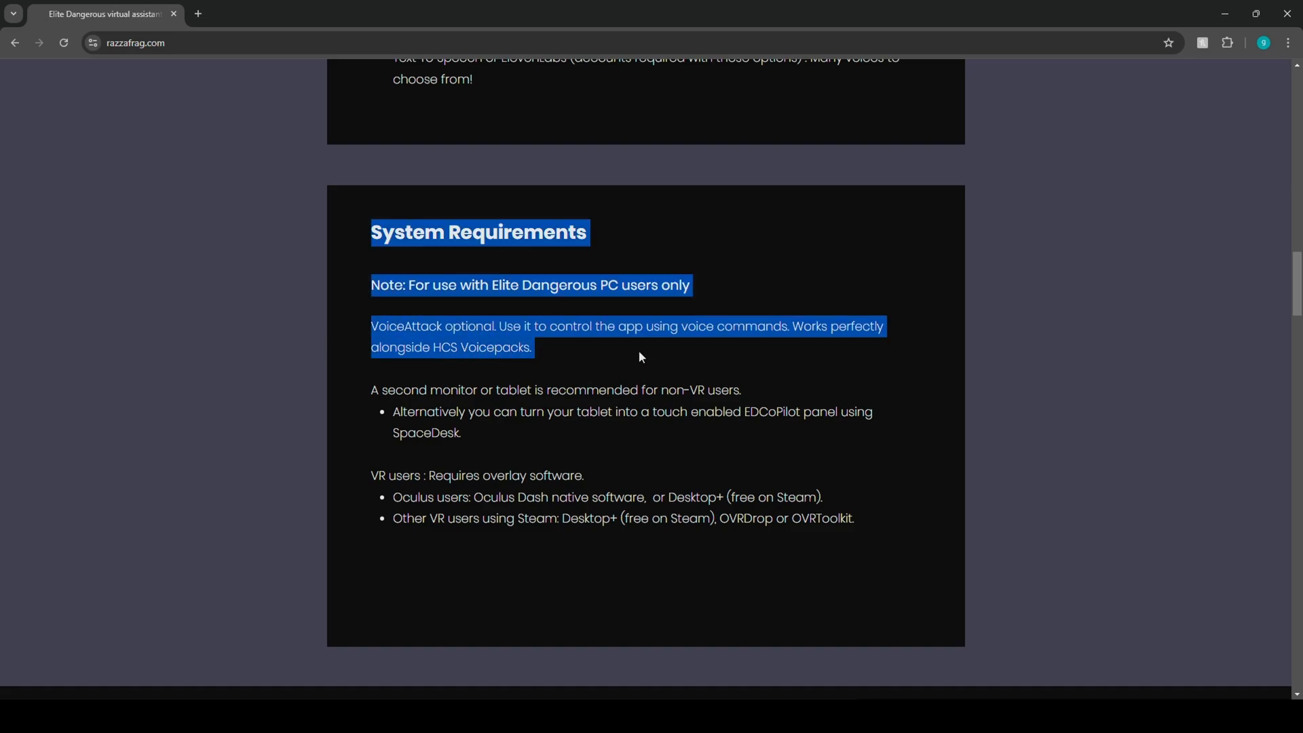
scroll("down", 3)
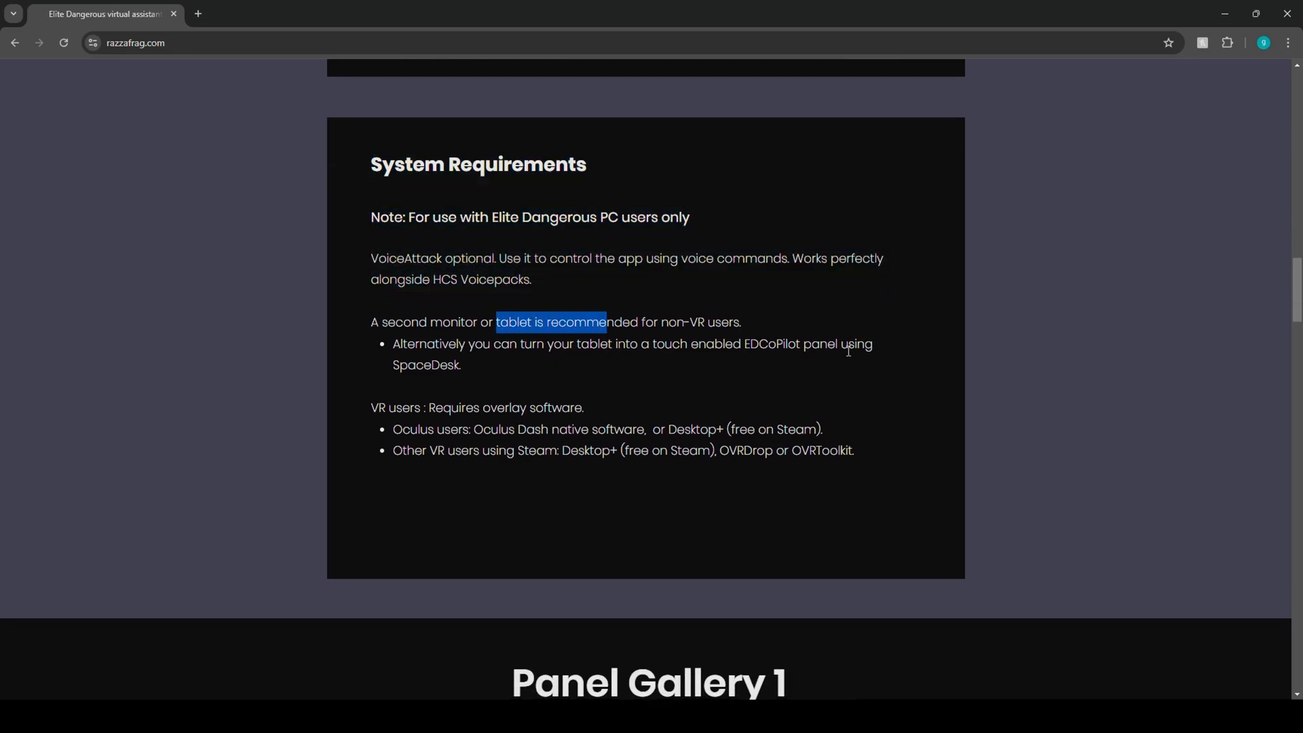
mouse_move(1068, 391)
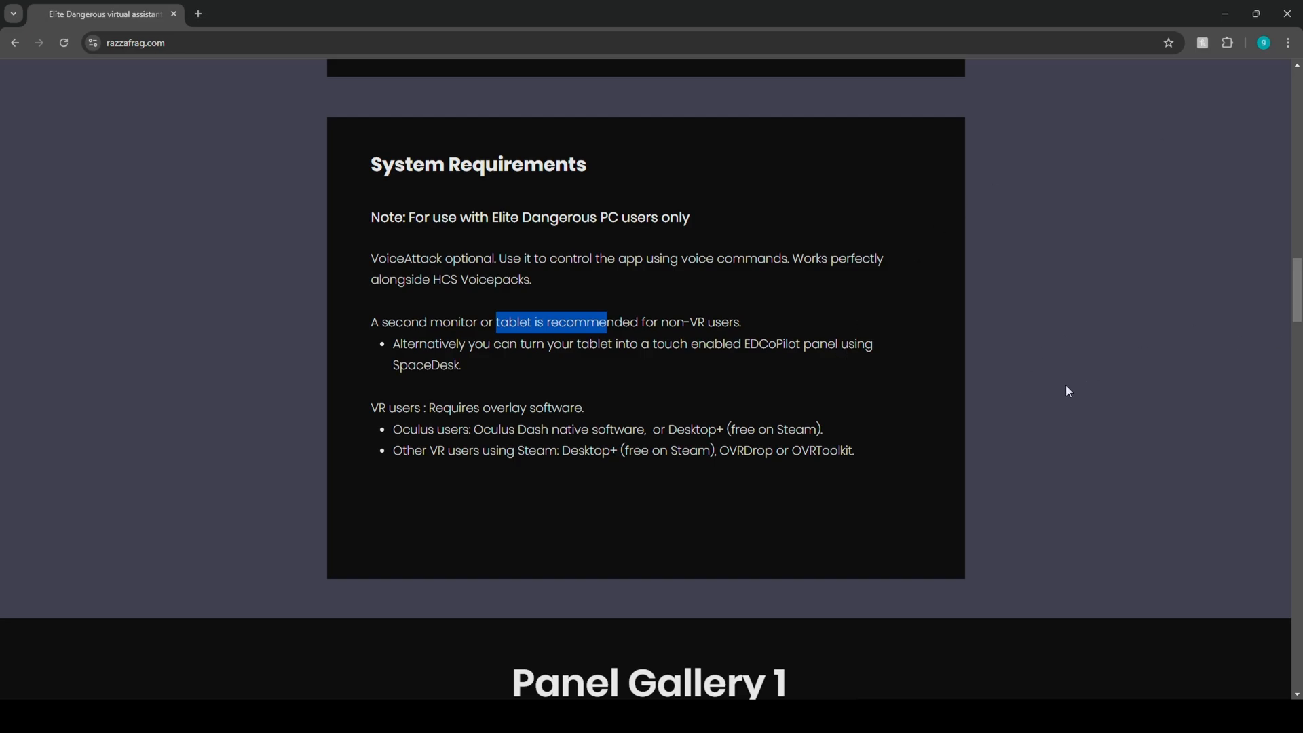
Scroll past Panel Gallery 1's Voice Log screenshot to the Installation telemetry note.
scroll("down", 3)
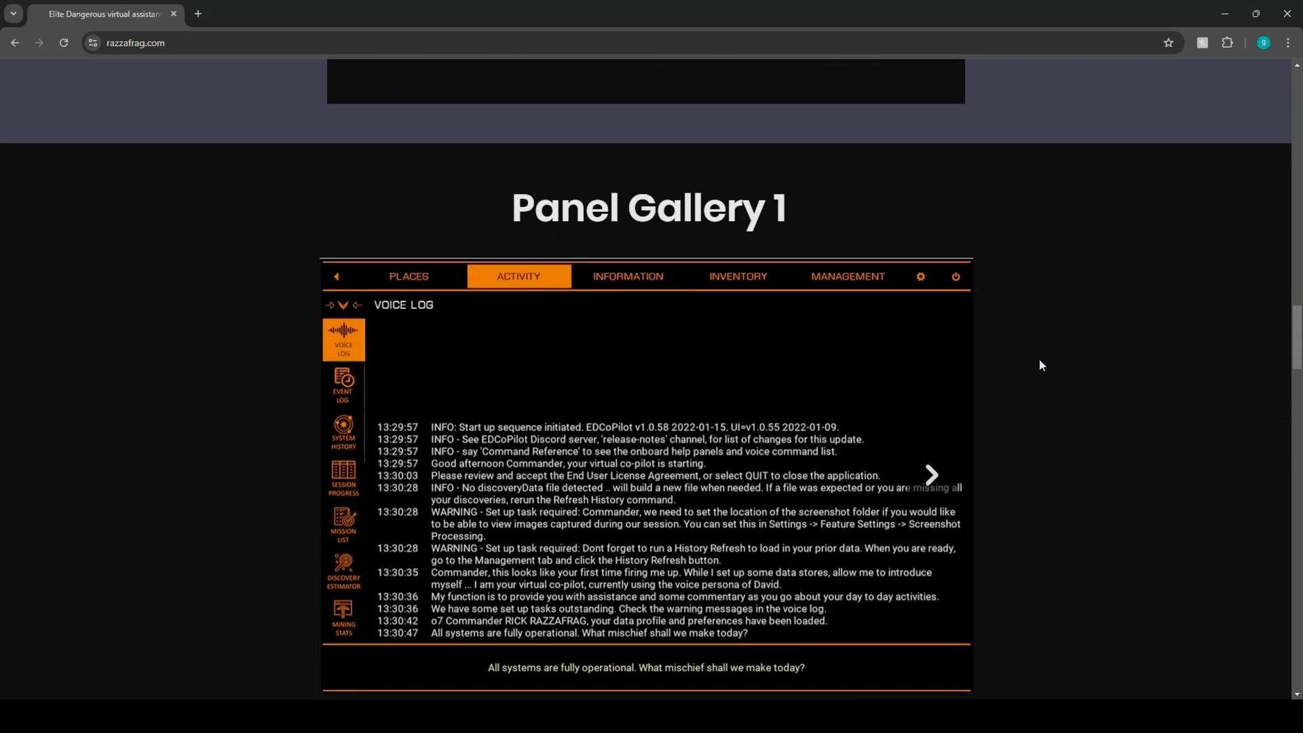
scroll("down", 3)
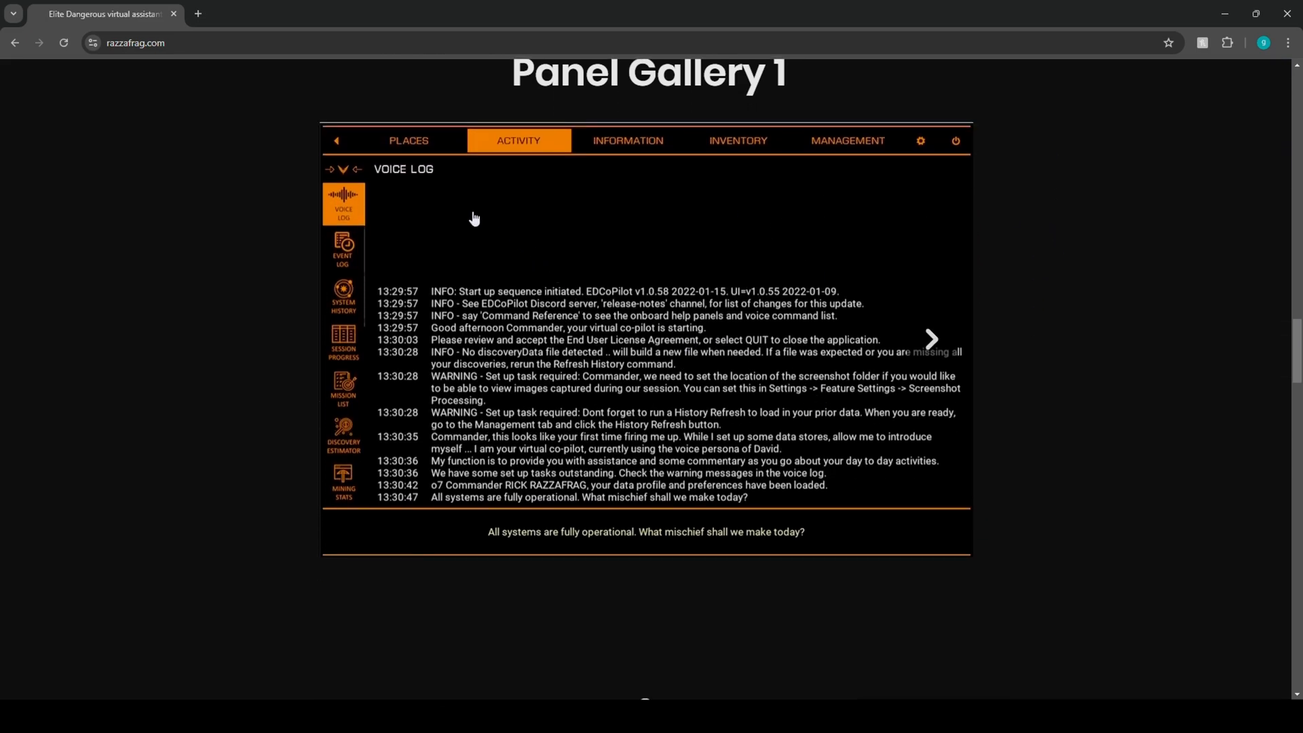
mouse_move(363, 305)
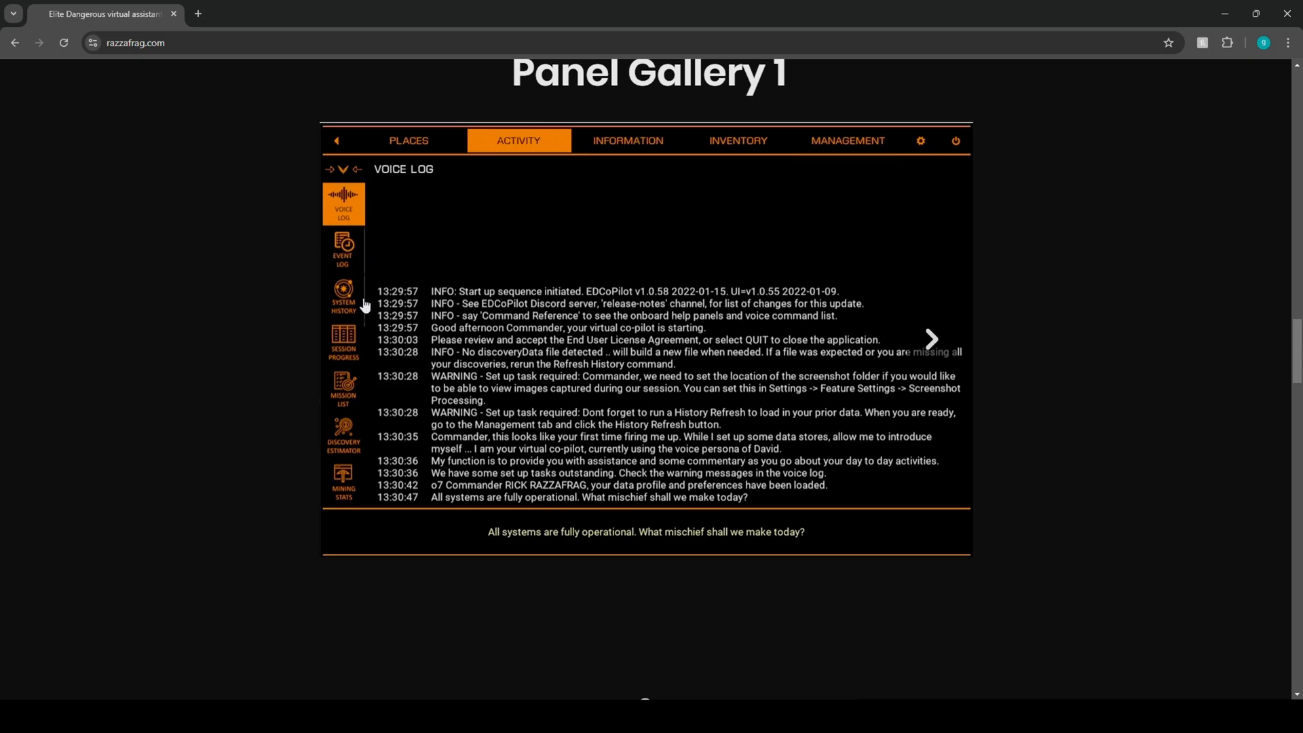
mouse_move(355, 341)
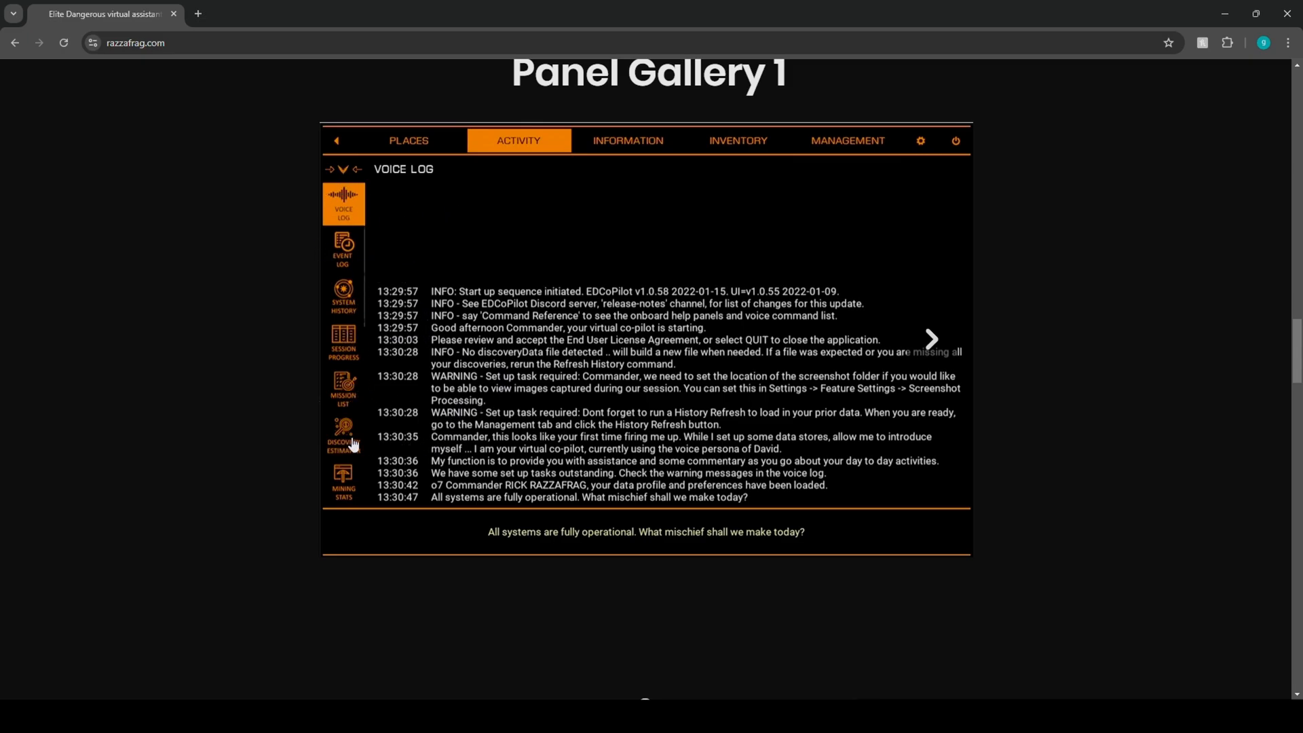
mouse_move(403, 508)
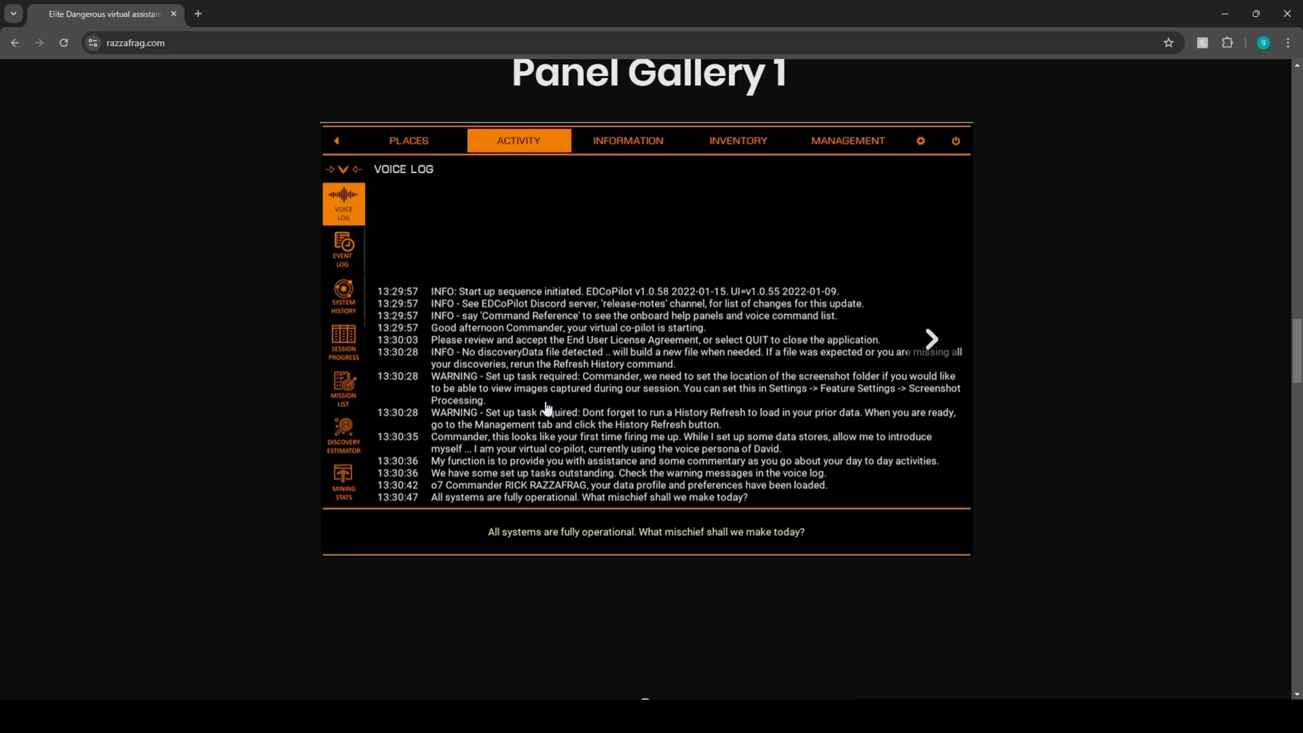
scroll("down", 3)
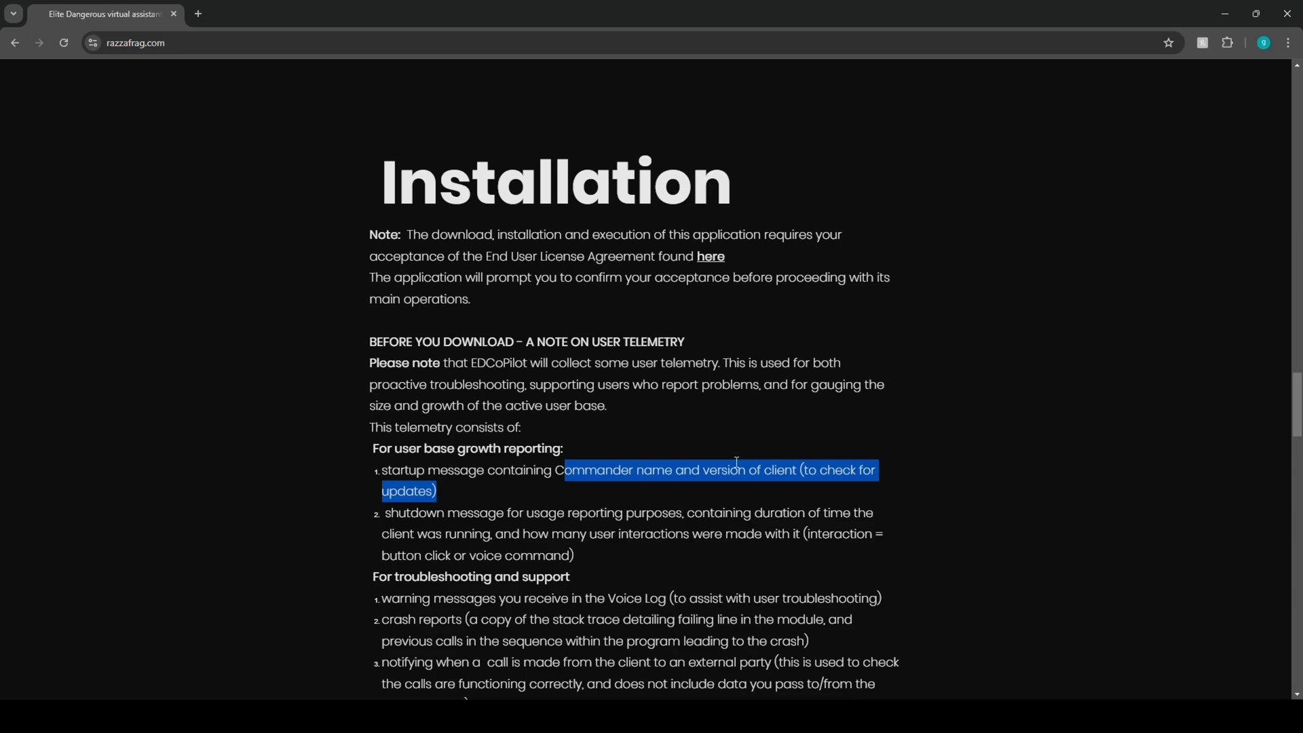
Reach Basic Installation Steps and highlight step 1 about downloading the msi installer.
scroll("down", 3)
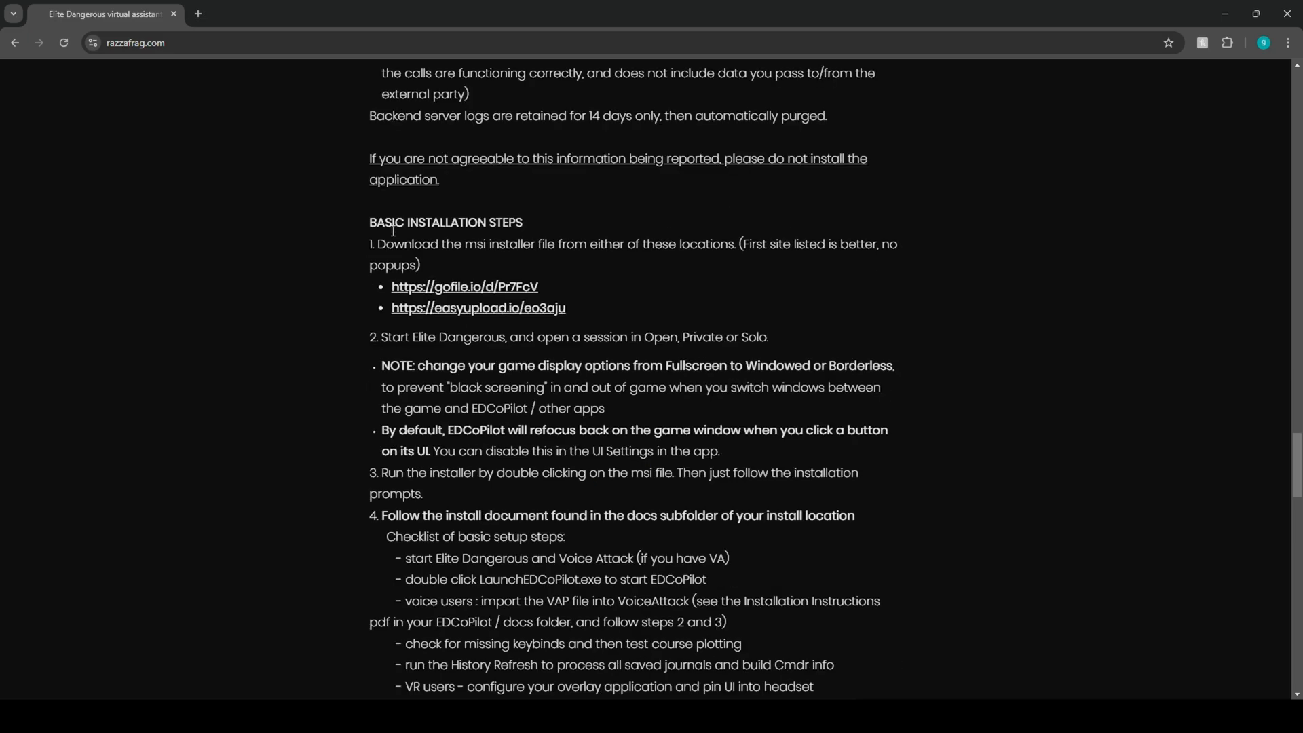
left_click_drag(374, 67, 439, 180)
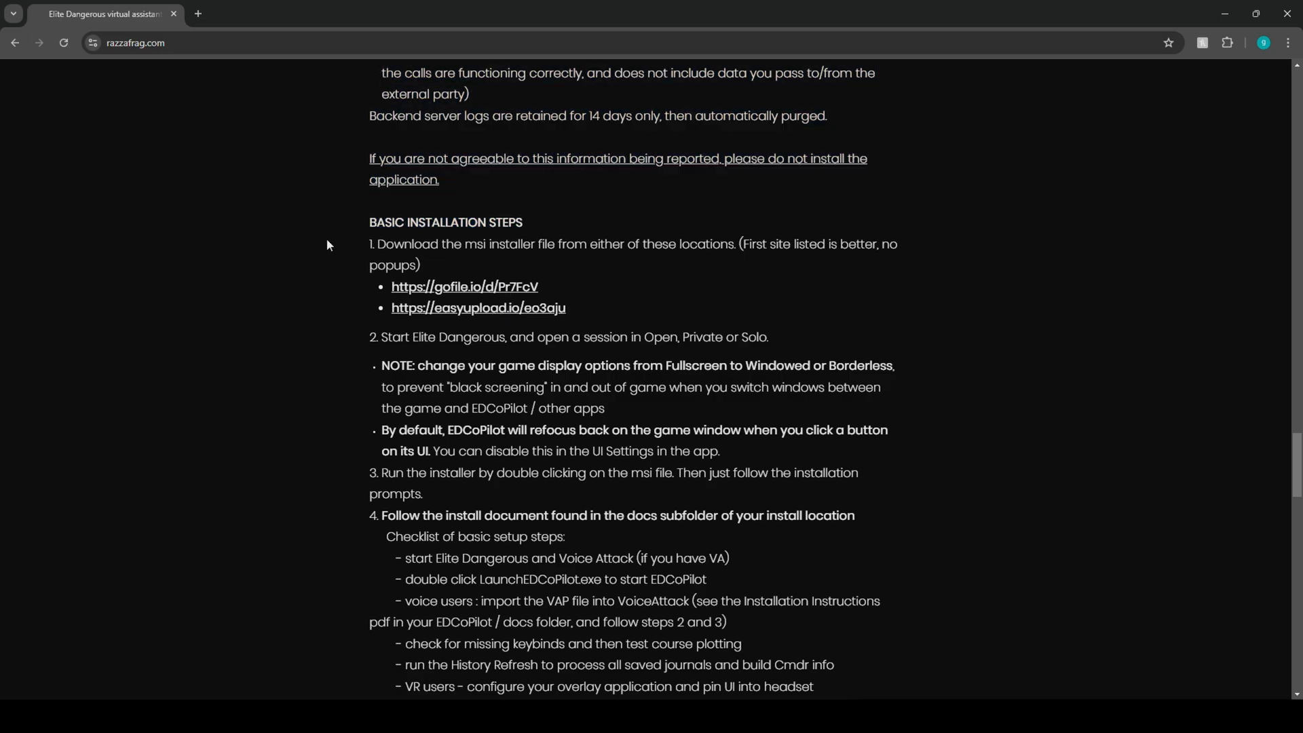
left_click_drag(422, 243, 663, 244)
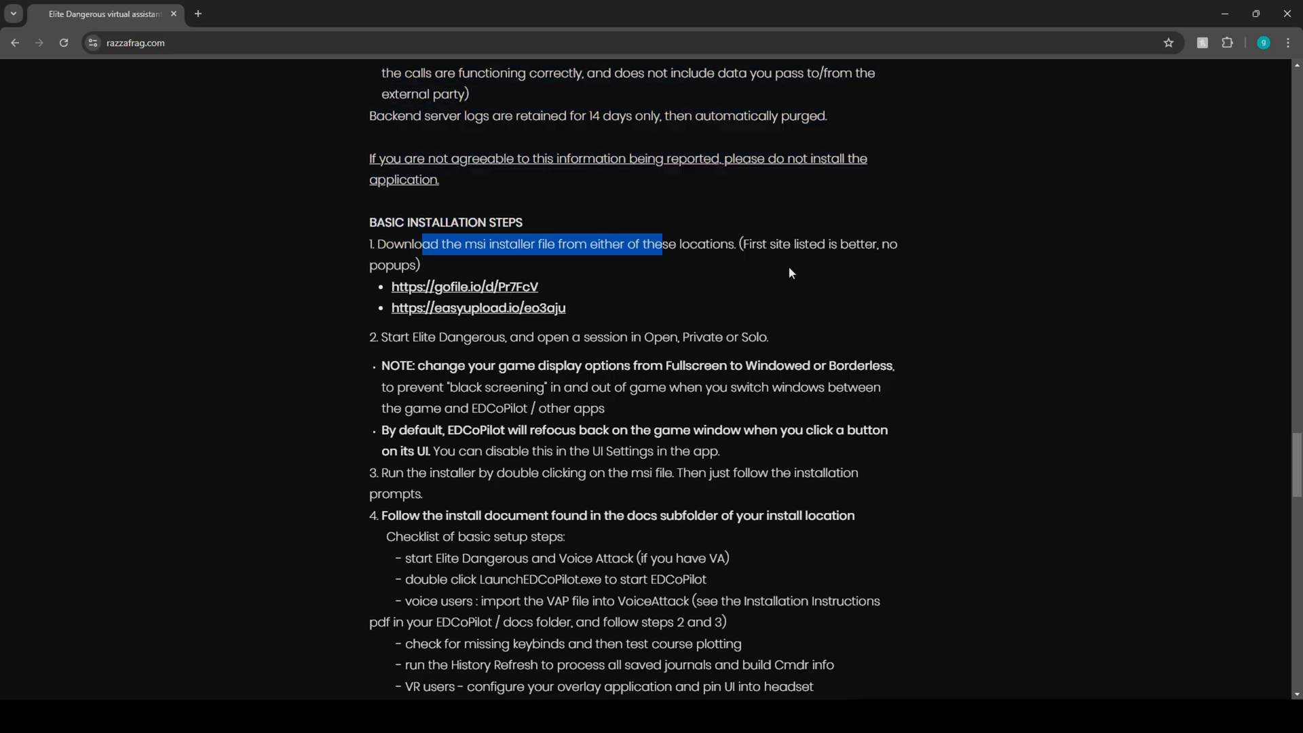
mouse_move(900, 254)
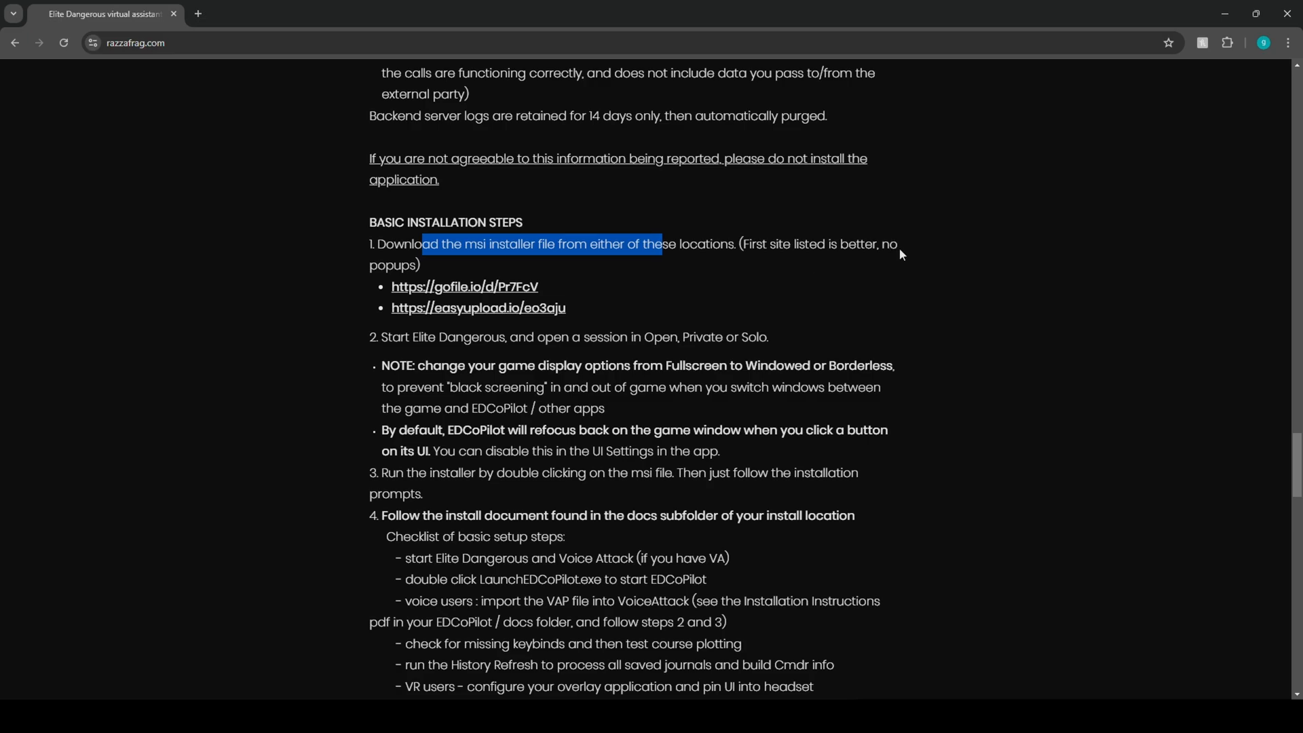
Download the EDCoPilot msi from Gofile, open it, and expand SmartScreen's More info.
left_click(464, 287)
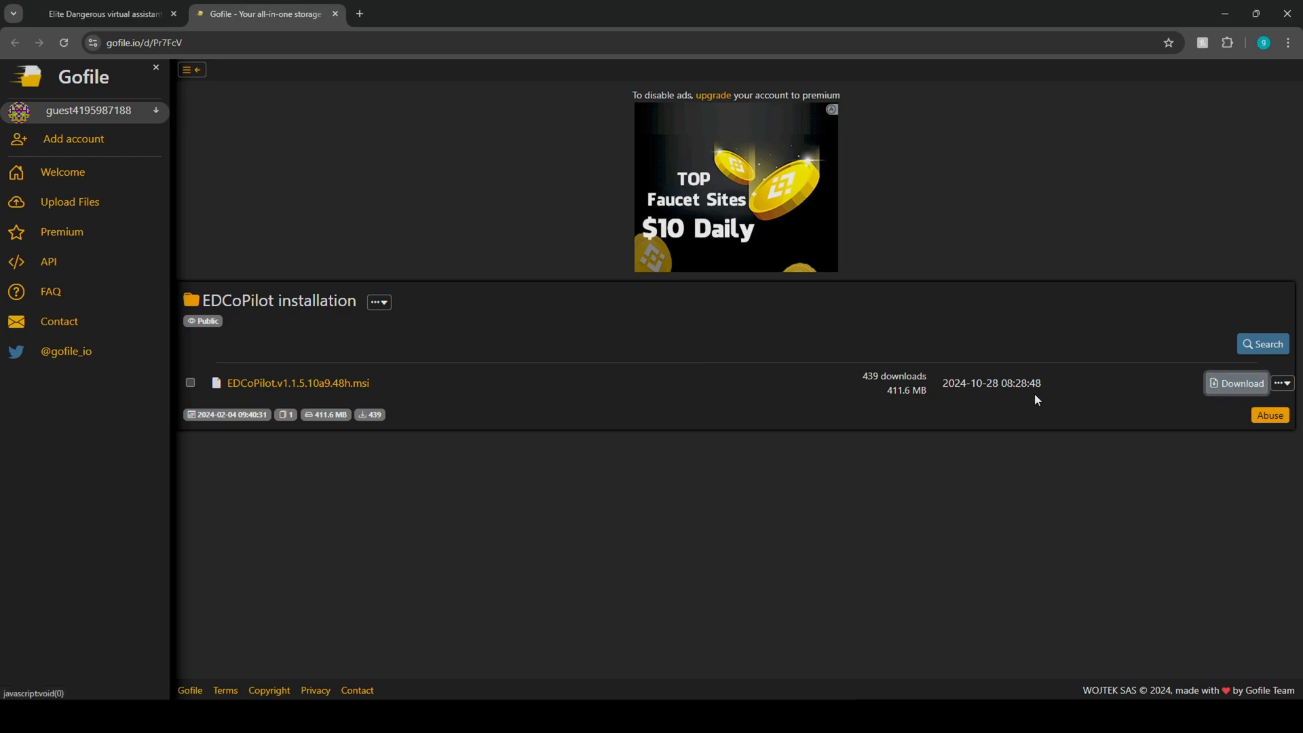
left_click(1236, 382)
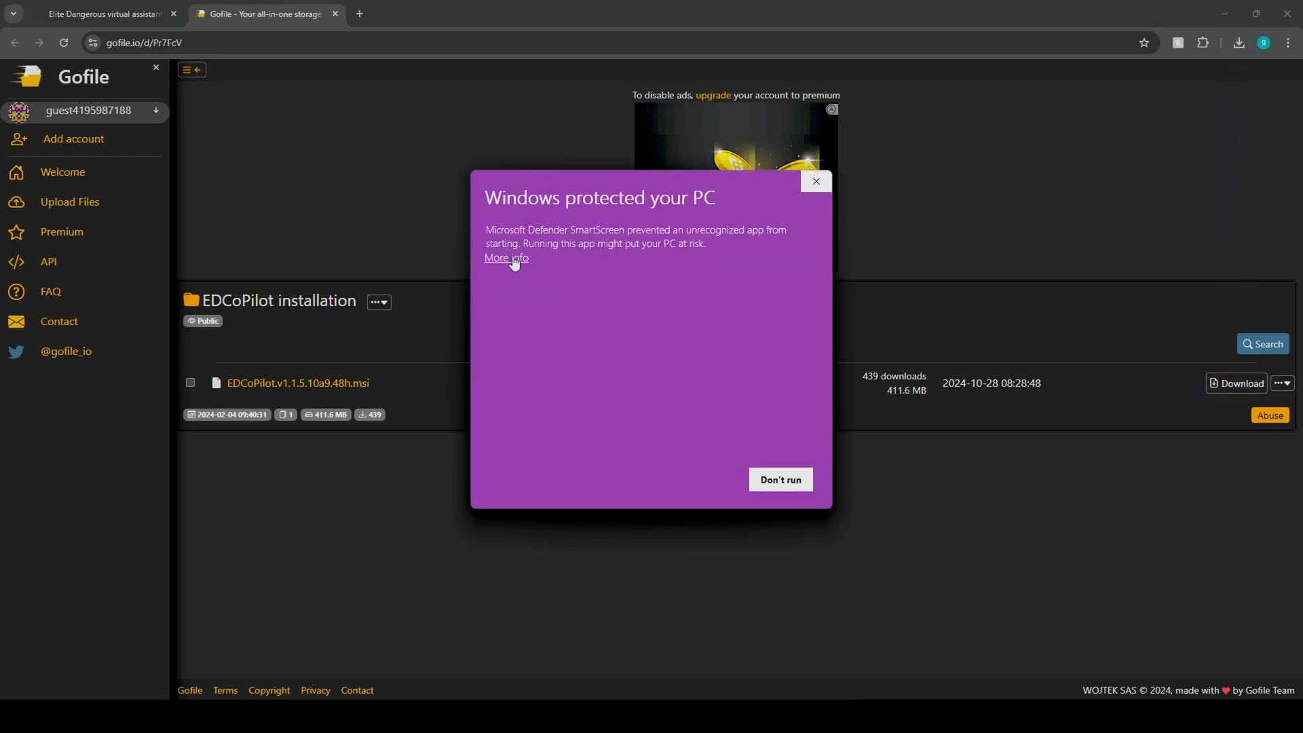
left_click(507, 259)
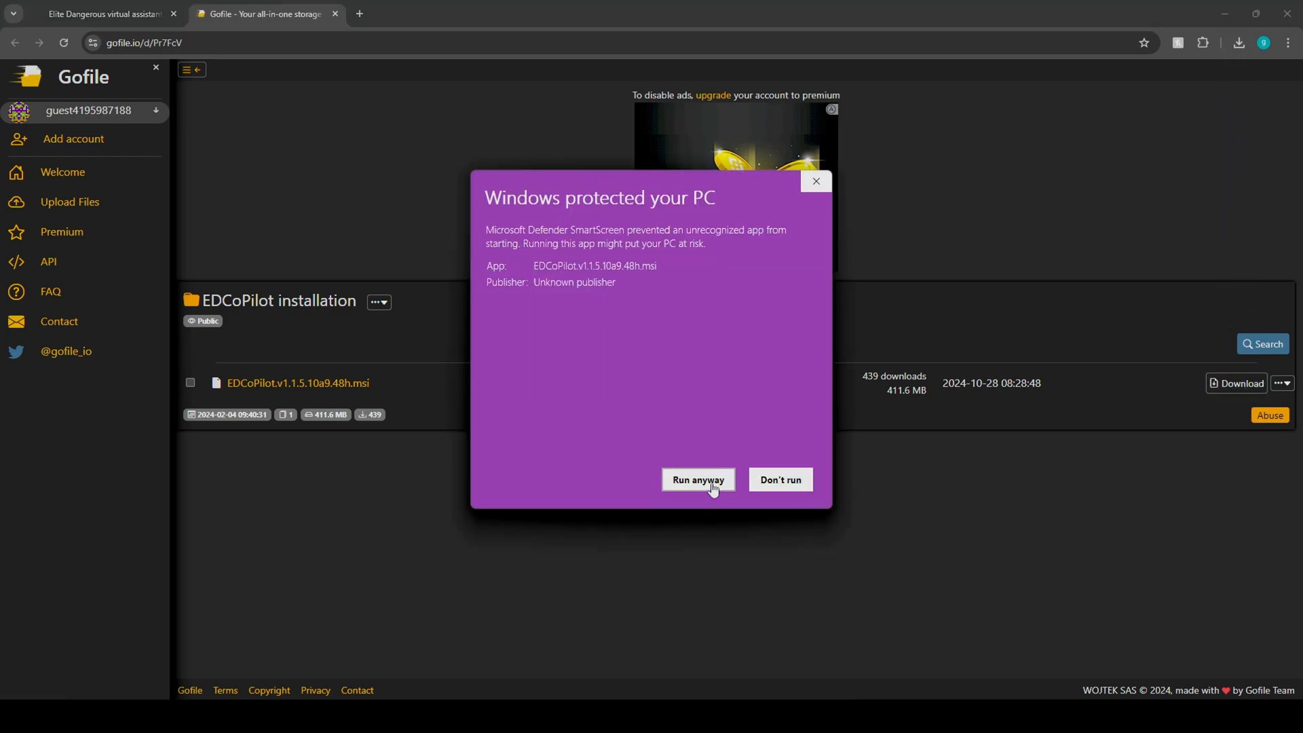
Install EDCoPilot for Everybody into a new folder on New Volume (G:).
left_click(697, 479)
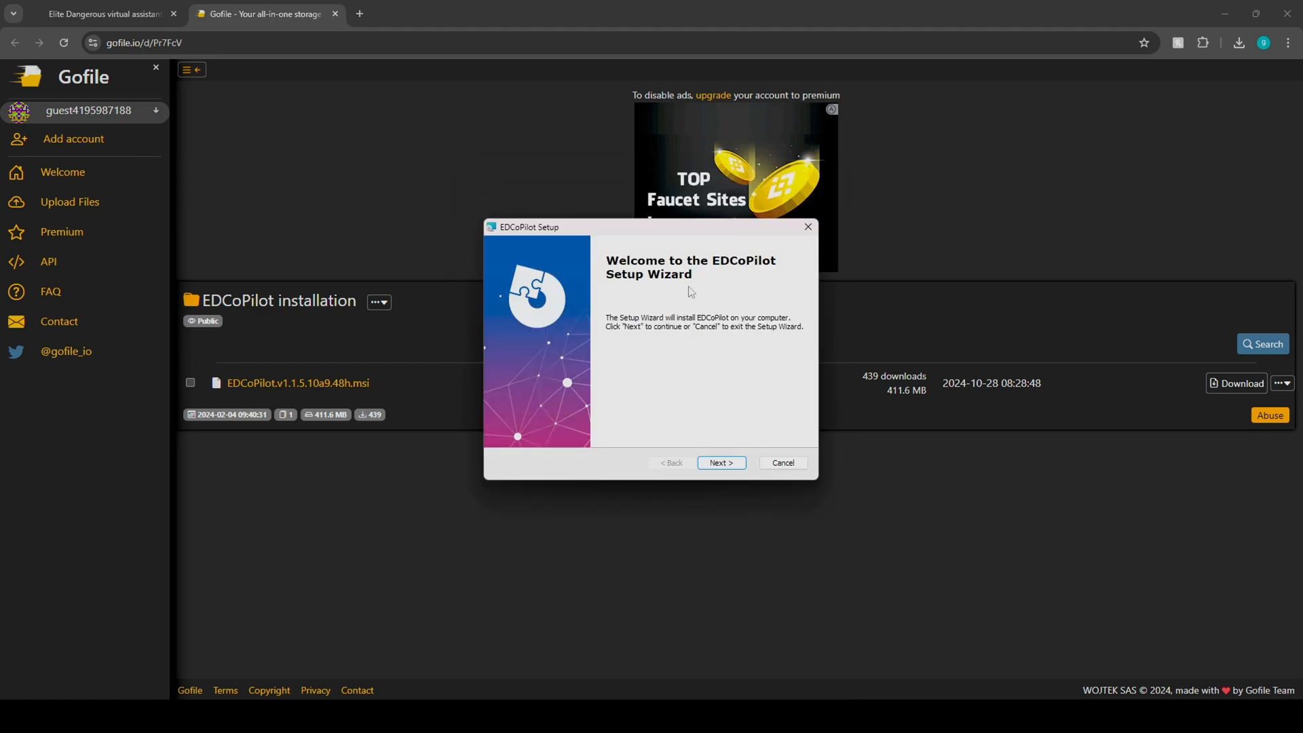
left_click(720, 463)
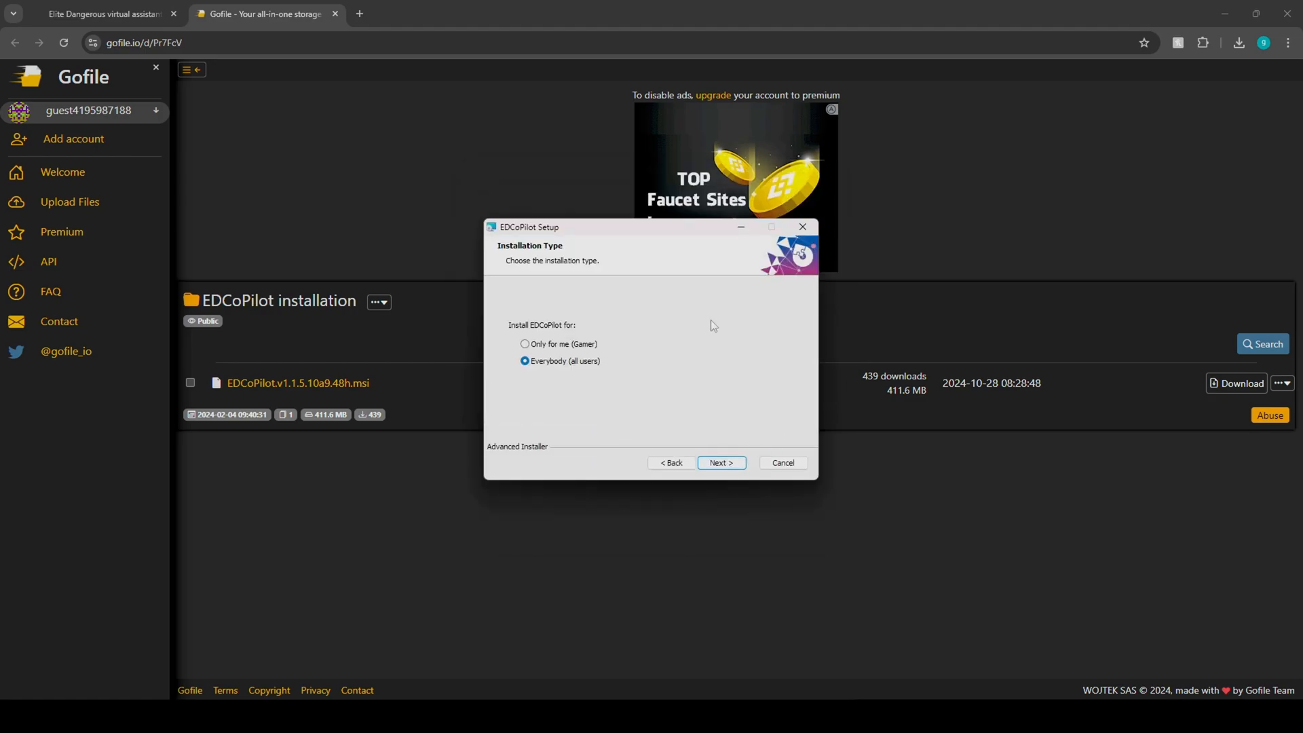
mouse_move(674, 333)
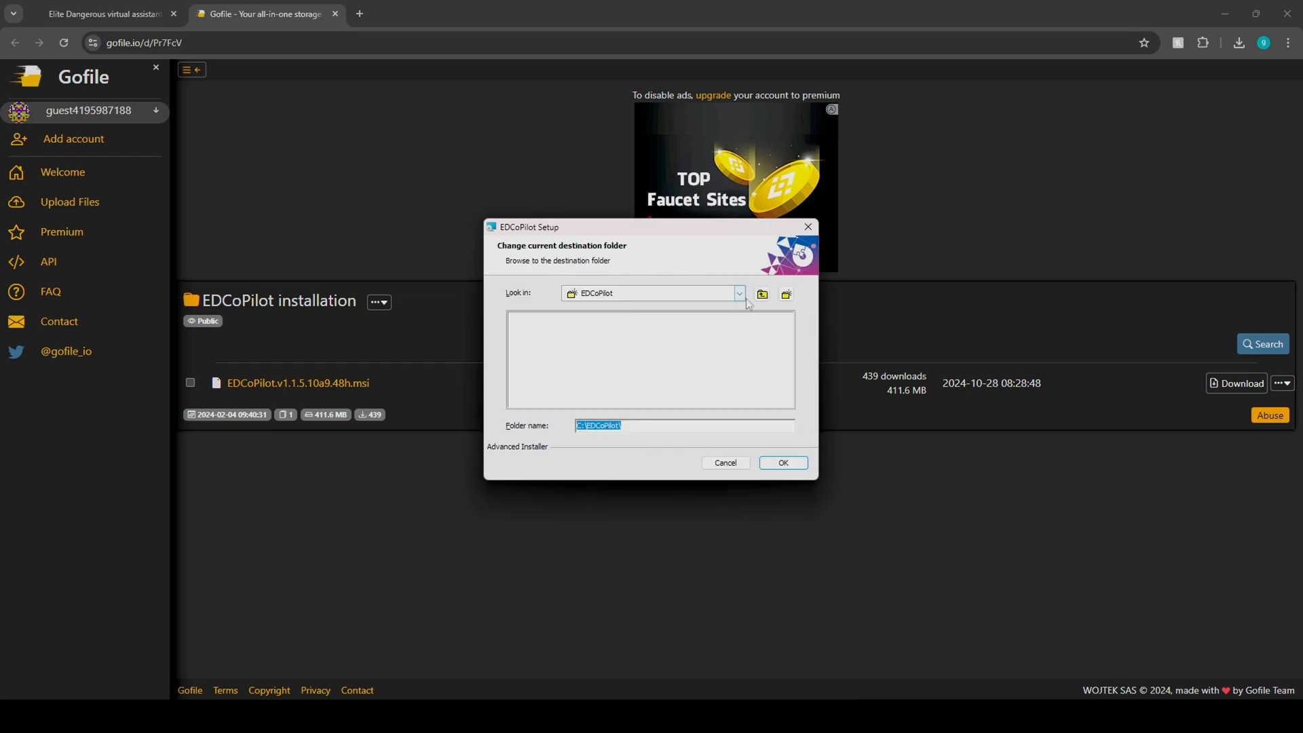
left_click(737, 293)
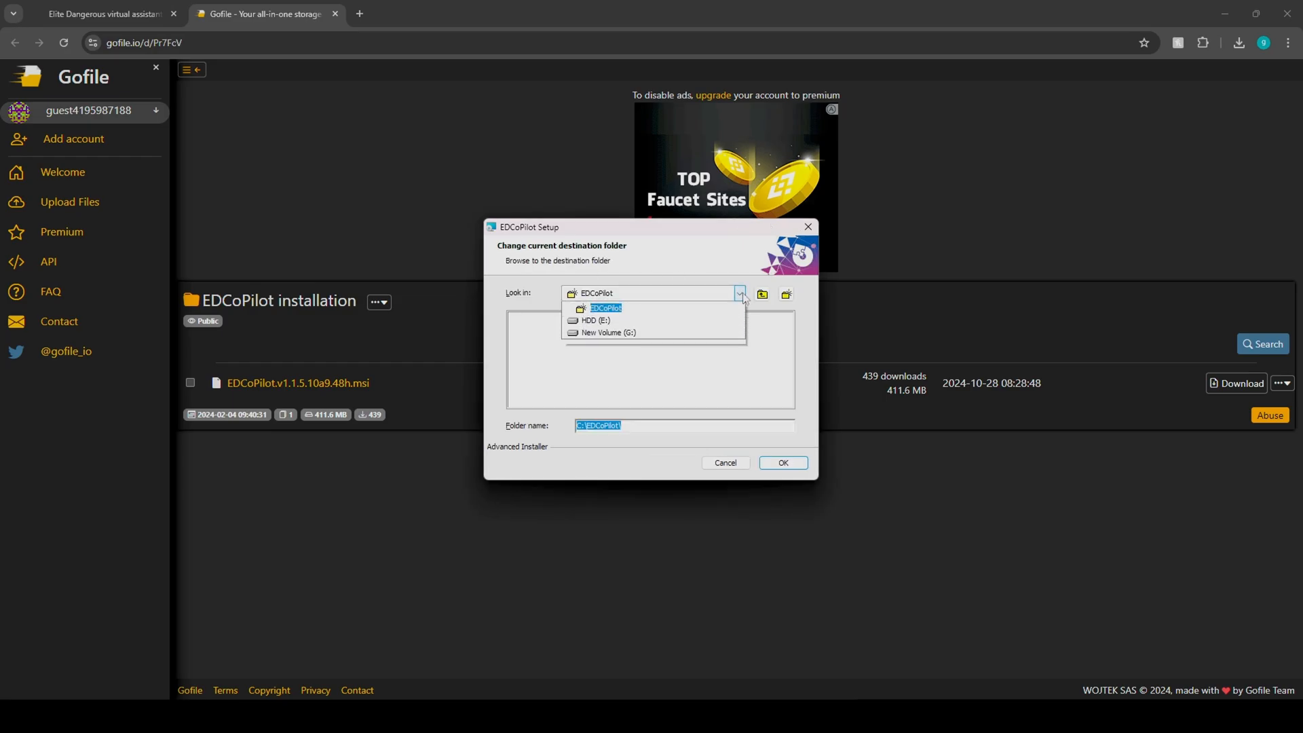
left_click(607, 333)
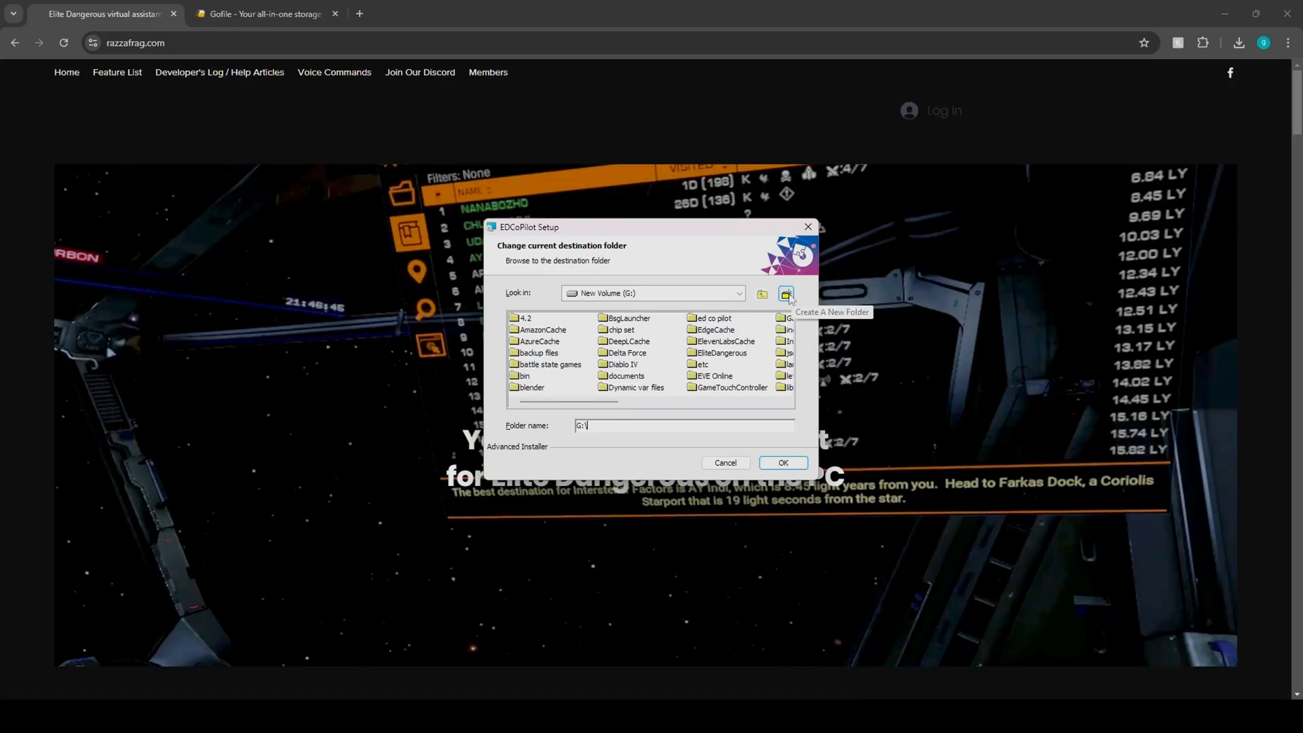
left_click(786, 293)
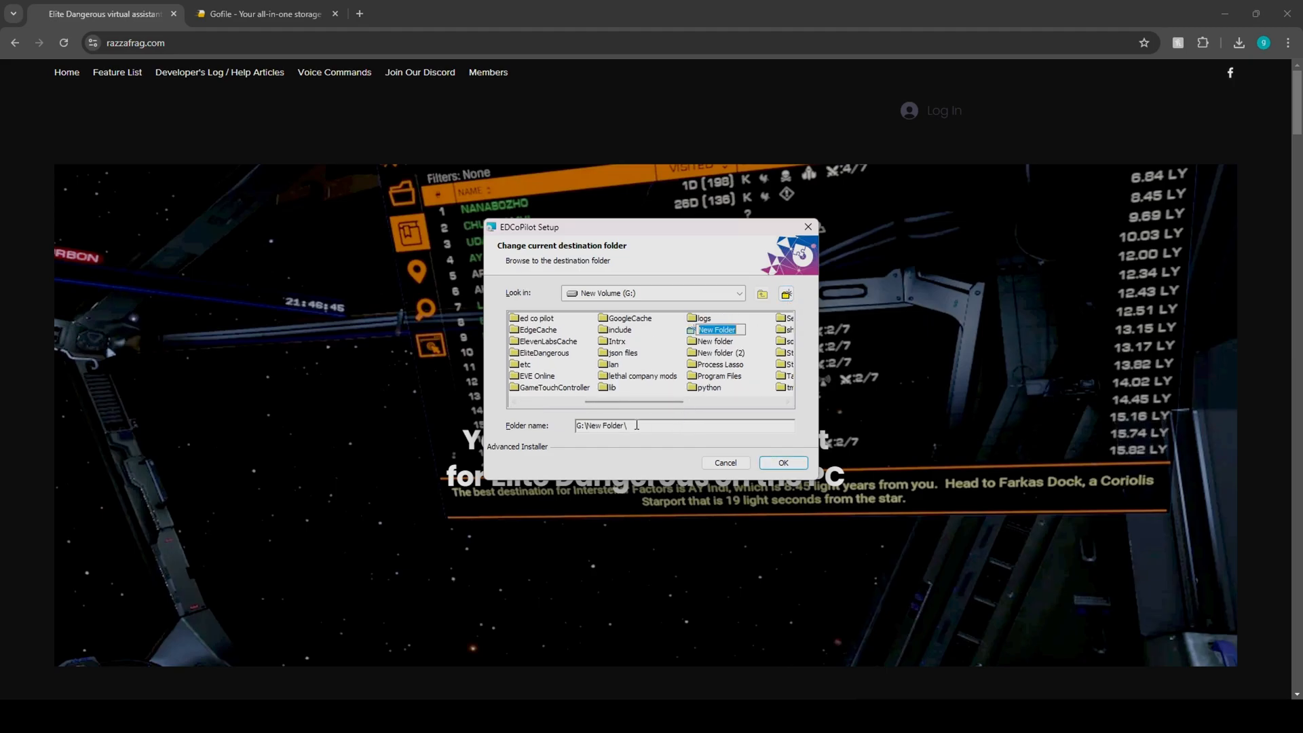
left_click(782, 463)
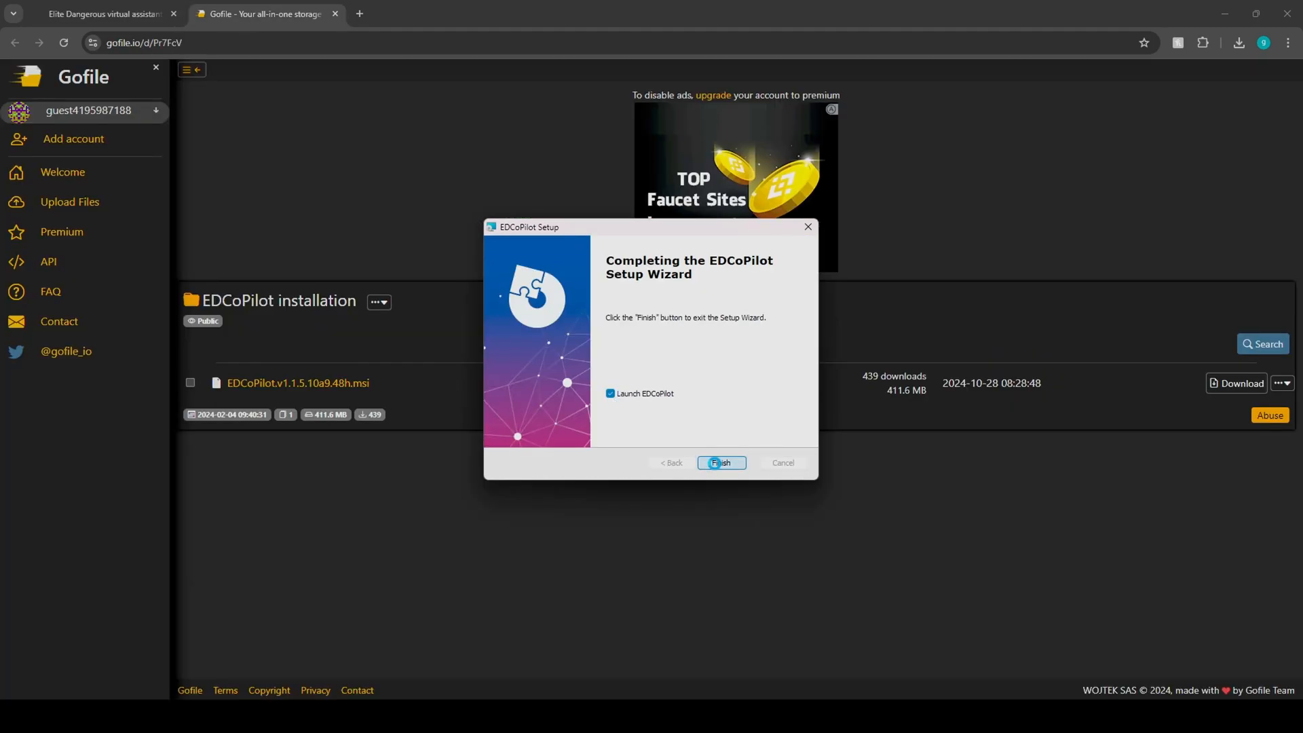
Finish setup with Launch EDCoPilot ticked, starting the LaunchEDCoPilot console.
left_click(721, 463)
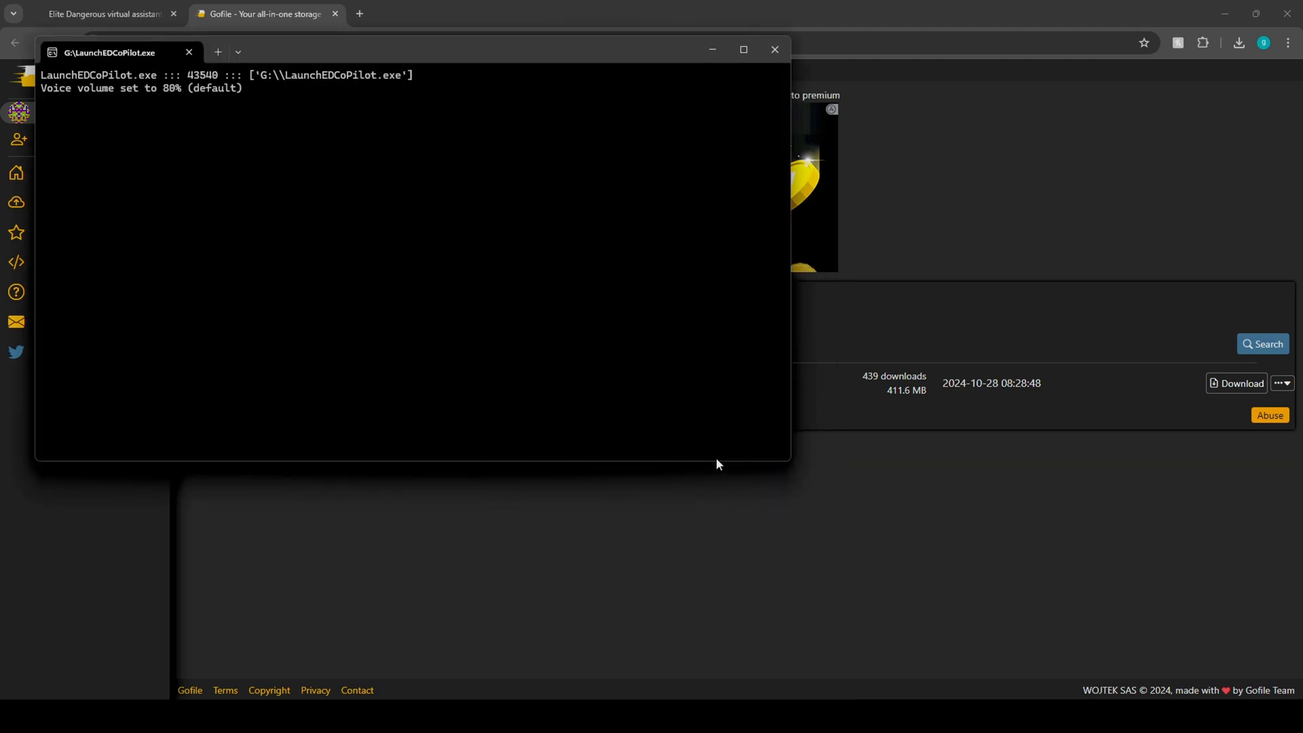
mouse_move(504, 326)
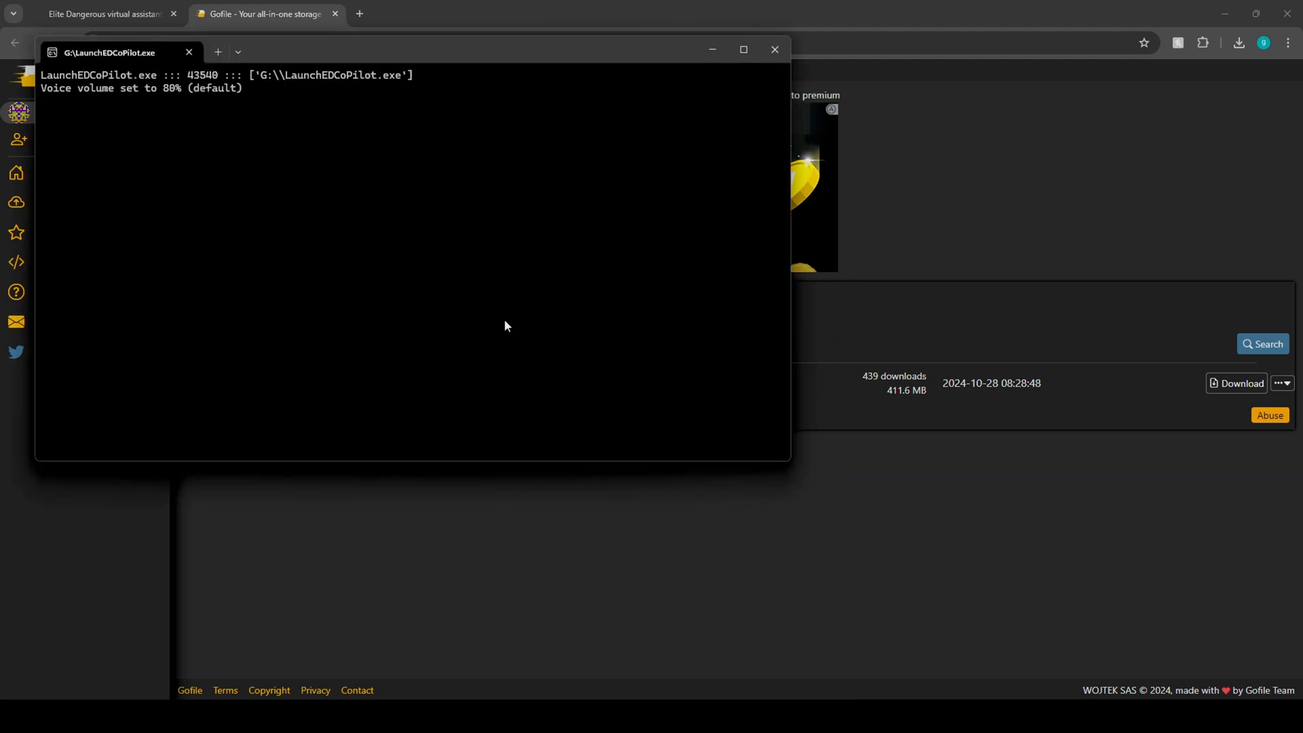
mouse_move(471, 322)
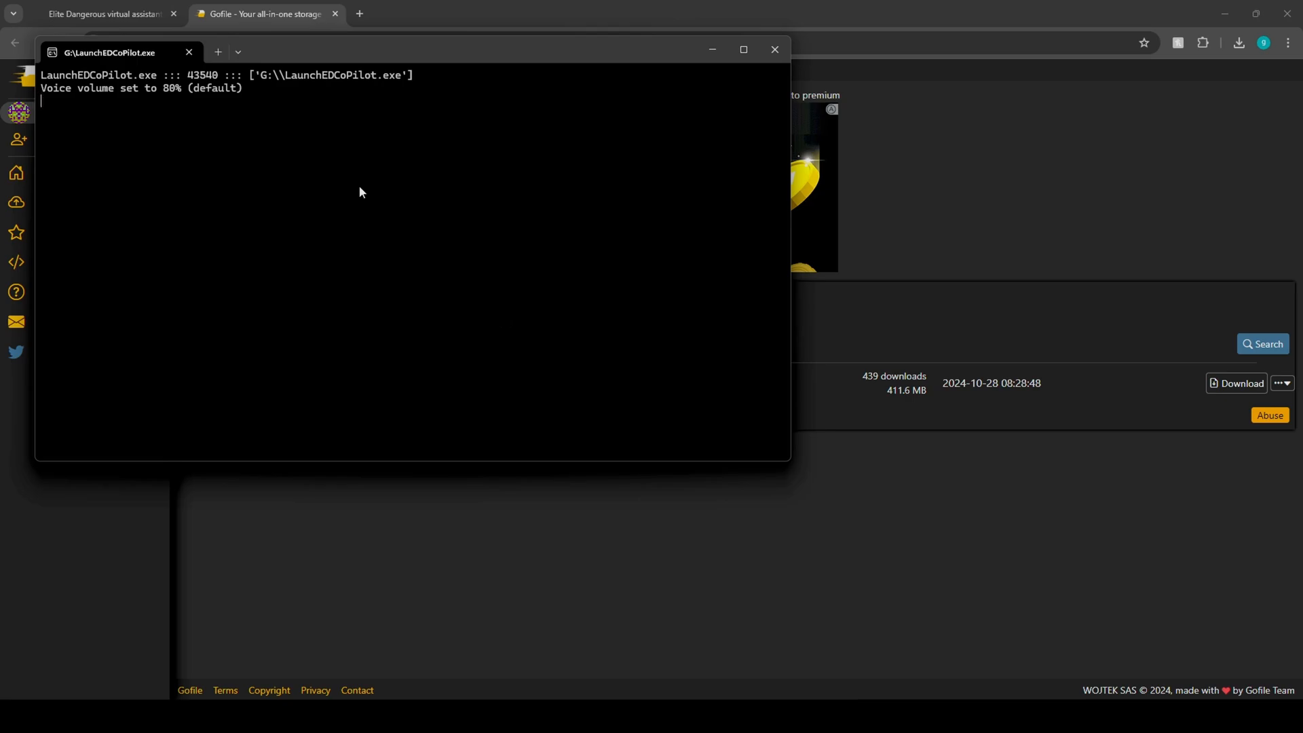
mouse_move(357, 189)
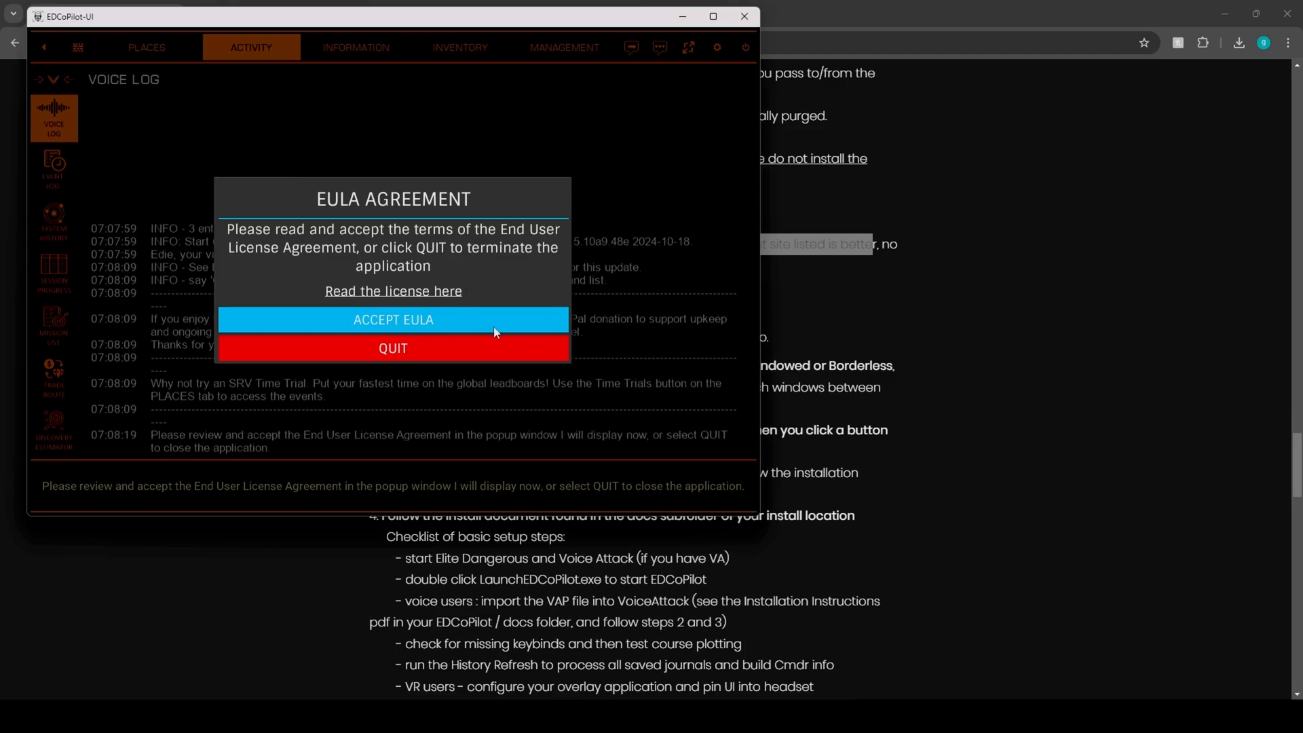
Accept the EULA in the EDCoPilot agreement popup.
left_click(393, 319)
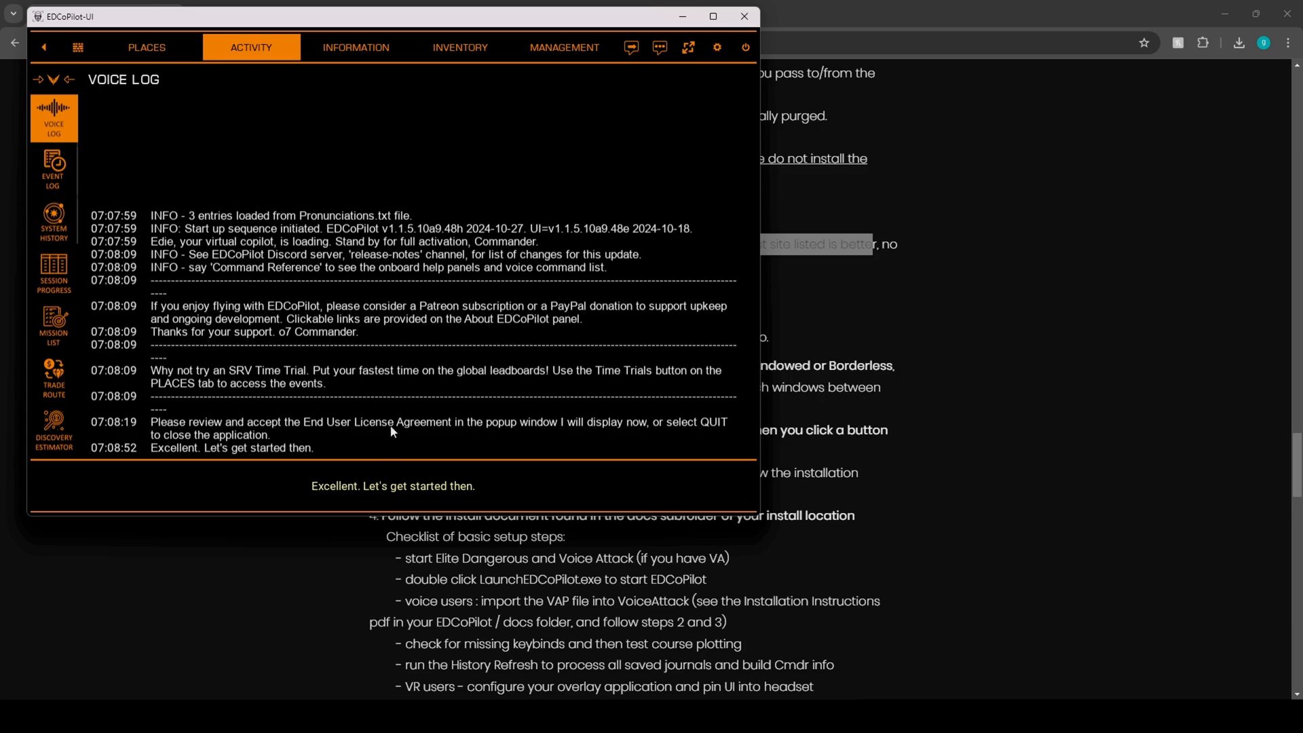
mouse_move(468, 480)
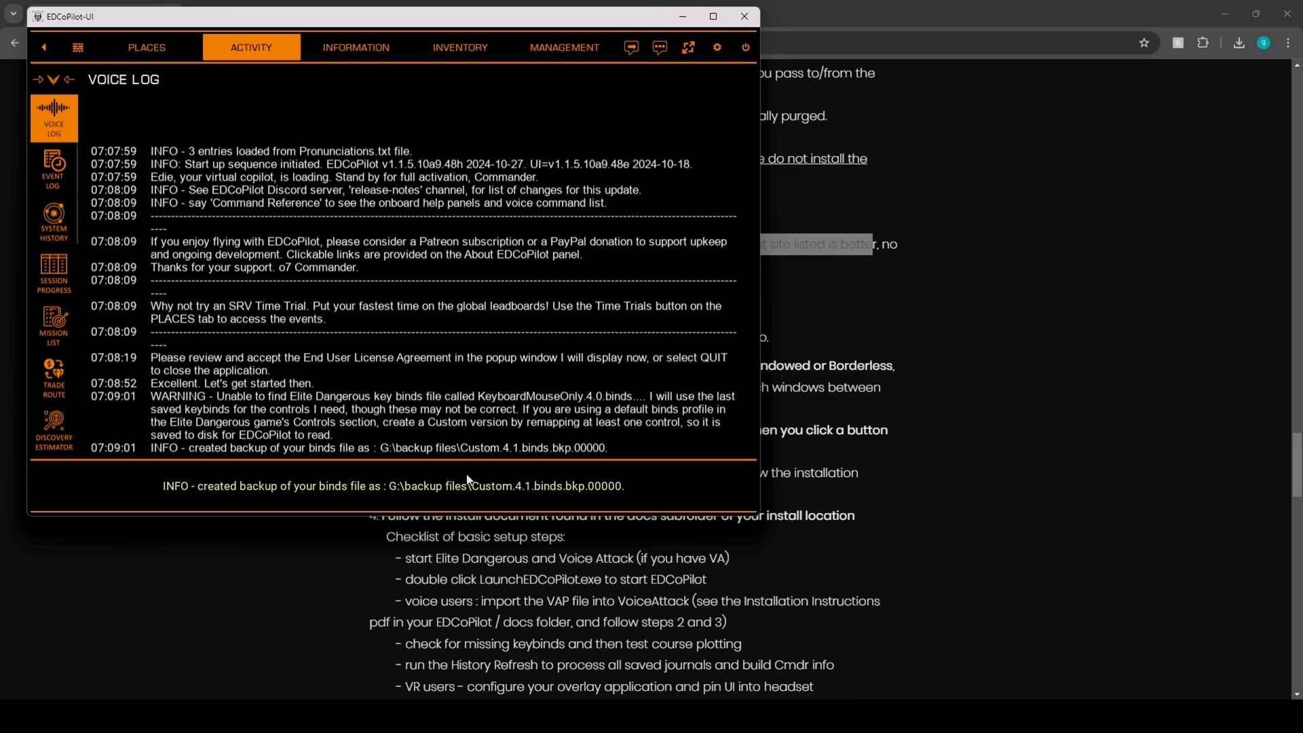
mouse_move(548, 418)
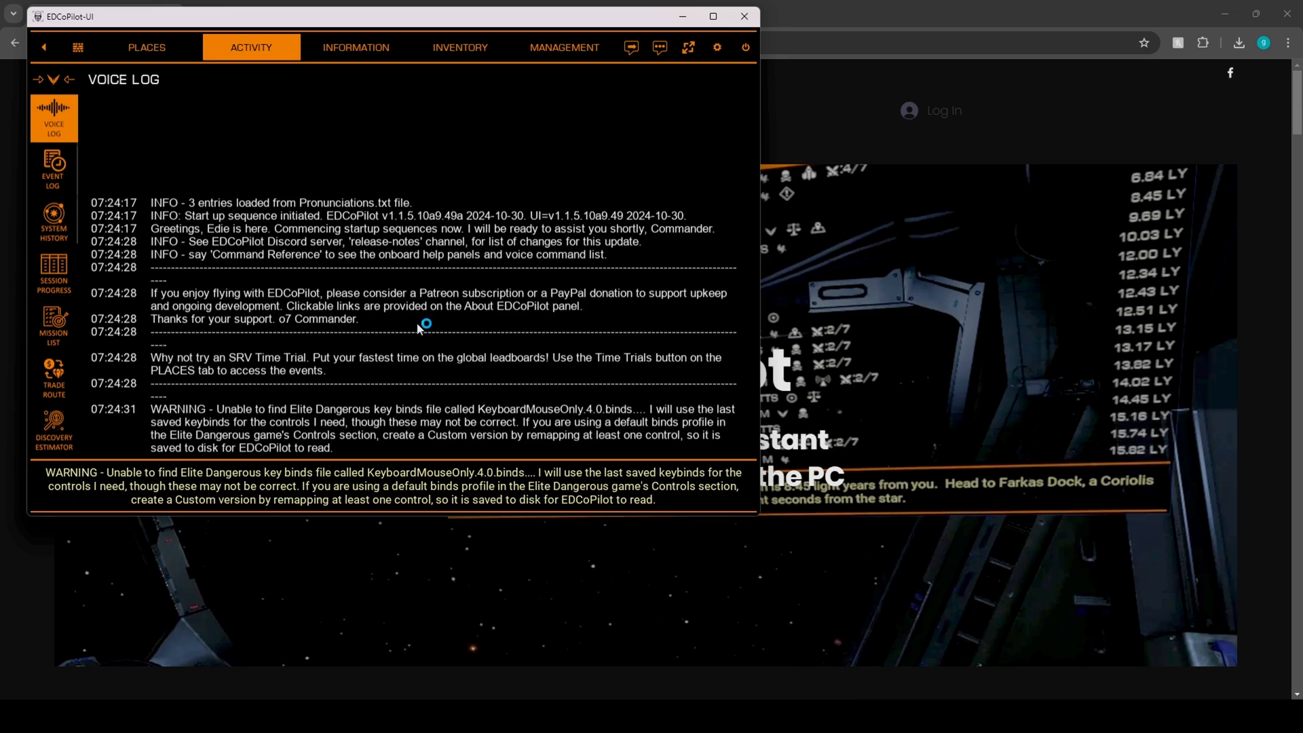
Browse PLACES, Time Trials and Guidance Computer, then view the two owned ships in Inventory.
left_click(147, 47)
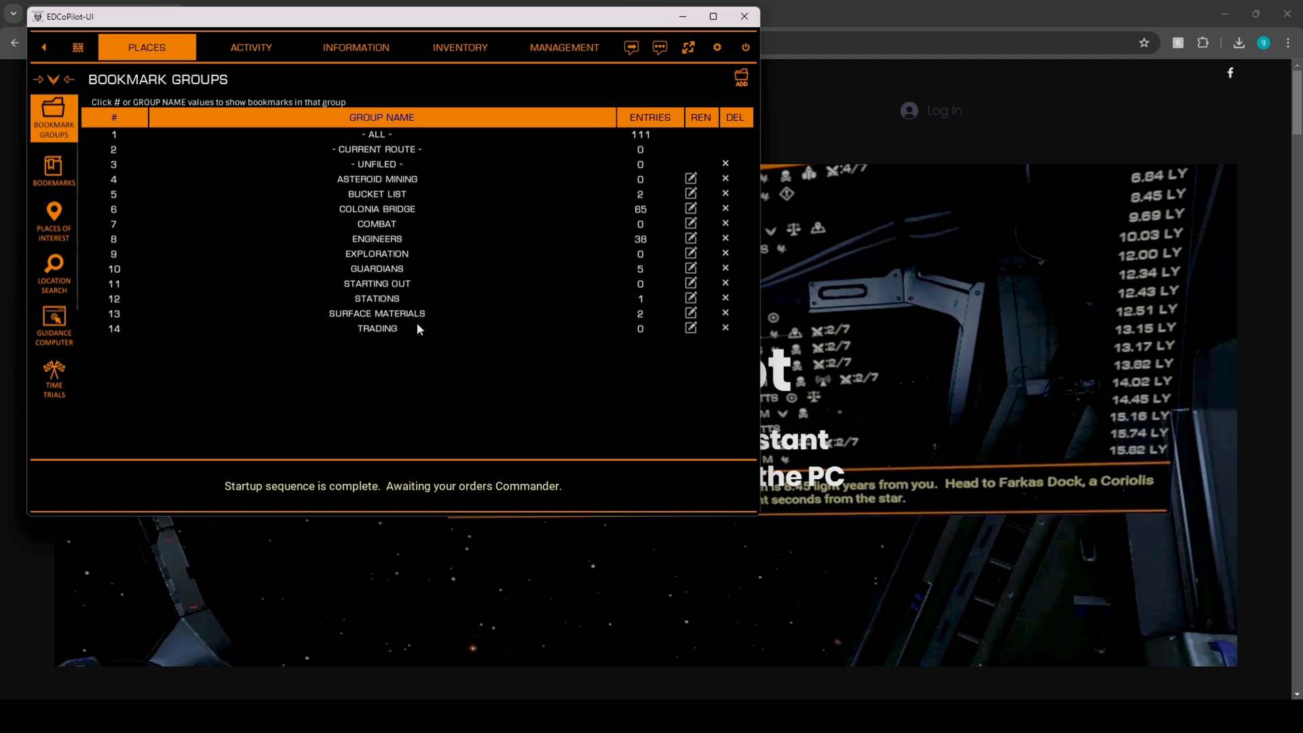
mouse_move(33, 380)
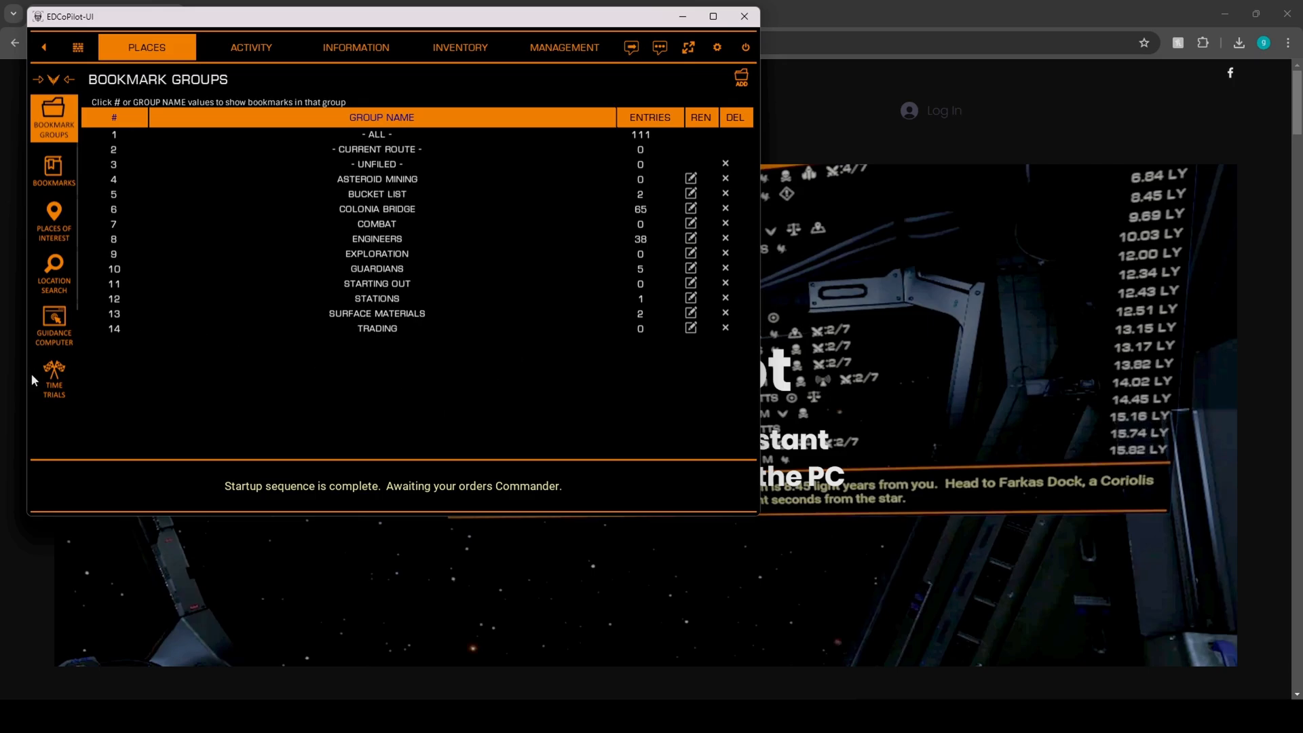
mouse_move(62, 397)
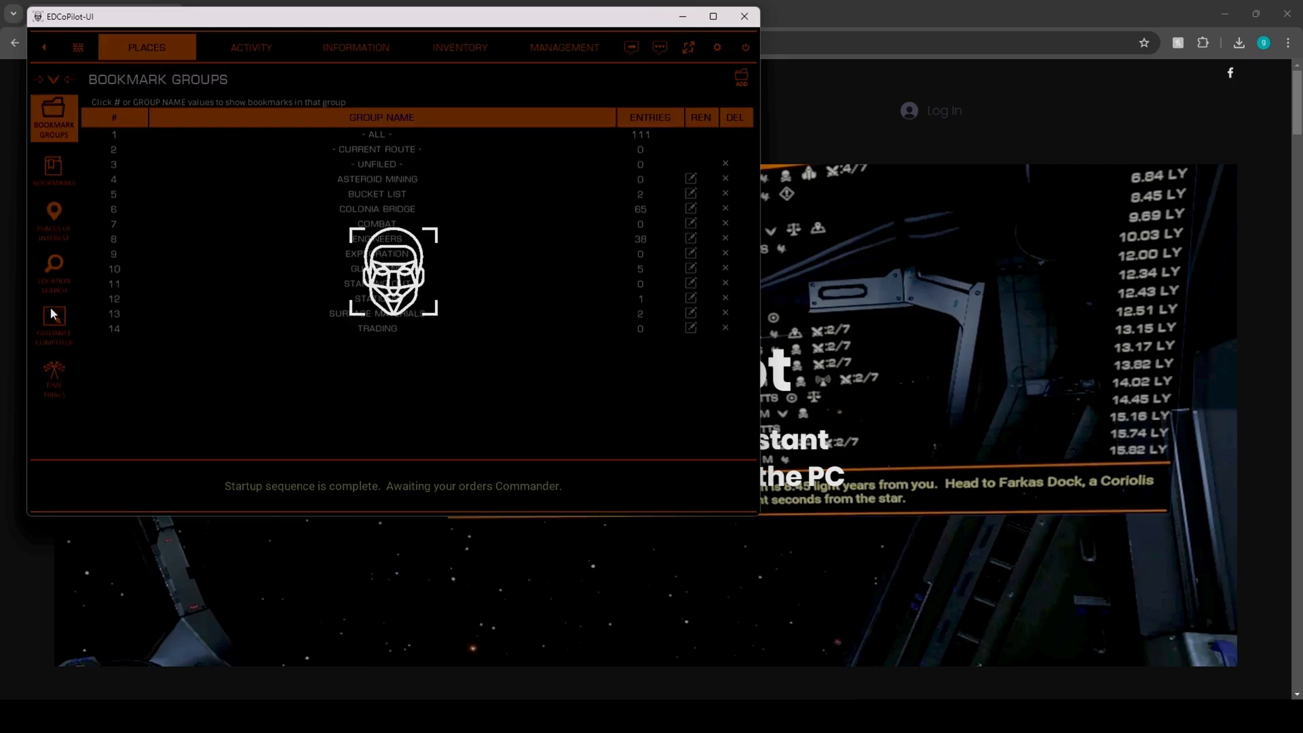
left_click(53, 378)
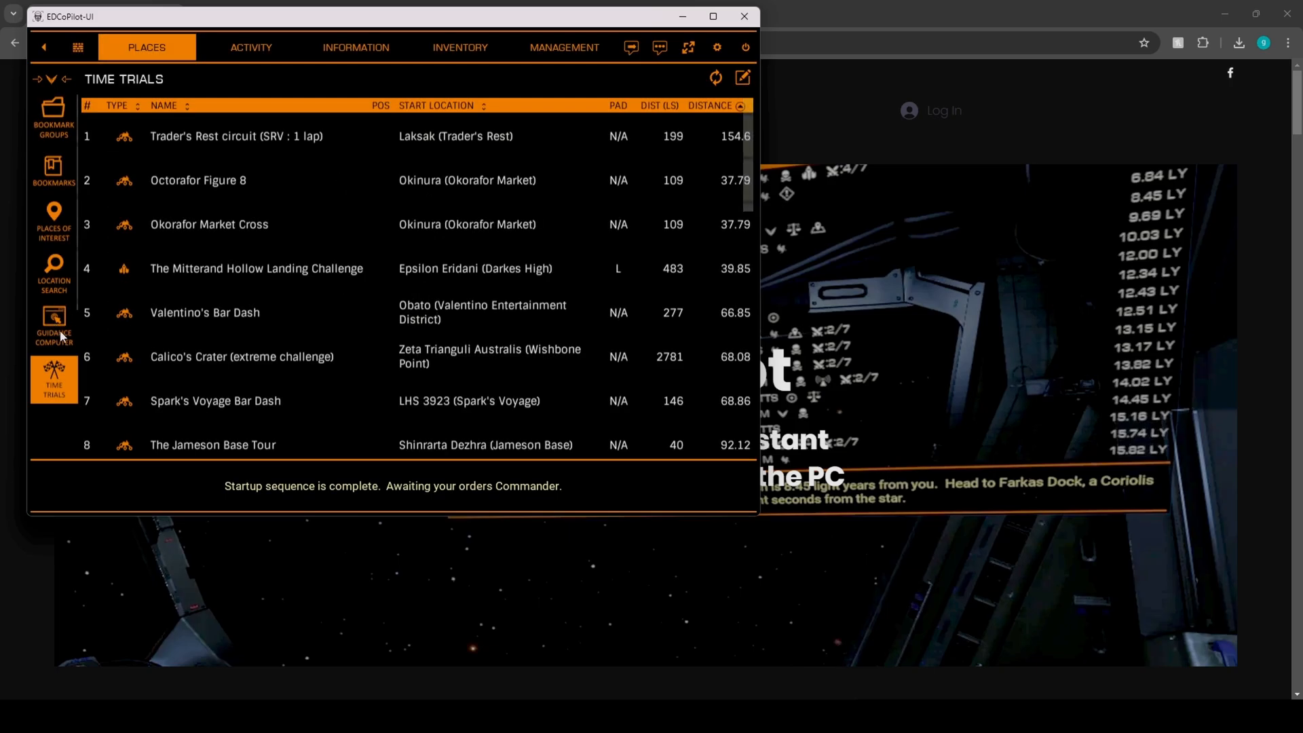
left_click(52, 324)
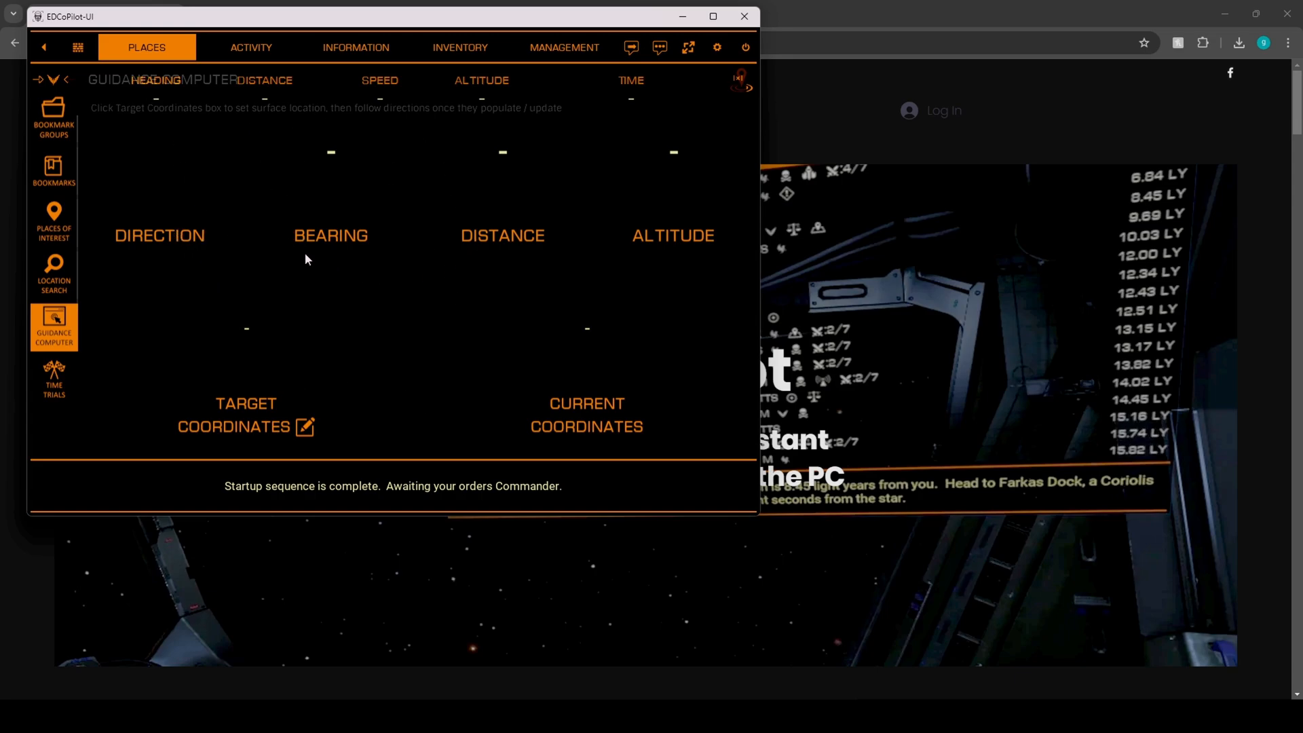
mouse_move(70, 233)
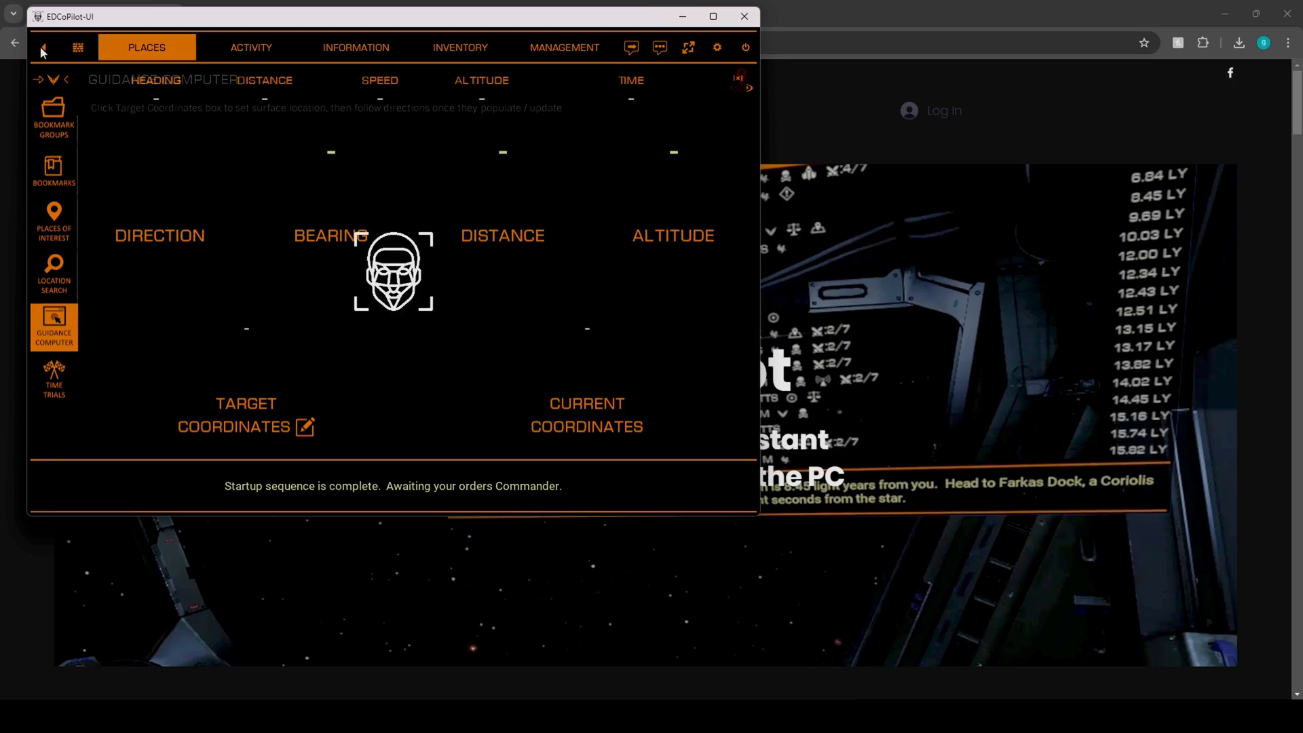
left_click(53, 378)
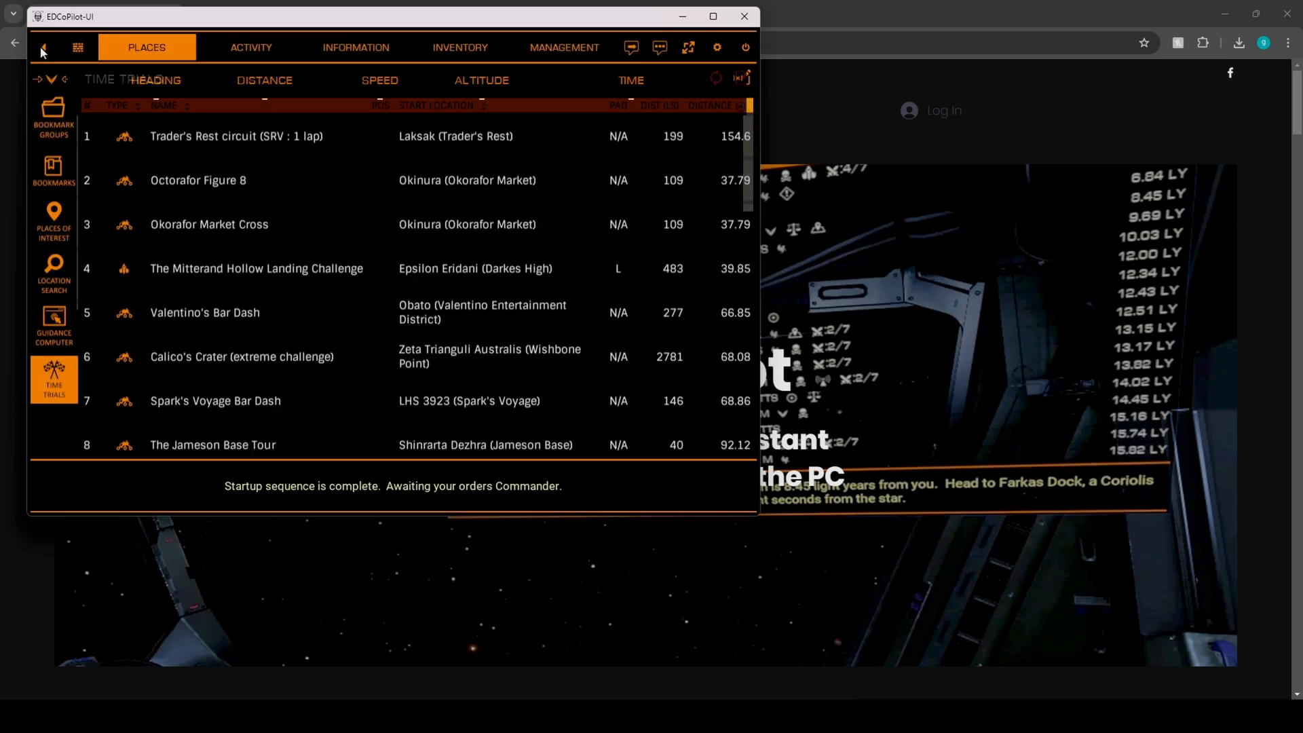
mouse_move(275, 228)
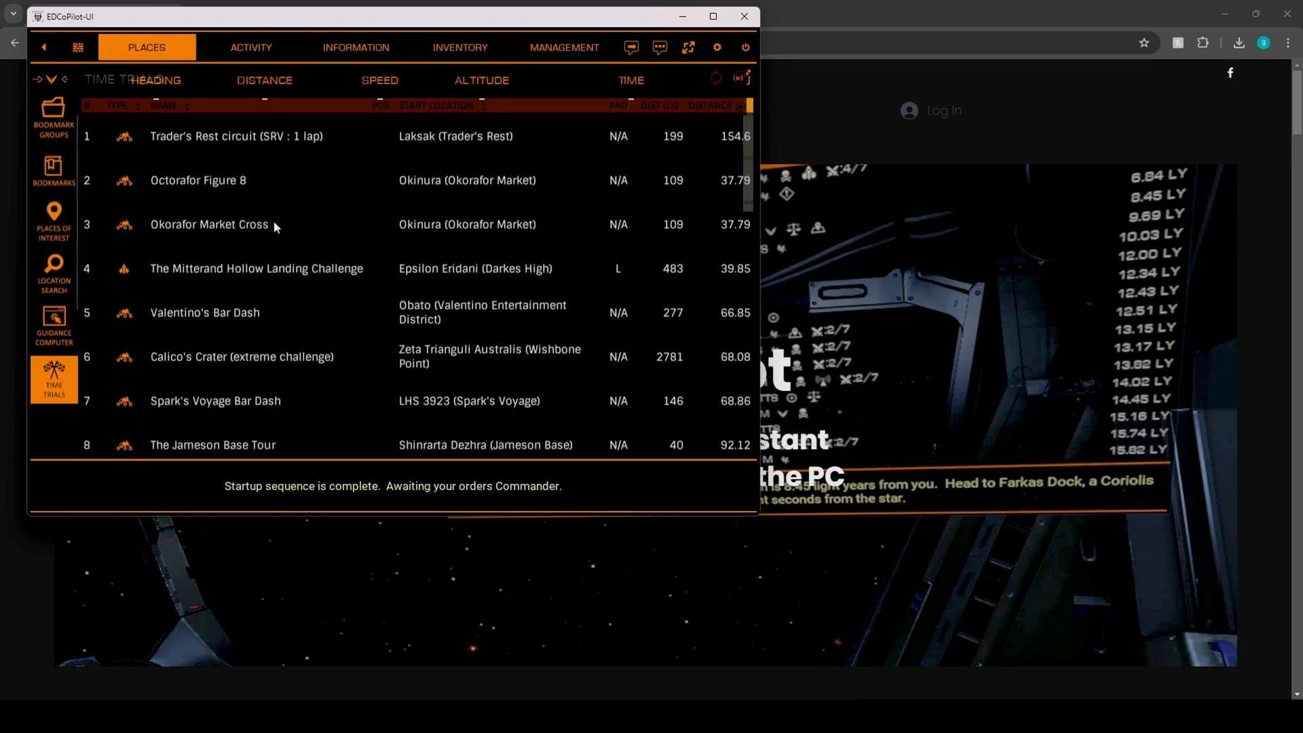
left_click(460, 46)
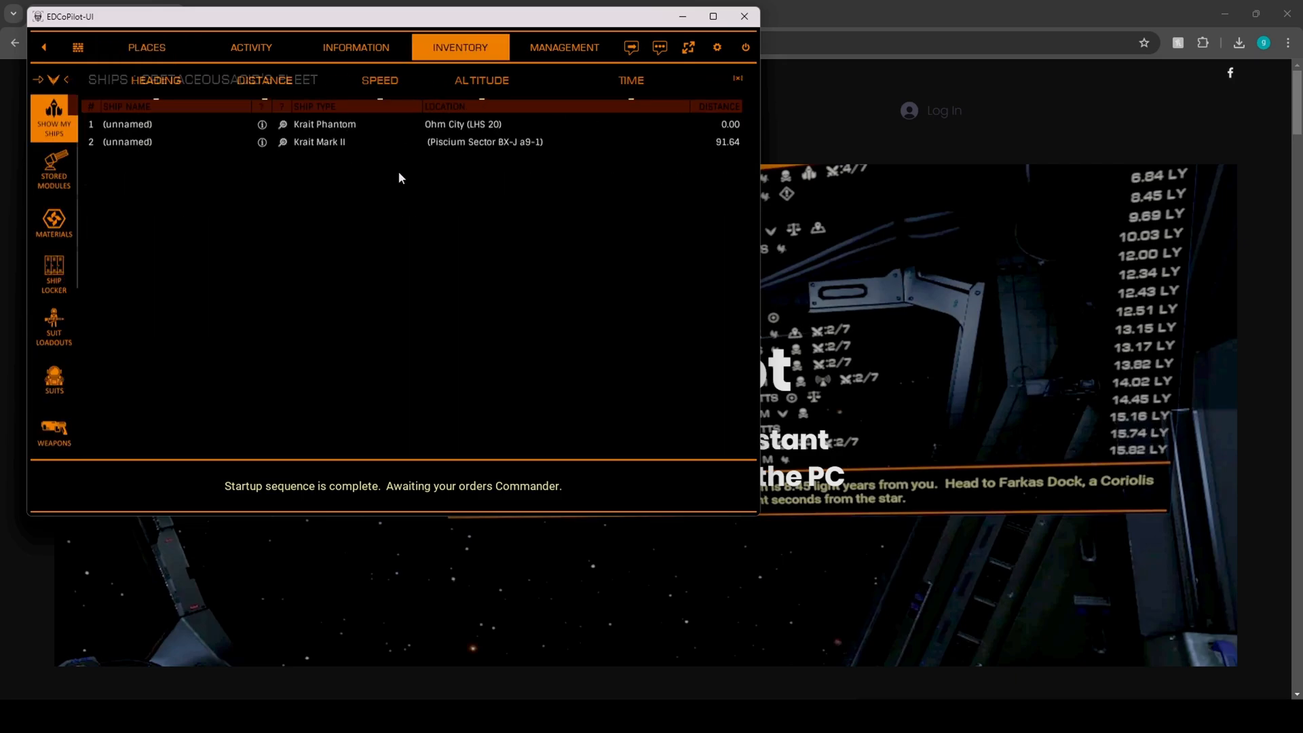
Browse the Flight, Combat and SRV button panels, ending on the On Foot controls.
left_click(251, 48)
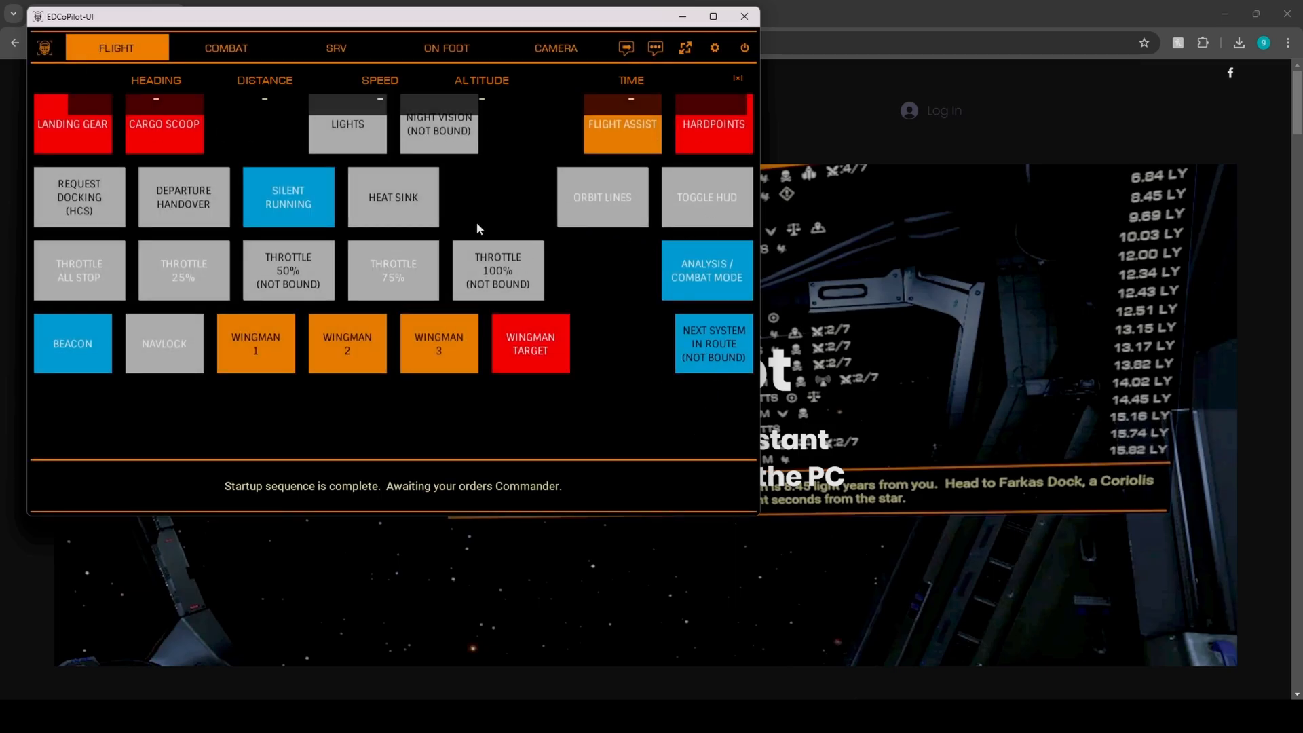
mouse_move(172, 147)
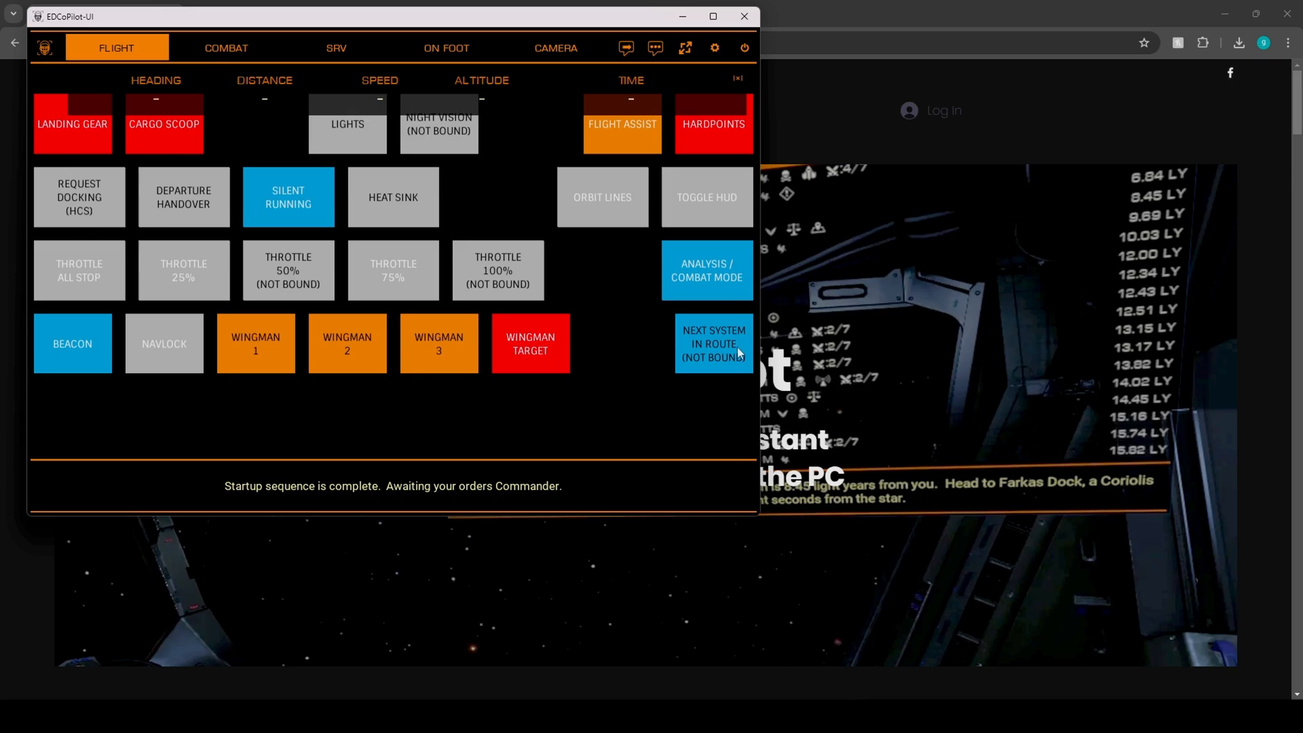
mouse_move(456, 300)
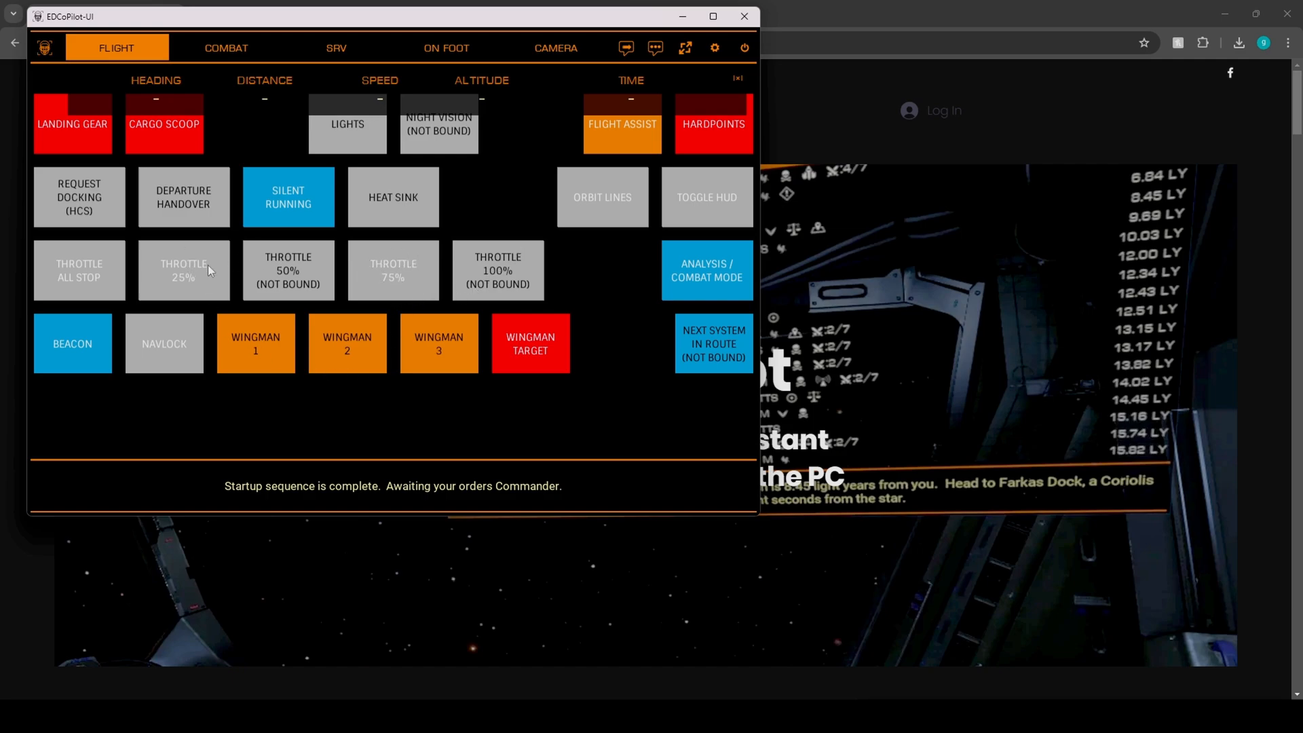
mouse_move(399, 263)
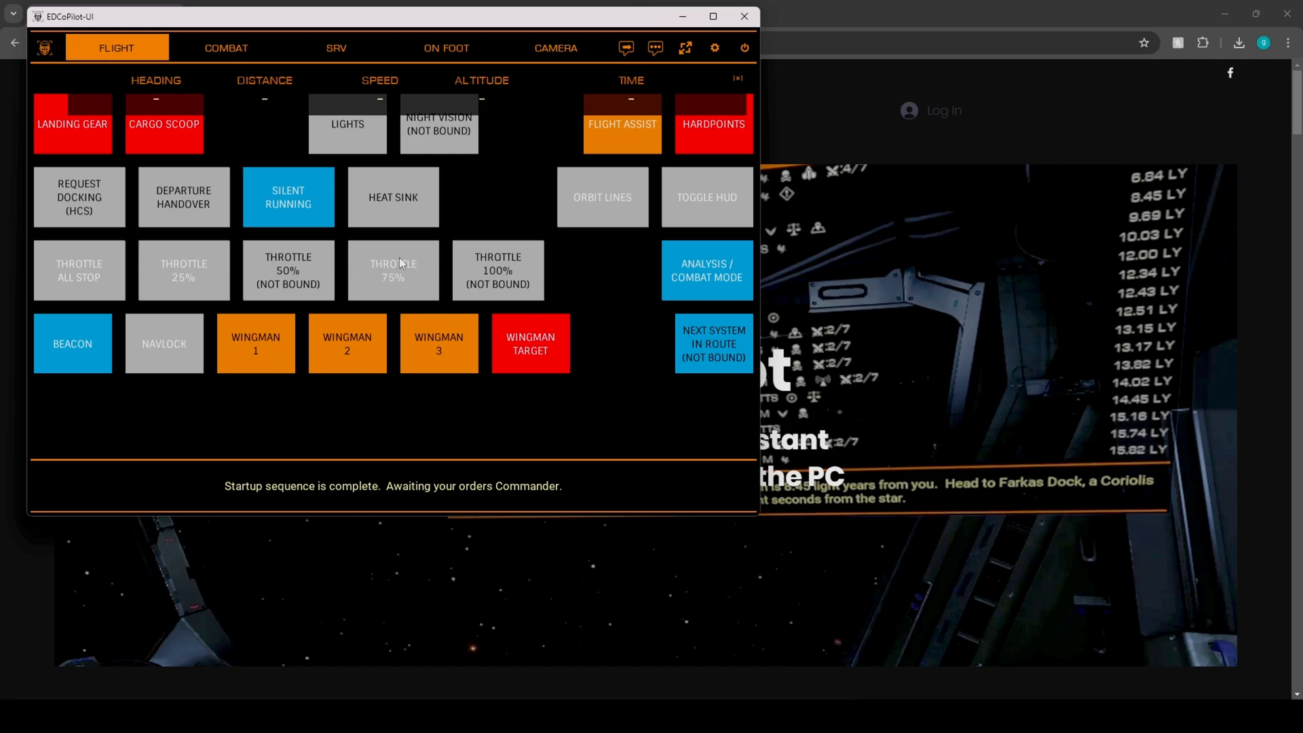
mouse_move(604, 288)
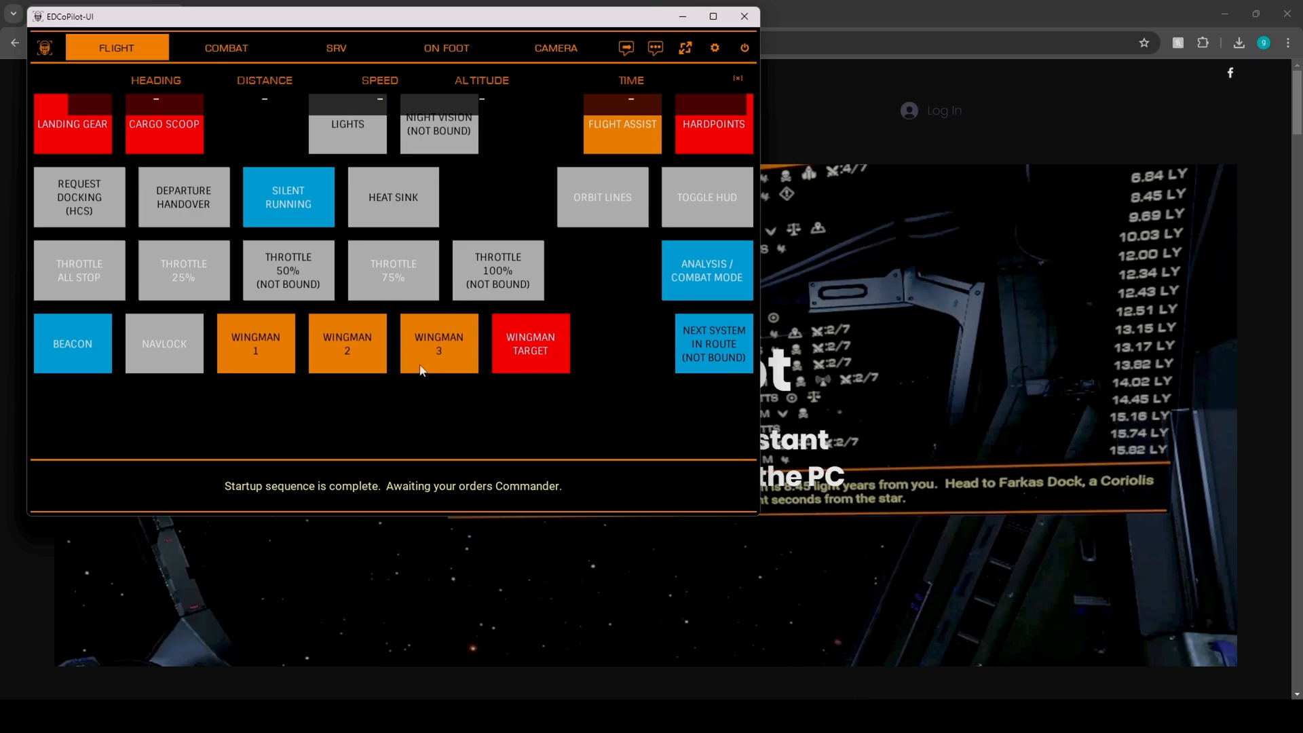
left_click(226, 47)
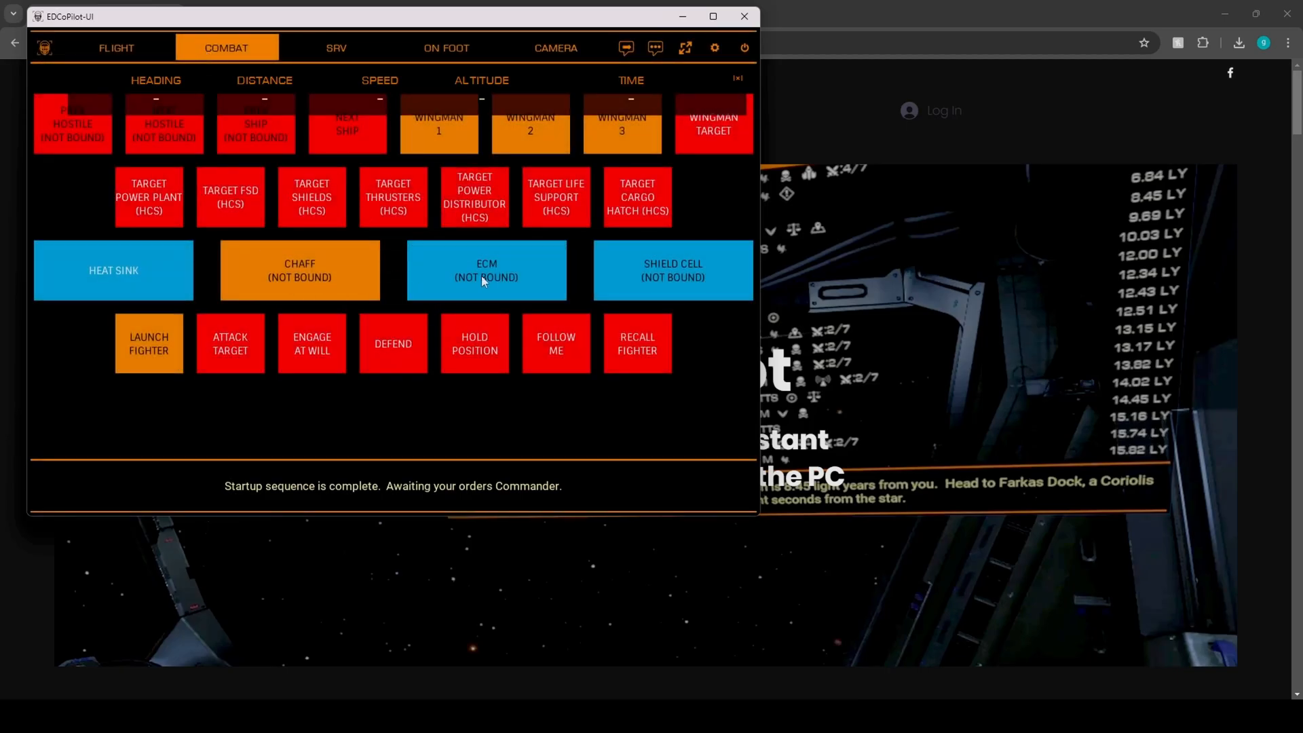
mouse_move(639, 177)
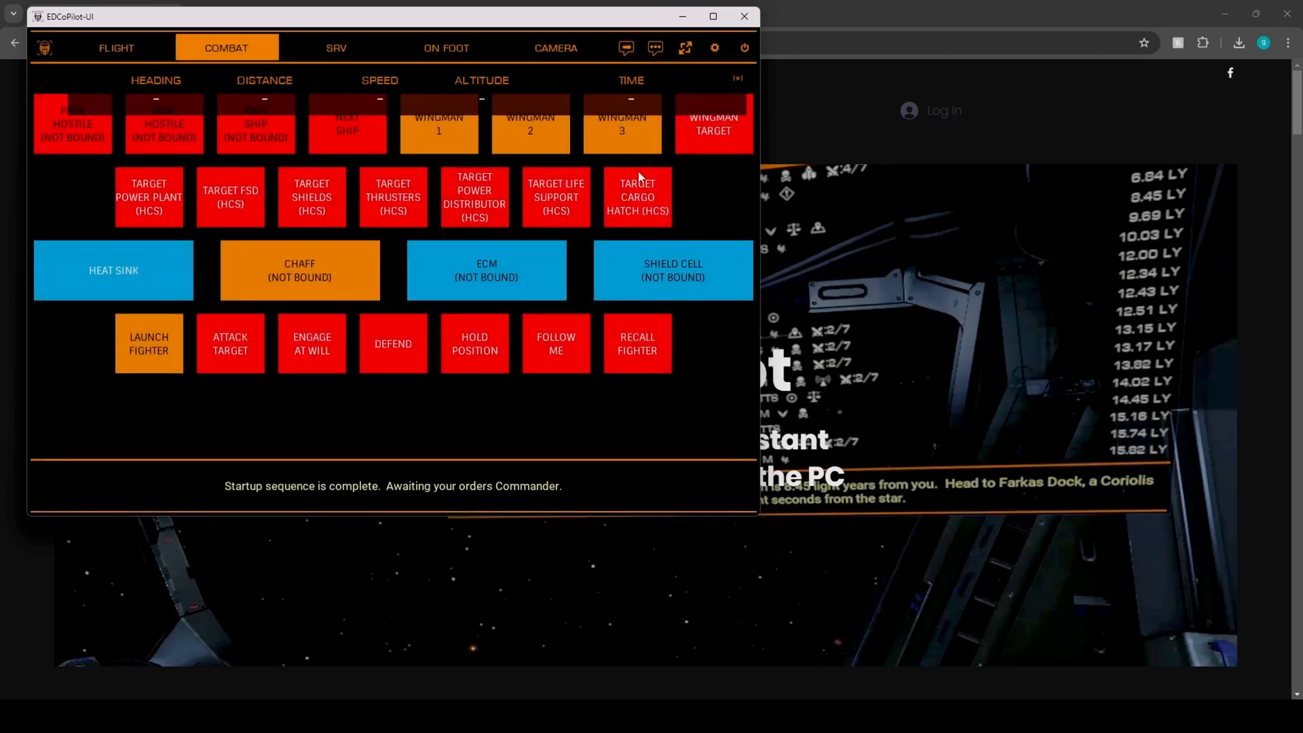
left_click(336, 47)
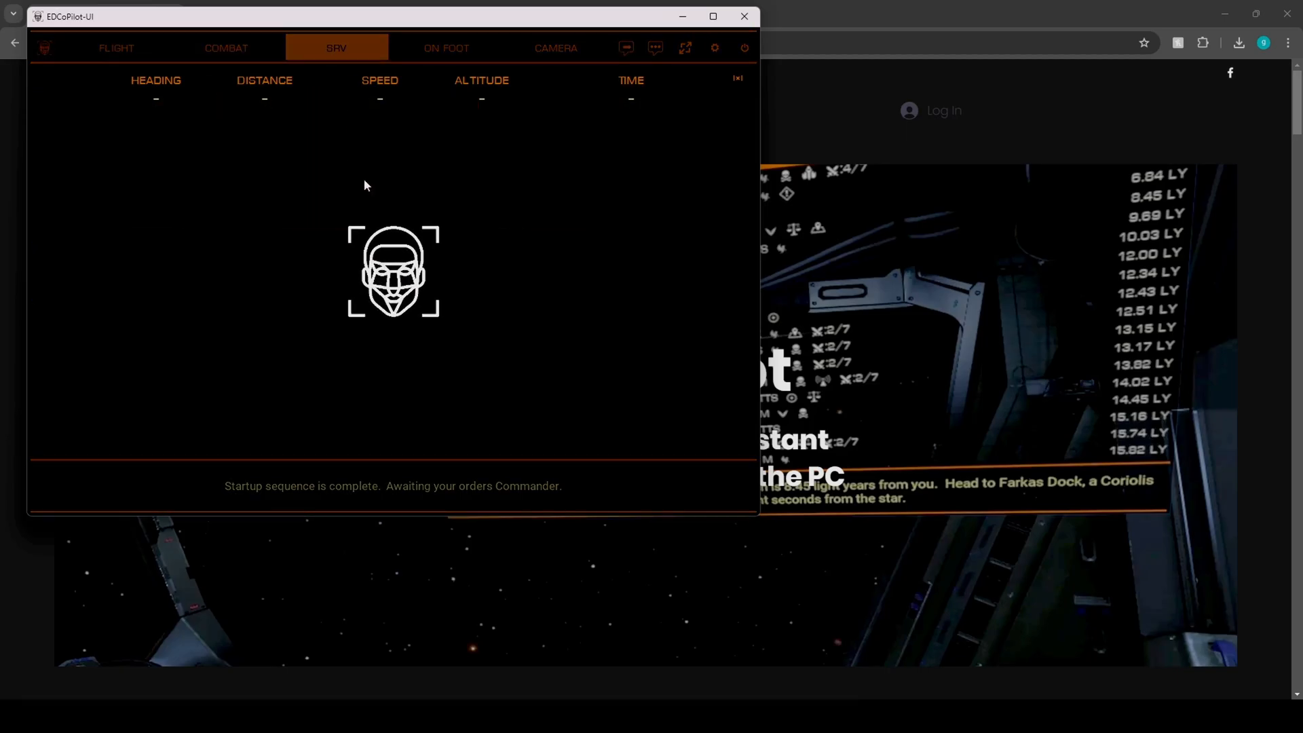
left_click(336, 47)
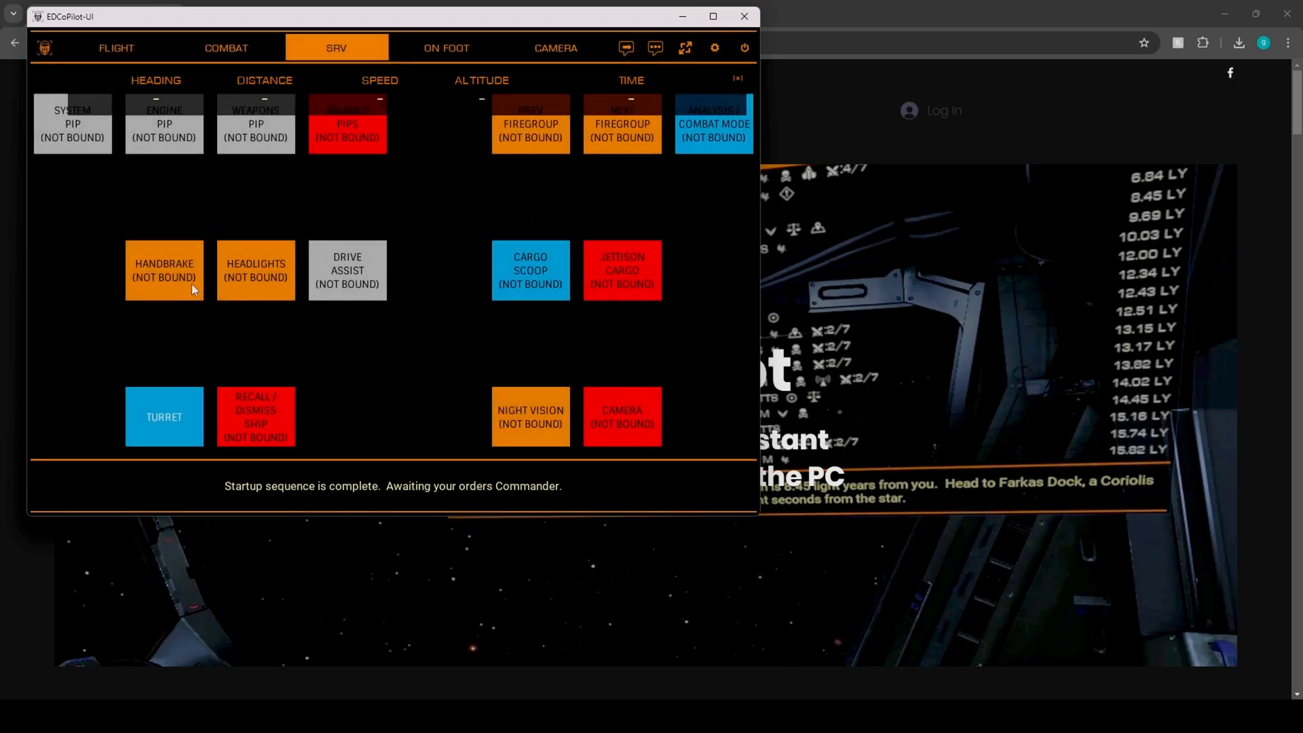
mouse_move(381, 273)
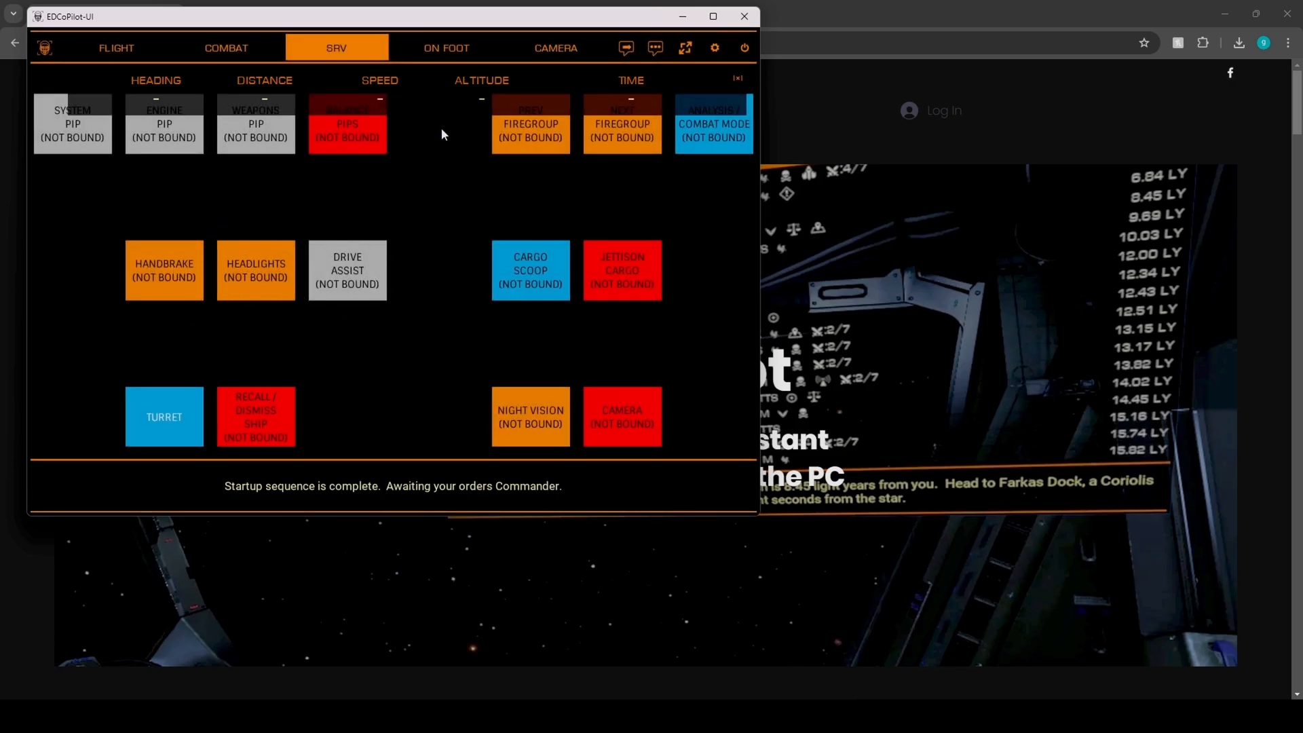
left_click(447, 47)
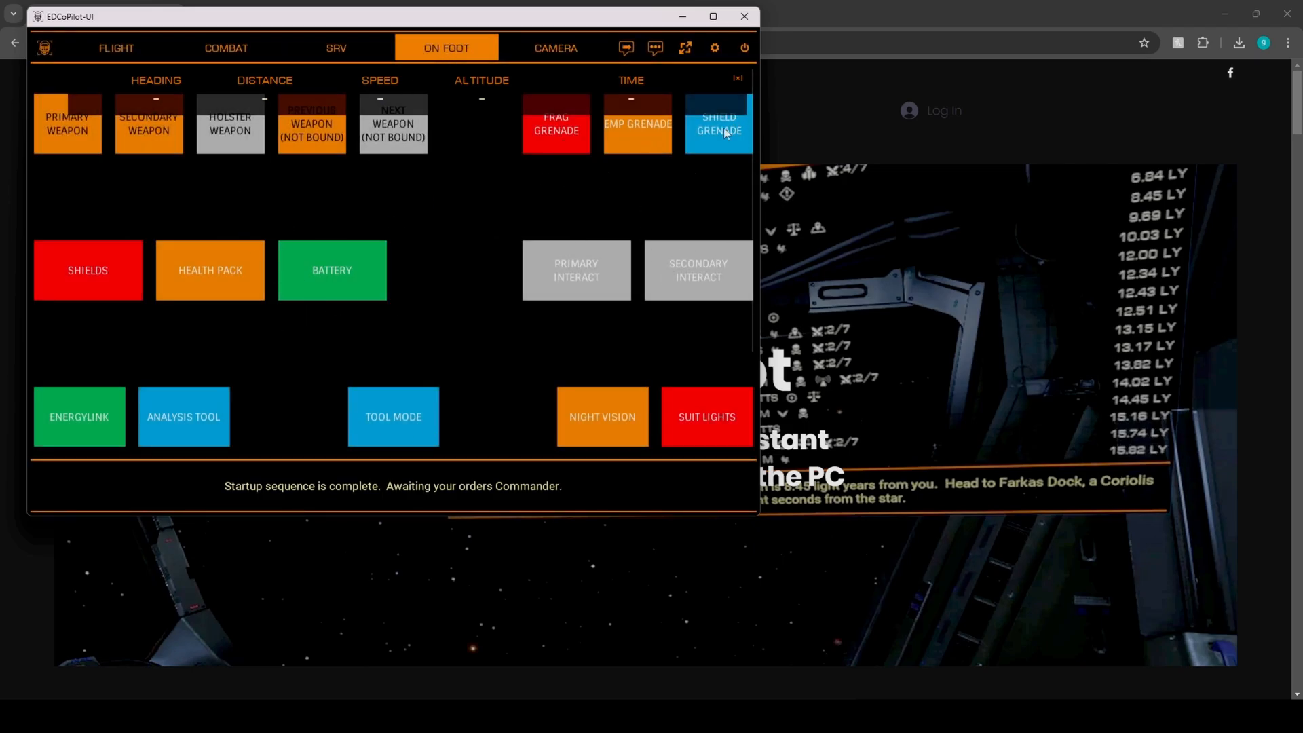
mouse_move(581, 53)
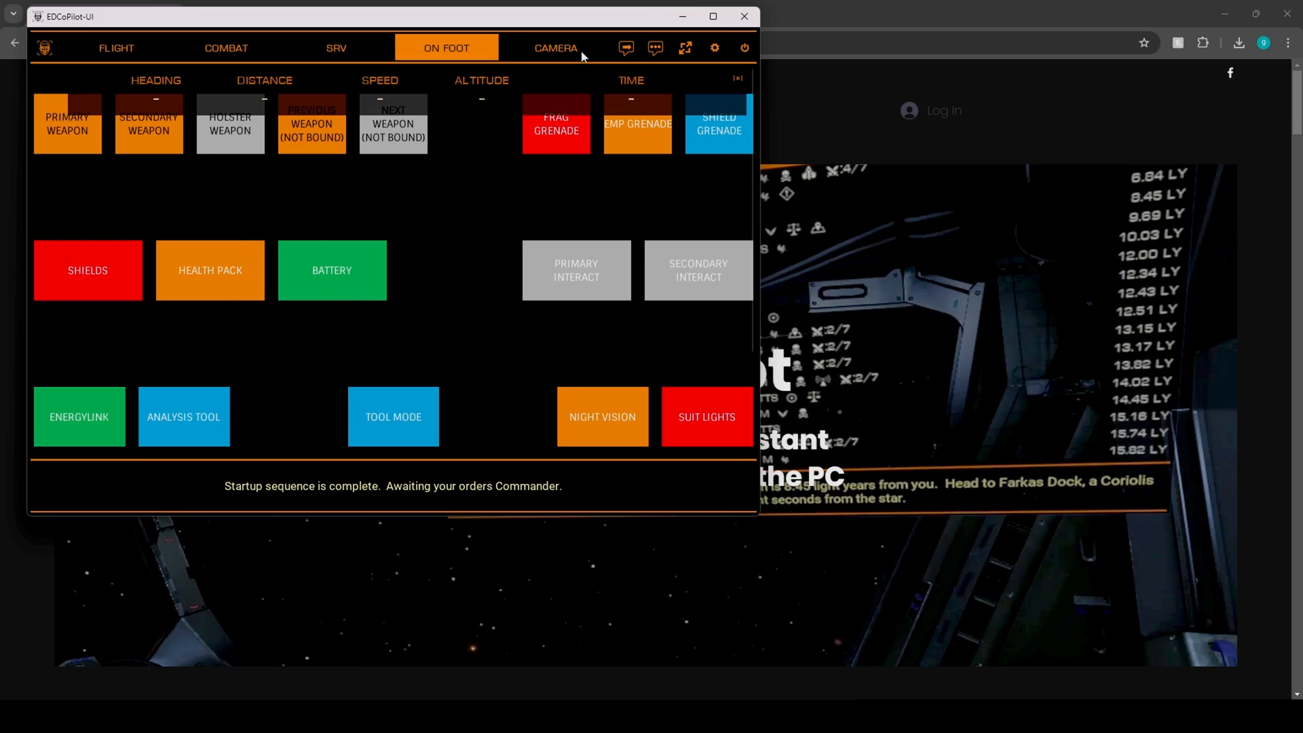
Show the Camera controls listing freecam movement, zoom and screenshot actions.
left_click(555, 48)
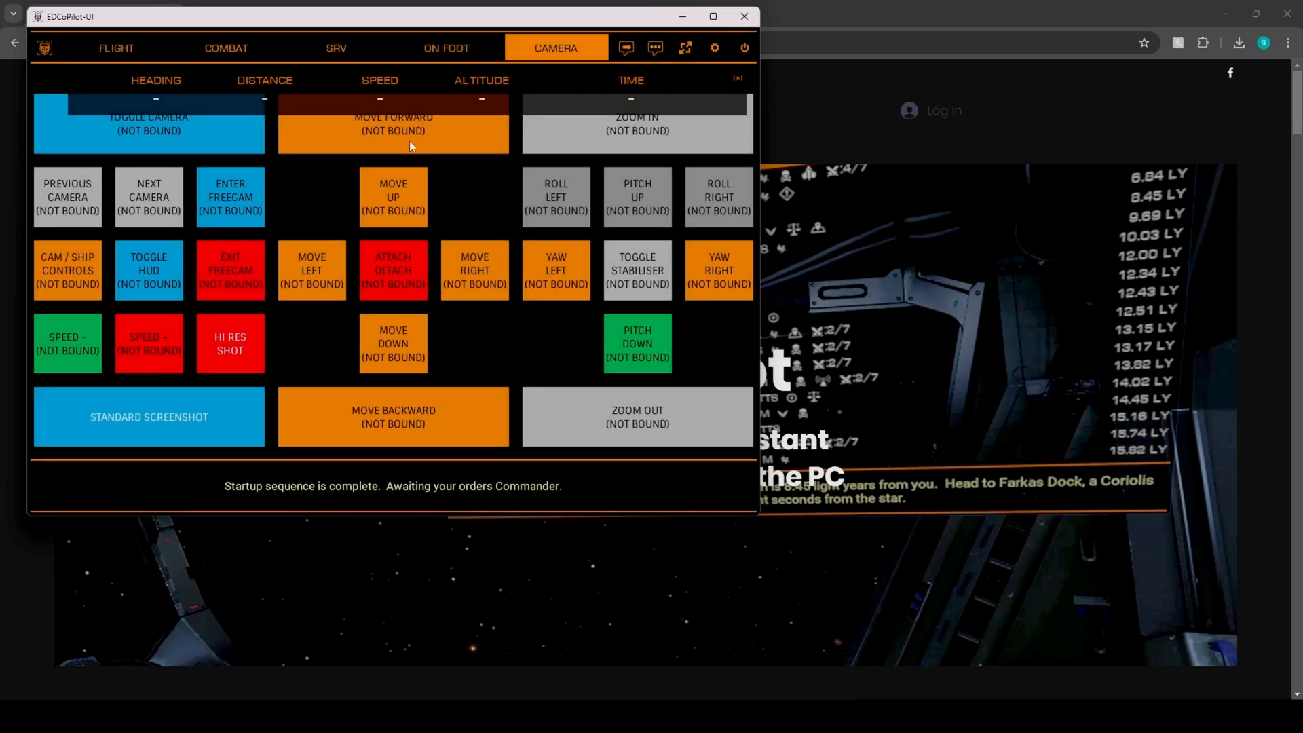
mouse_move(271, 374)
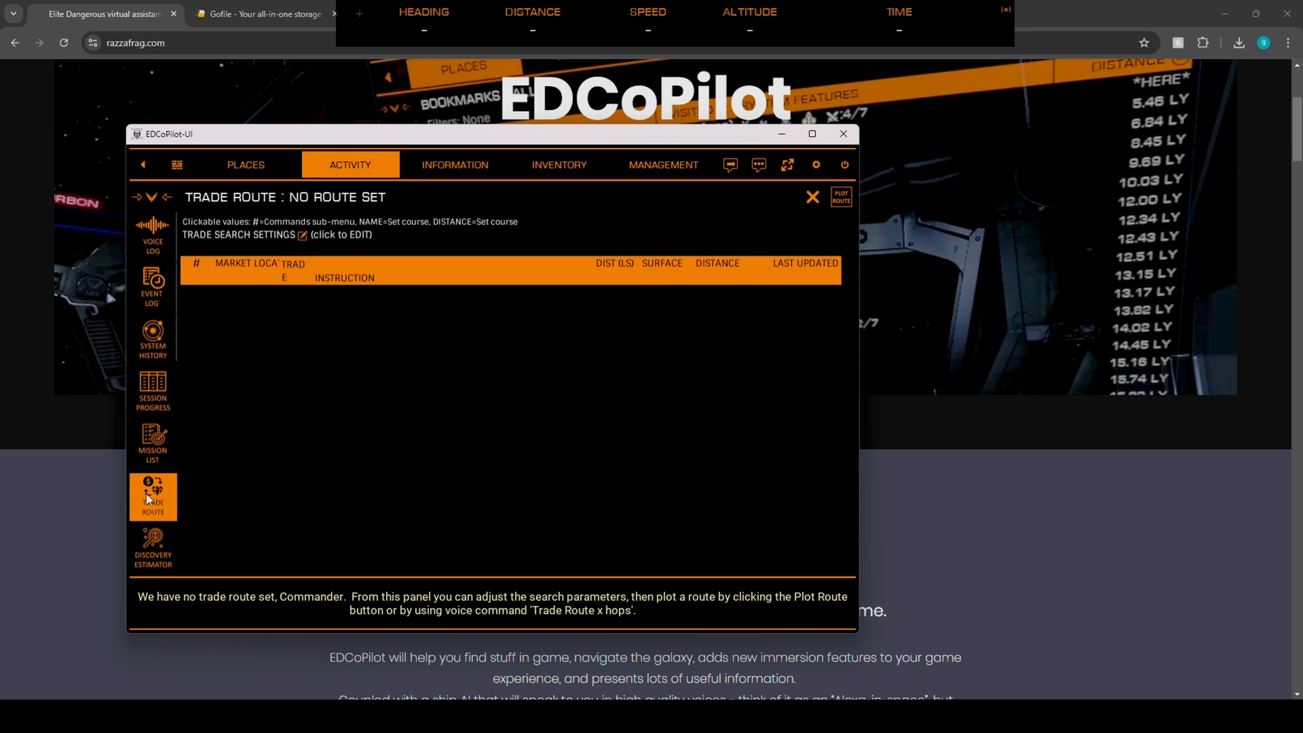
mouse_move(662, 294)
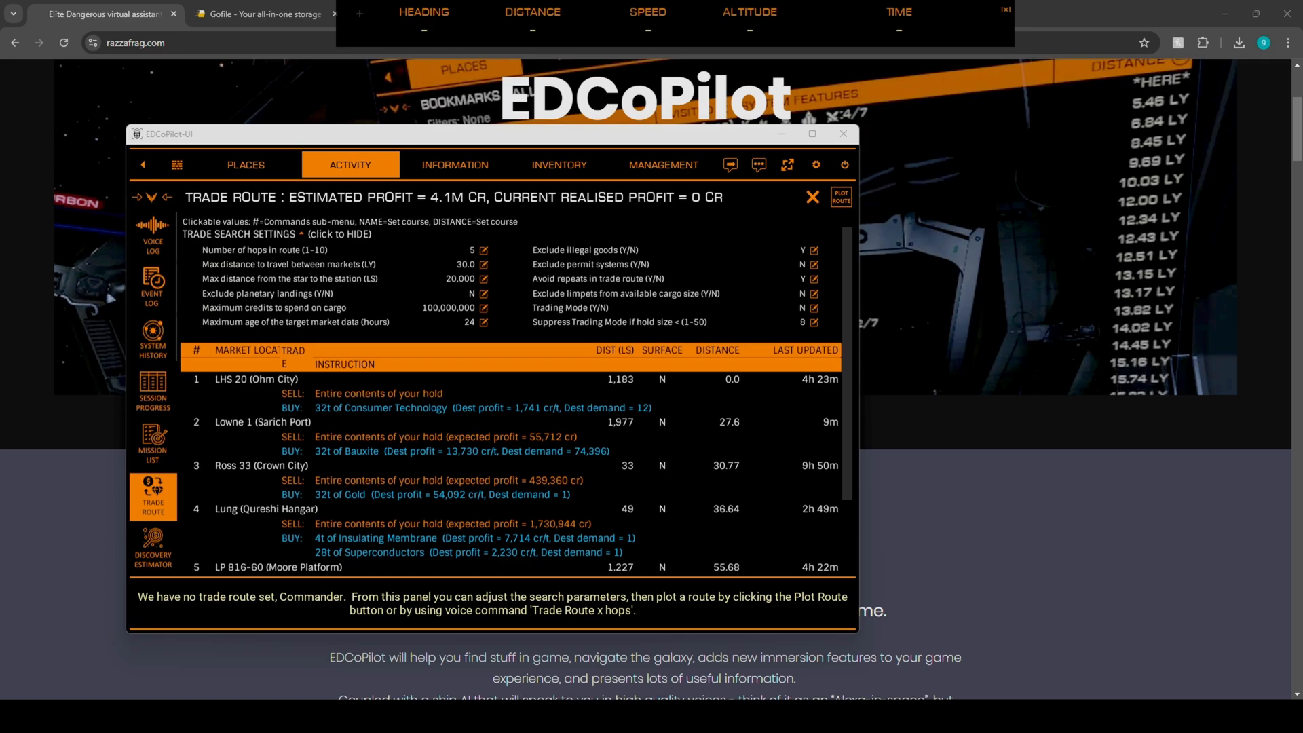
Show the Mission List with three active massacre missions worth 5.9M in total.
left_click(152, 444)
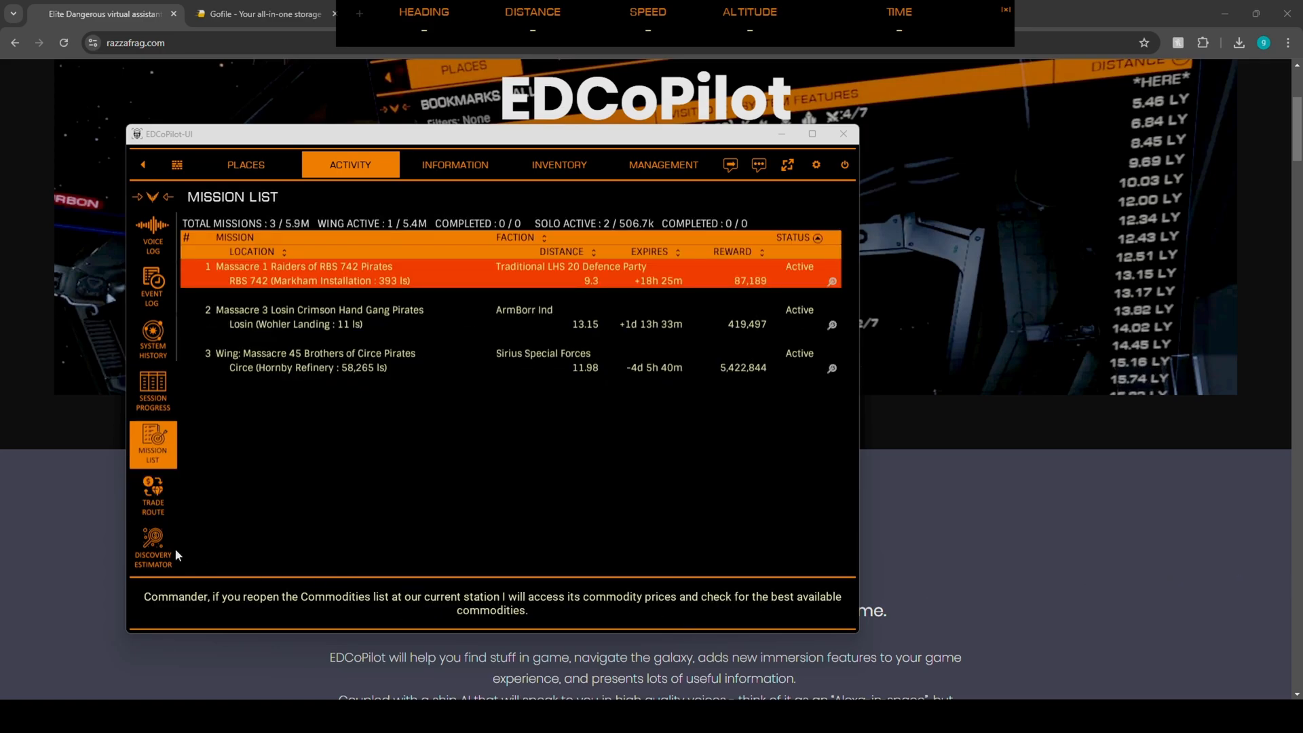
mouse_move(152, 499)
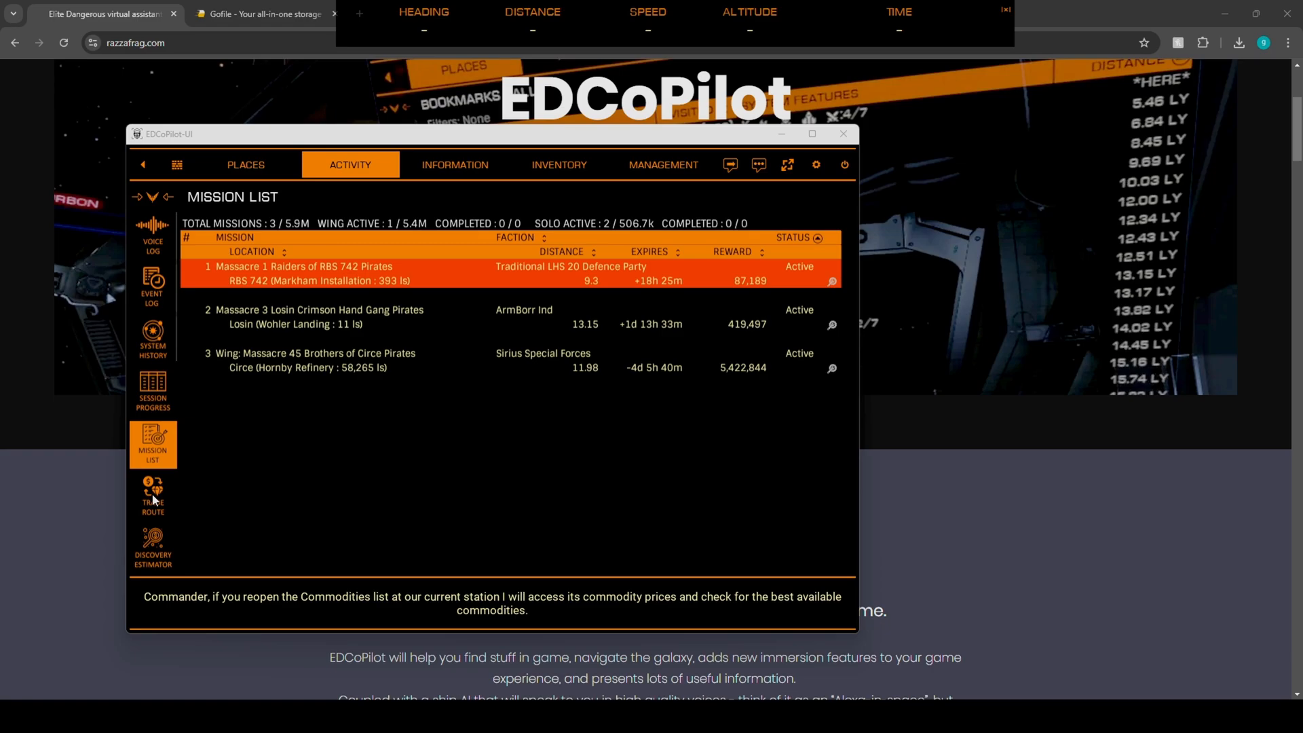
mouse_move(164, 457)
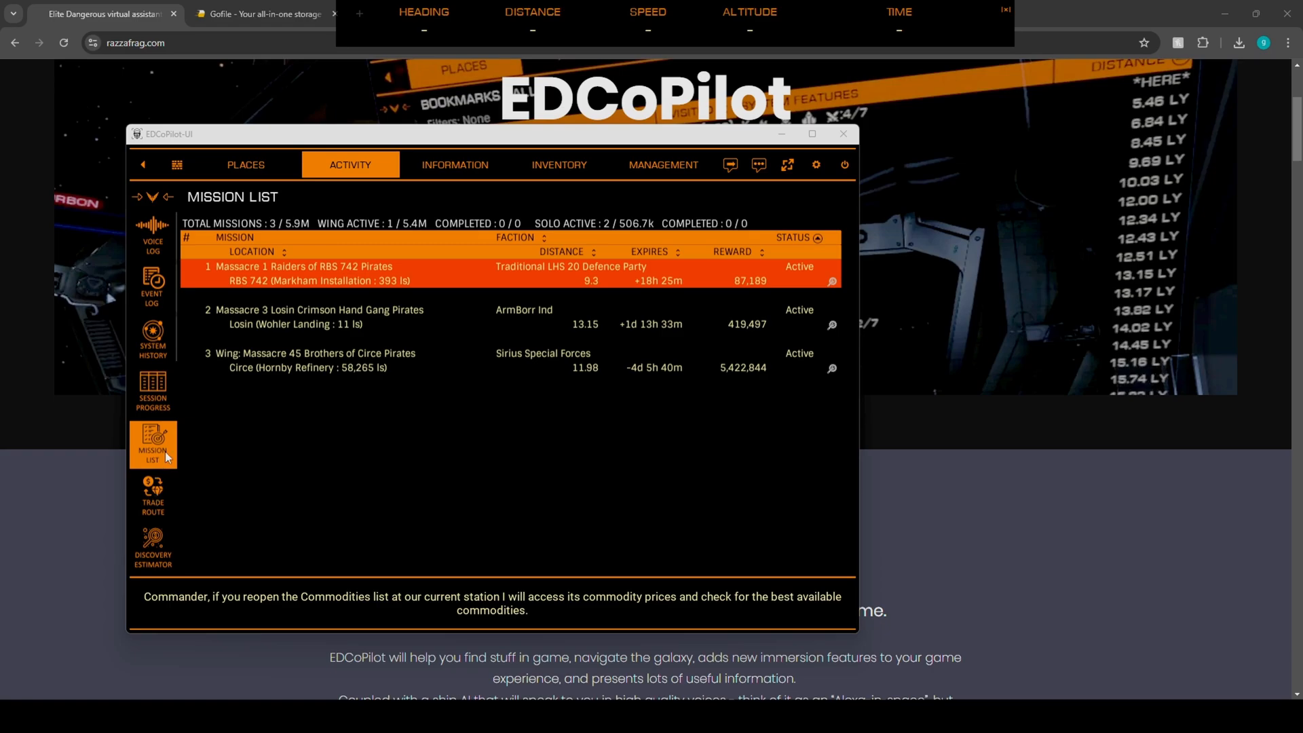
mouse_move(171, 493)
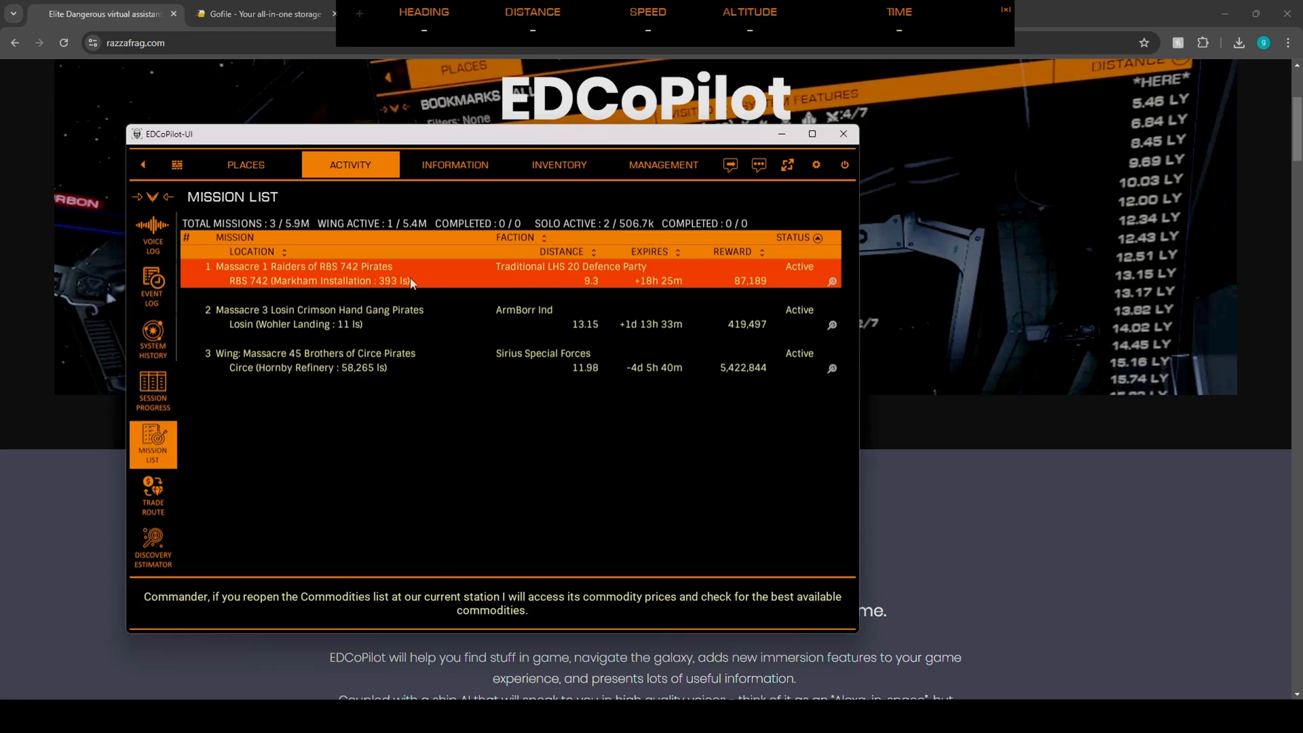
mouse_move(725, 264)
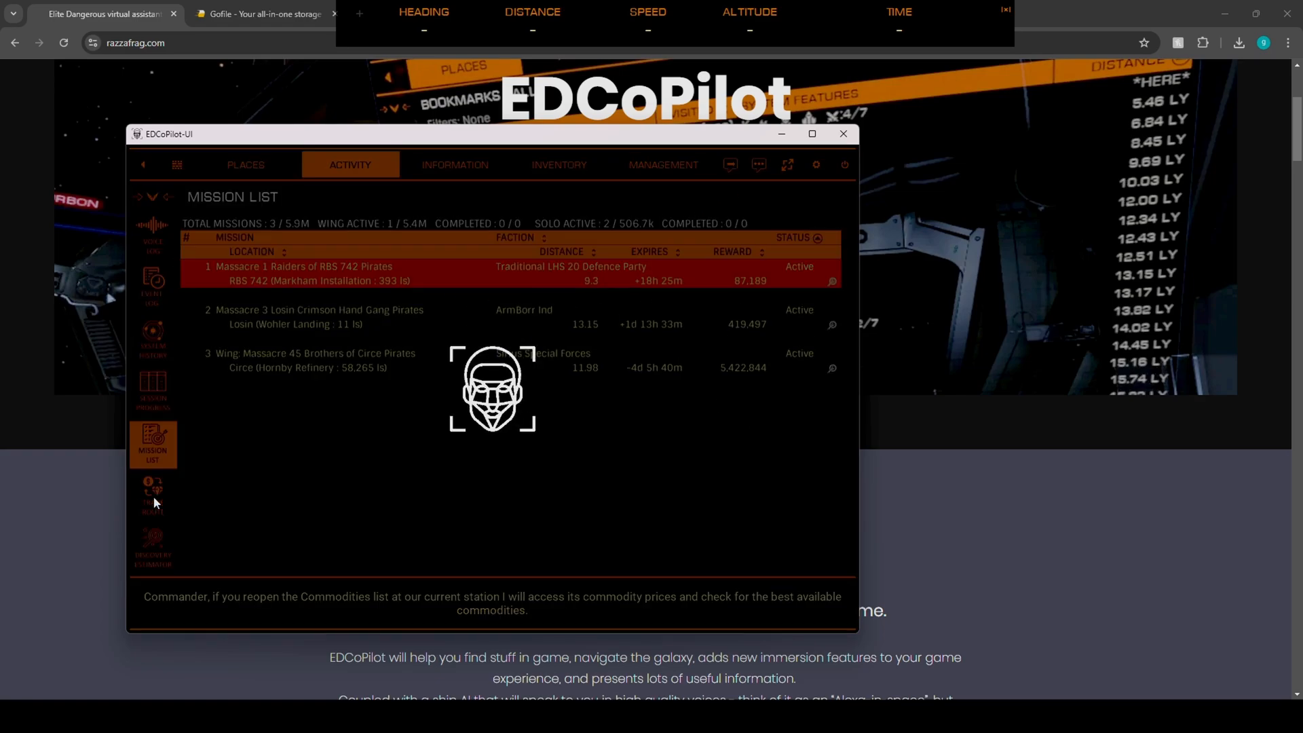
Review the plotted trade route, then view the LHS 20 system history.
left_click(153, 495)
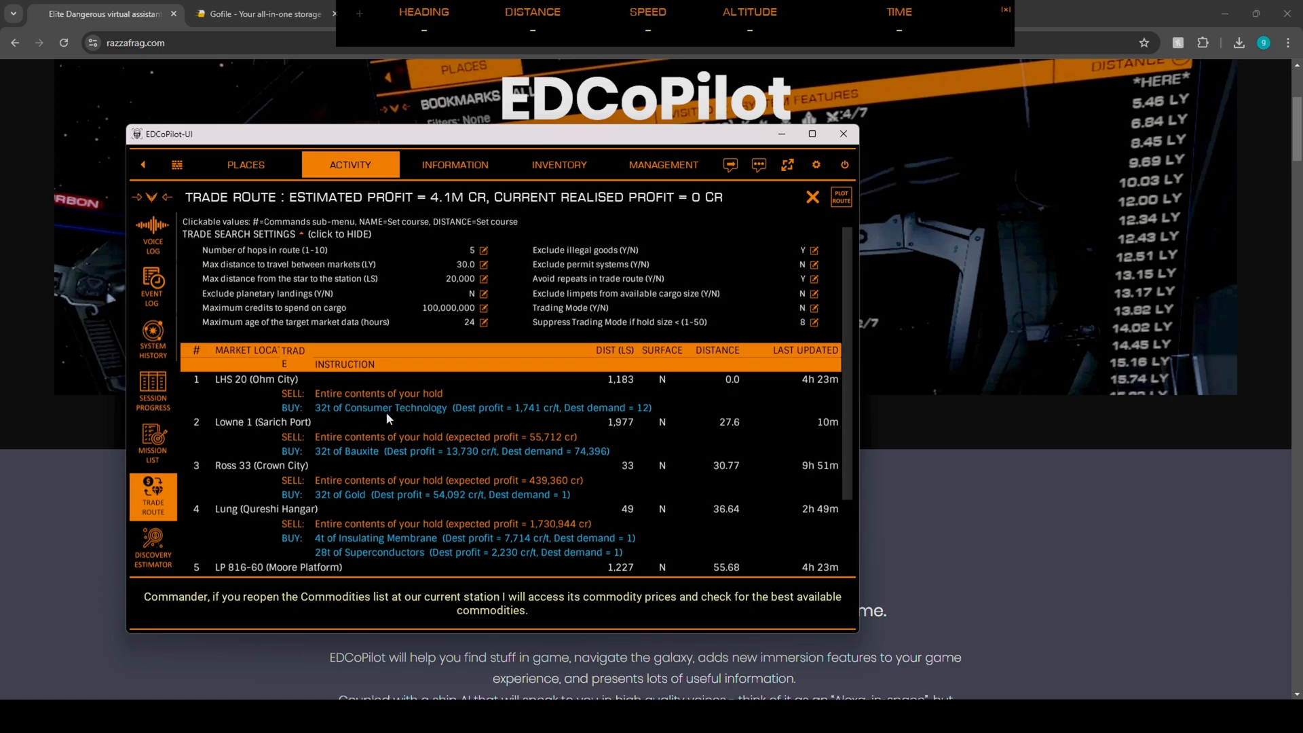
mouse_move(381, 403)
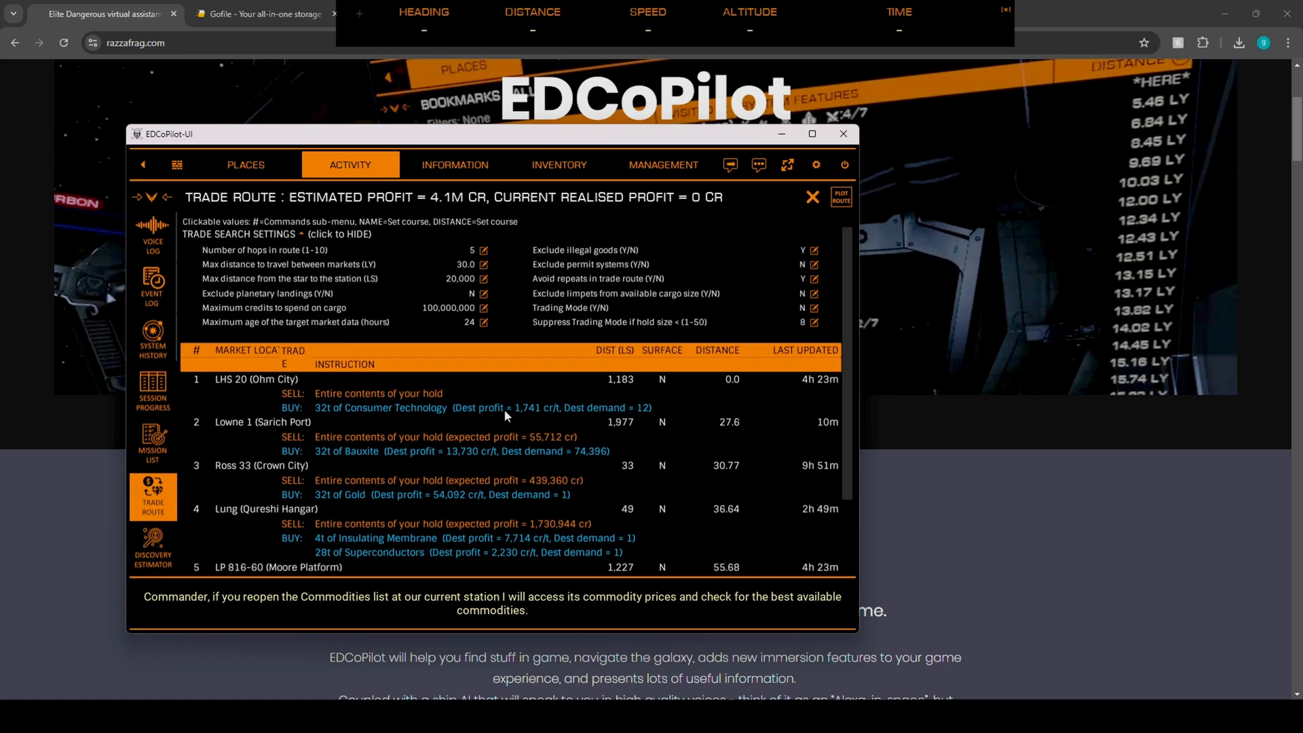
mouse_move(324, 466)
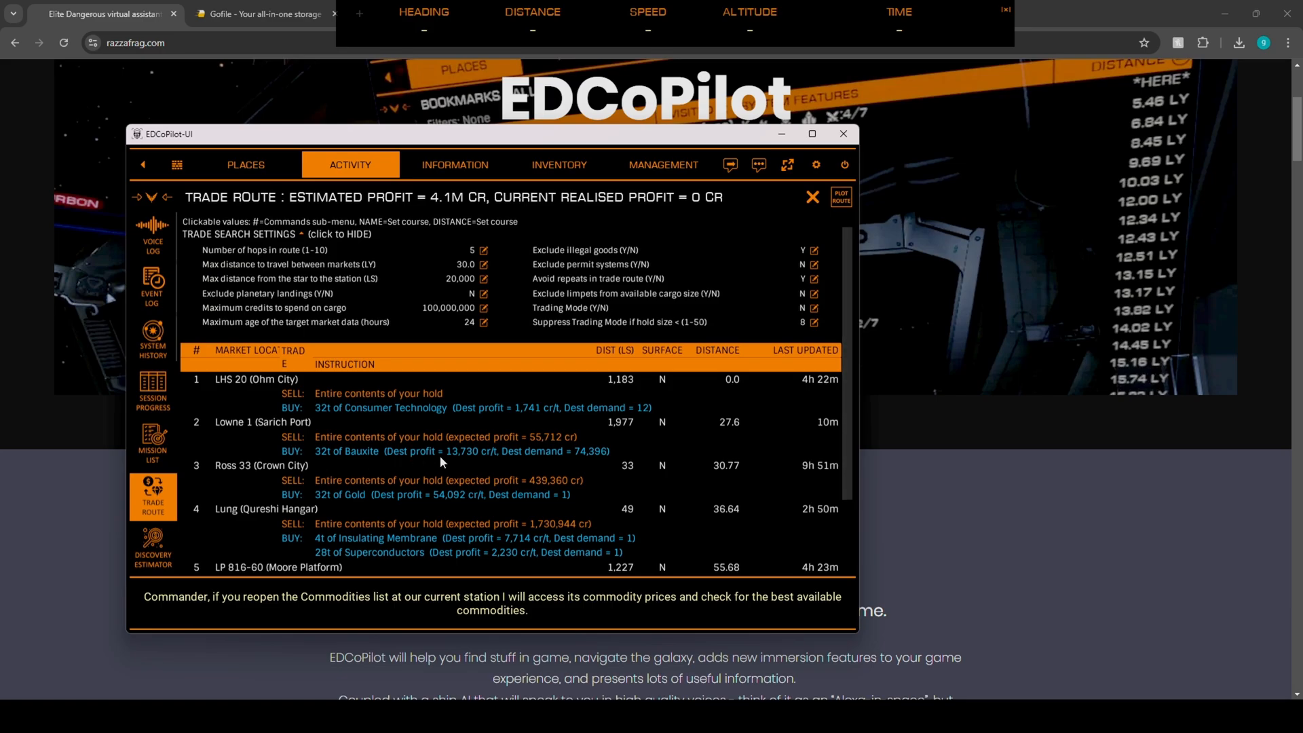
mouse_move(470, 463)
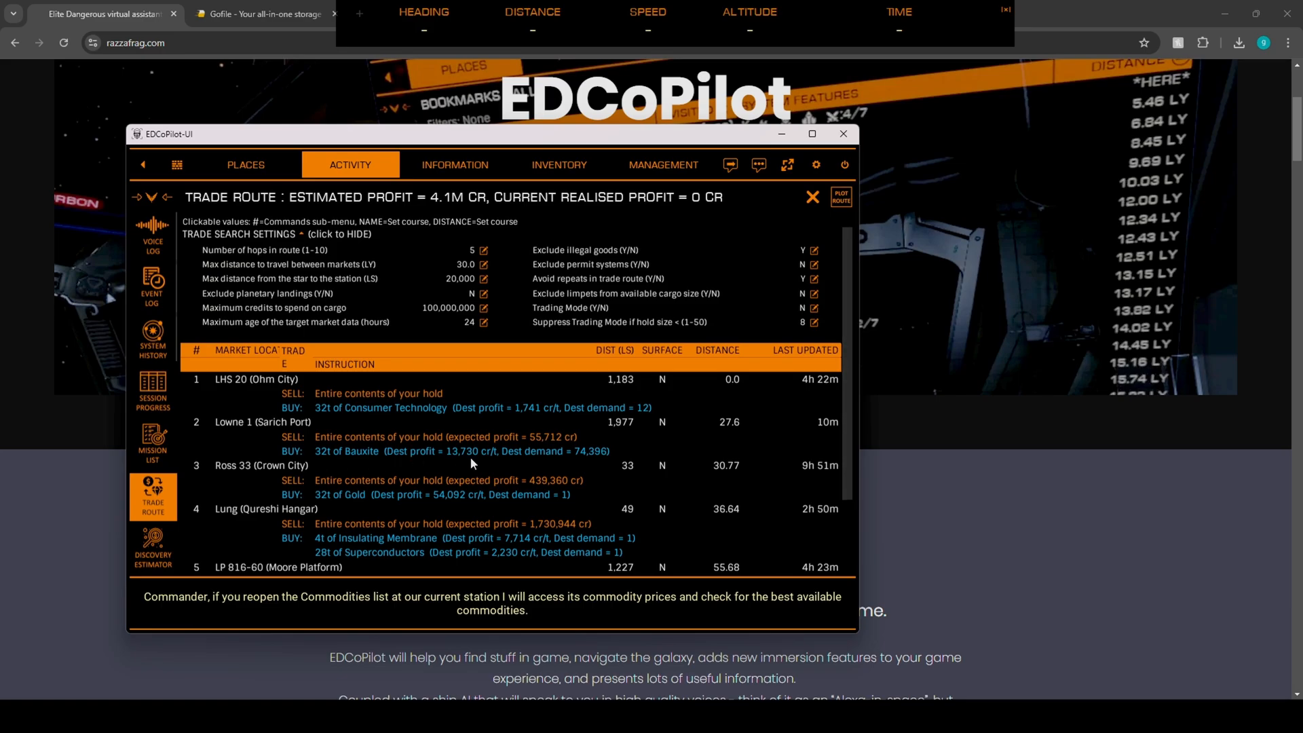
mouse_move(513, 460)
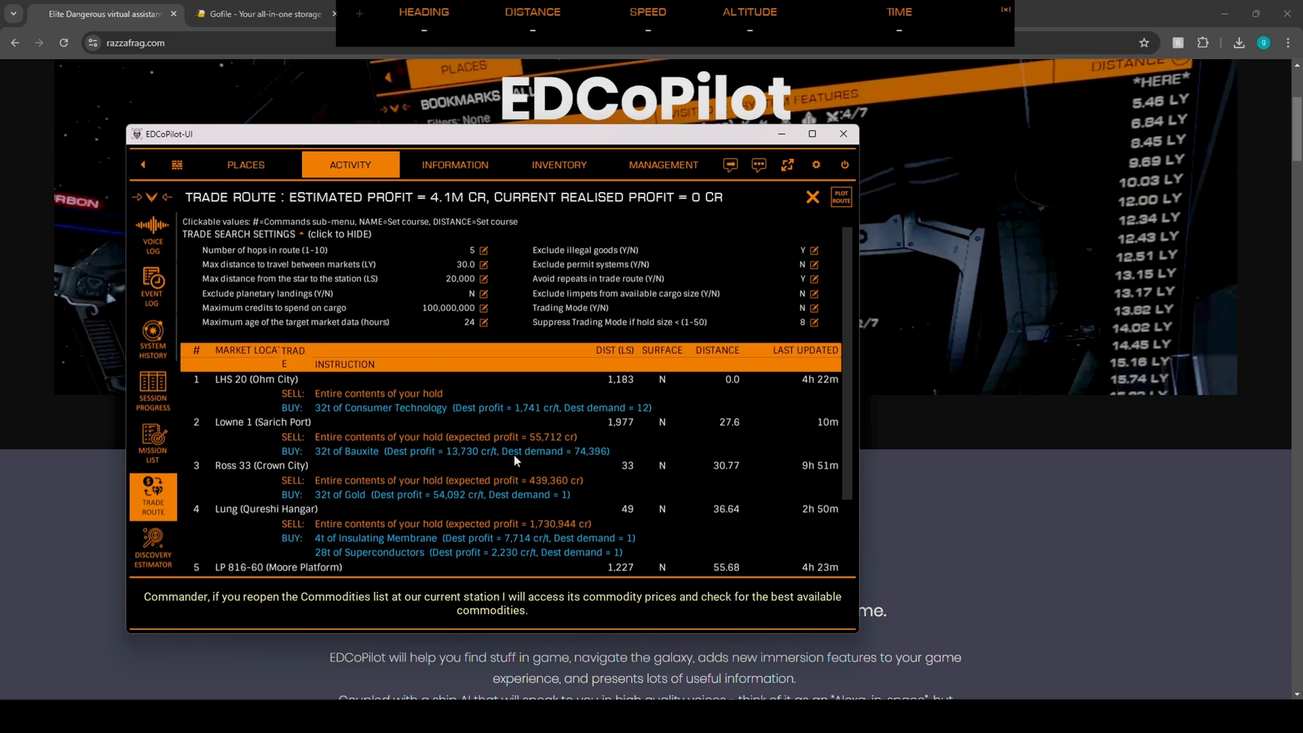
mouse_move(617, 457)
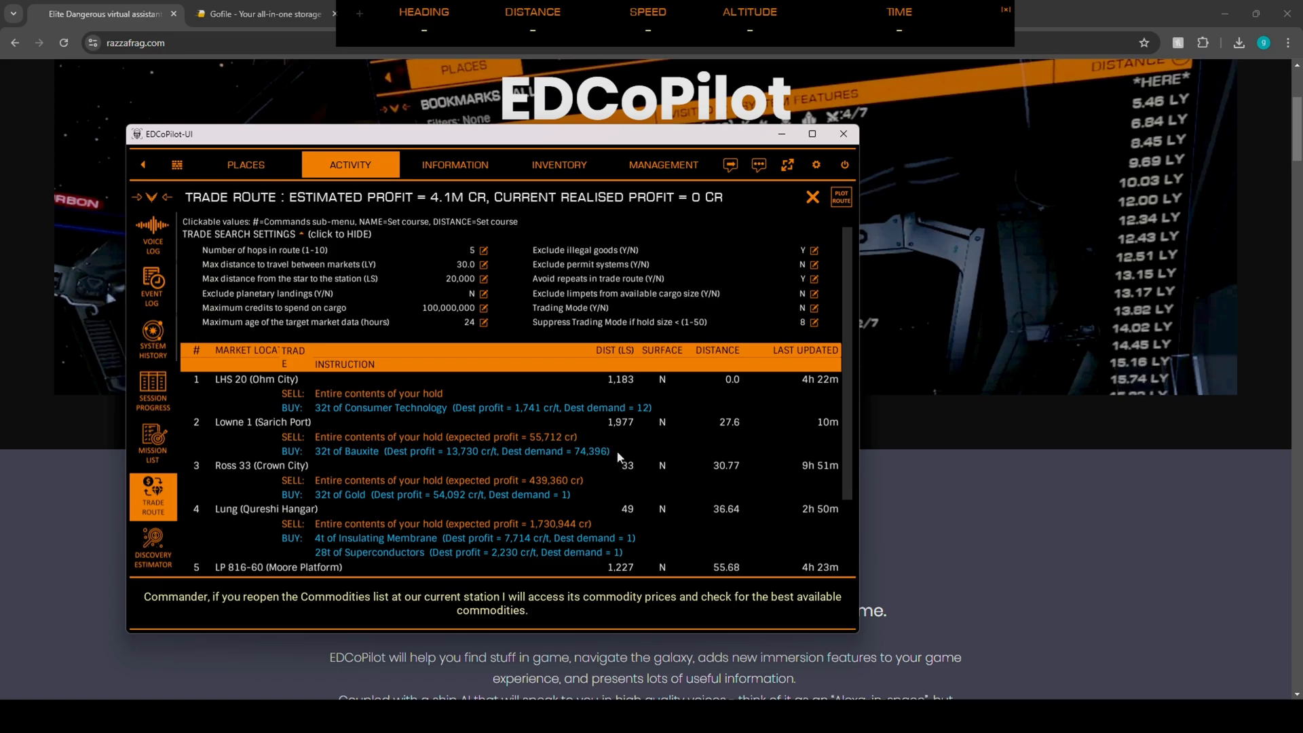
left_click(153, 340)
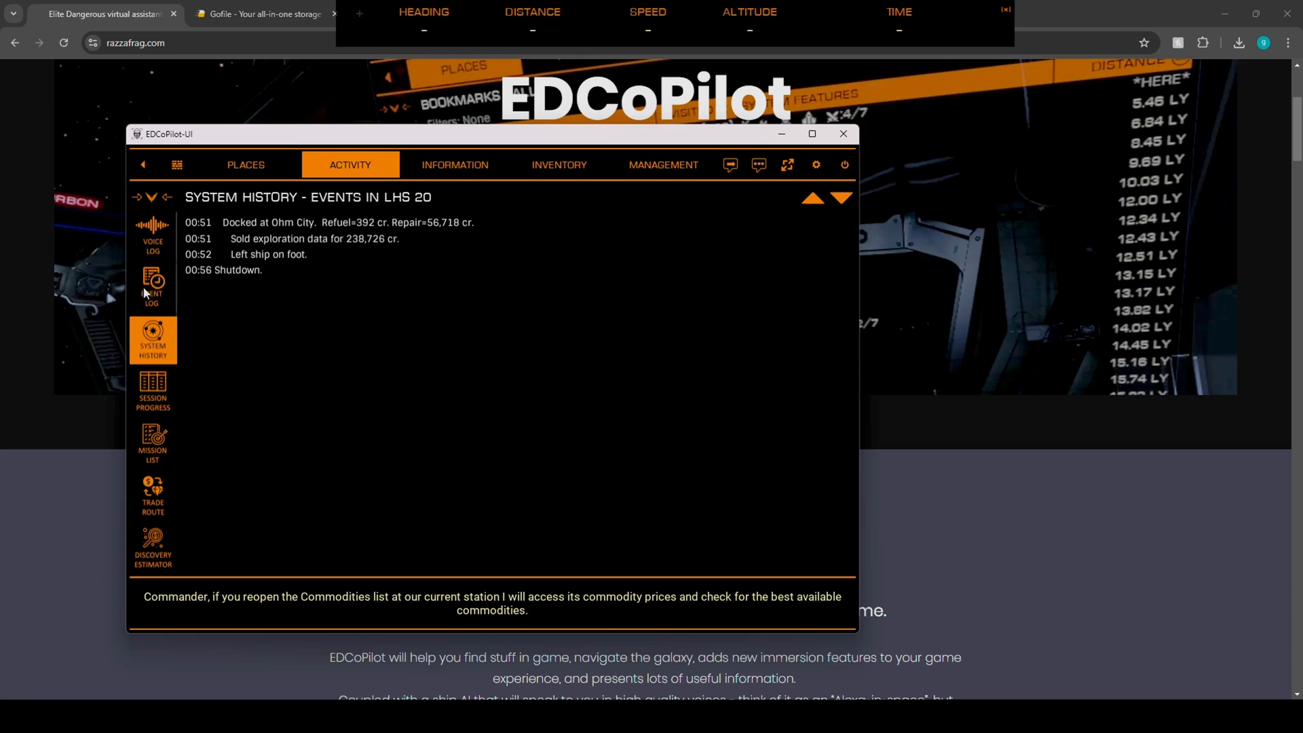
View the 2024-11-03 Event Log, then the Voice Log of startup messages.
left_click(153, 286)
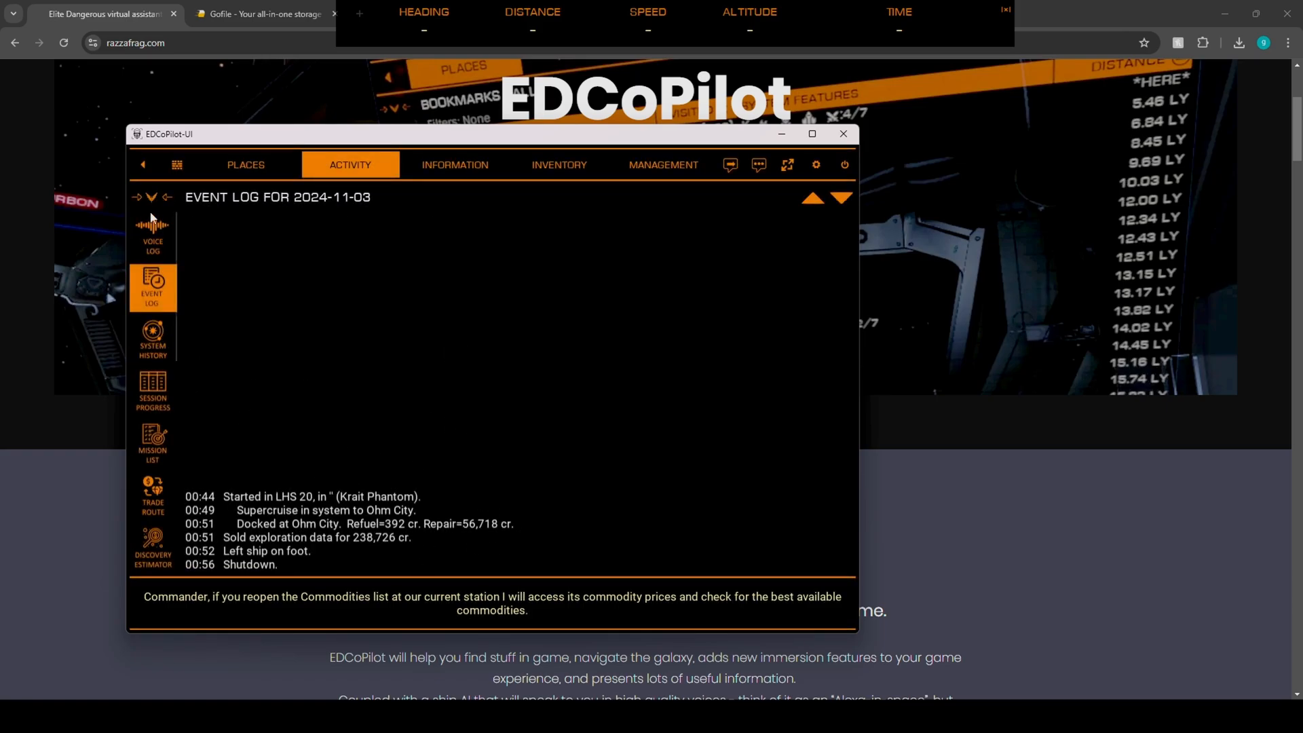
left_click(153, 230)
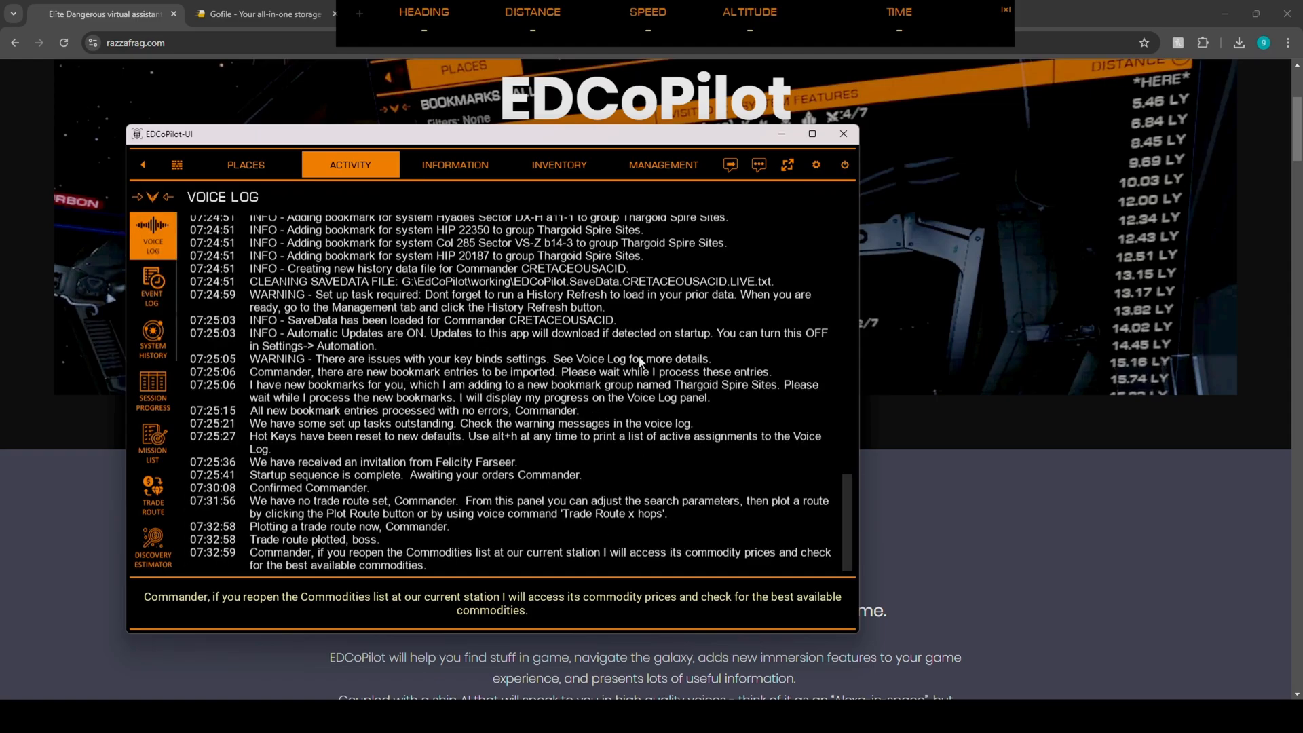
mouse_move(830, 176)
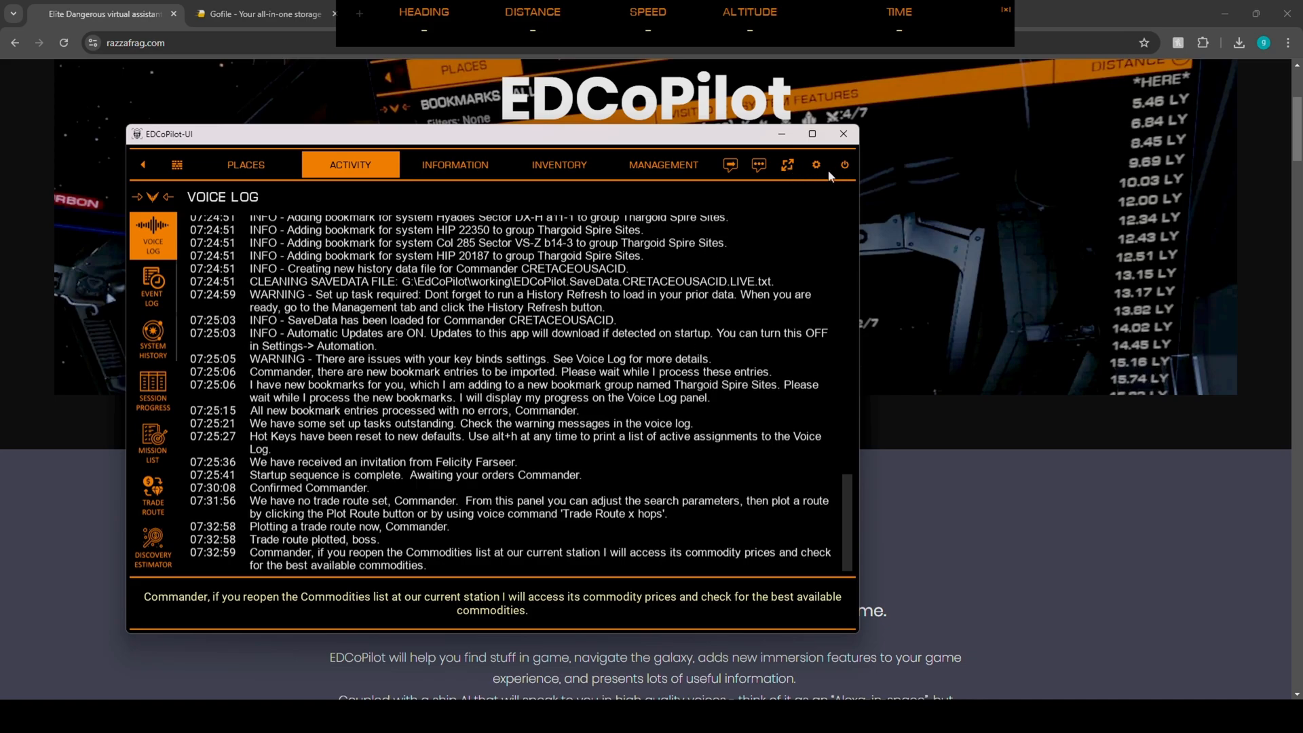
mouse_move(777, 210)
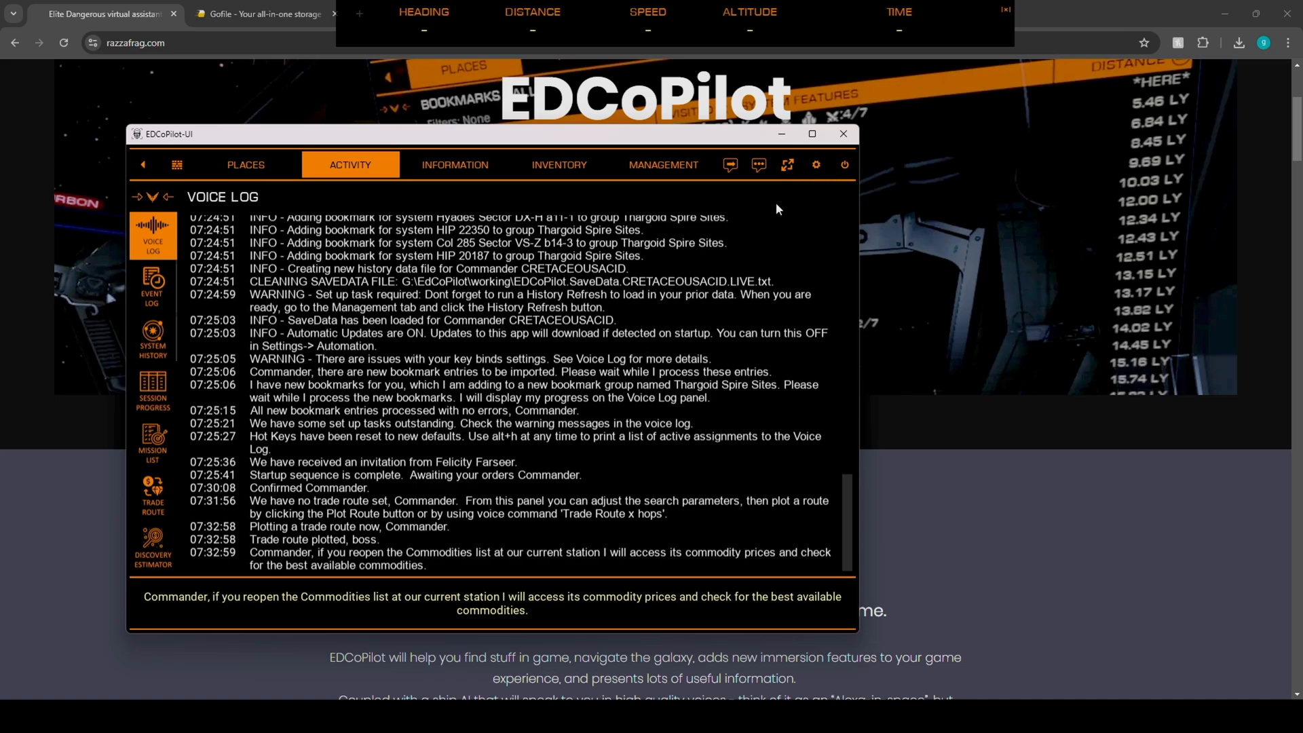